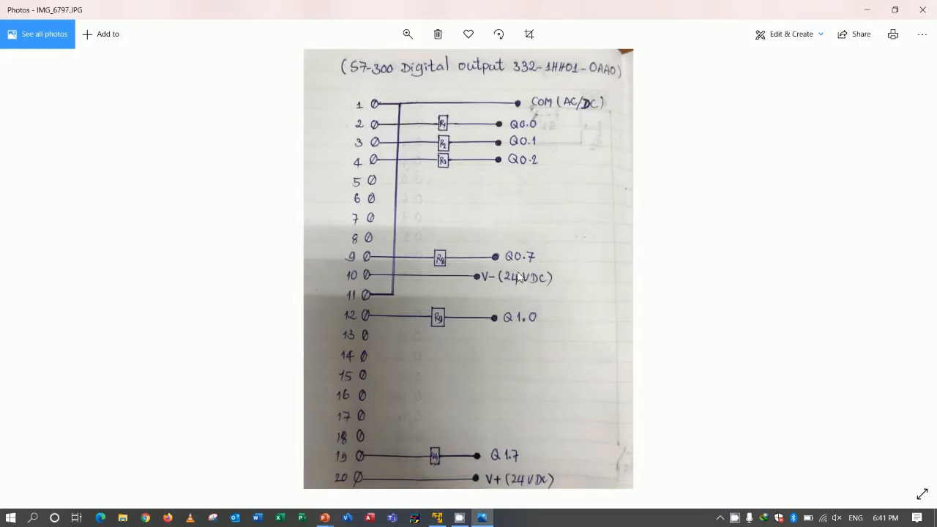
mouse_move(439, 94)
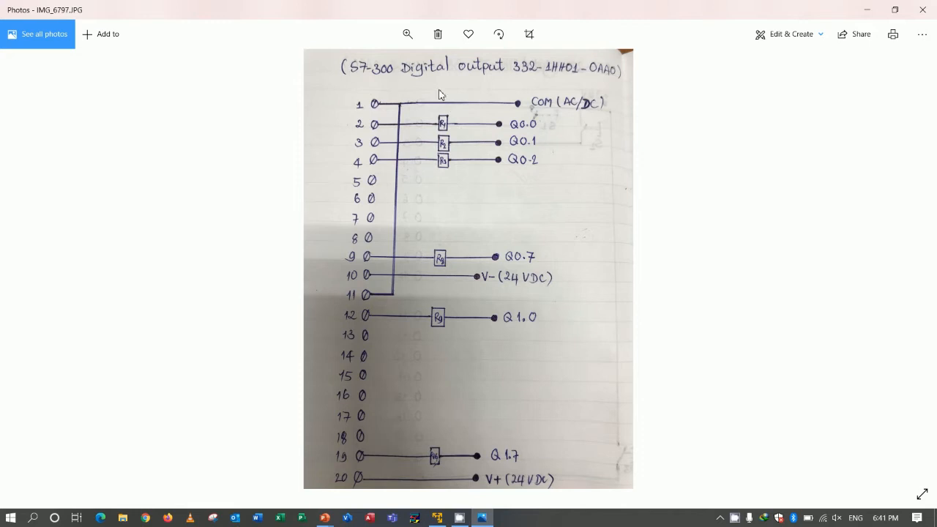
mouse_move(530, 84)
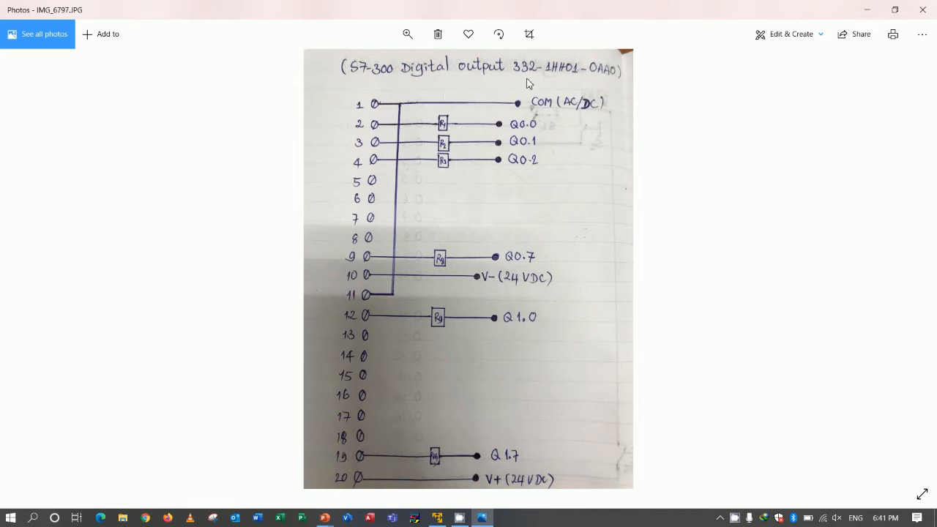
mouse_move(618, 111)
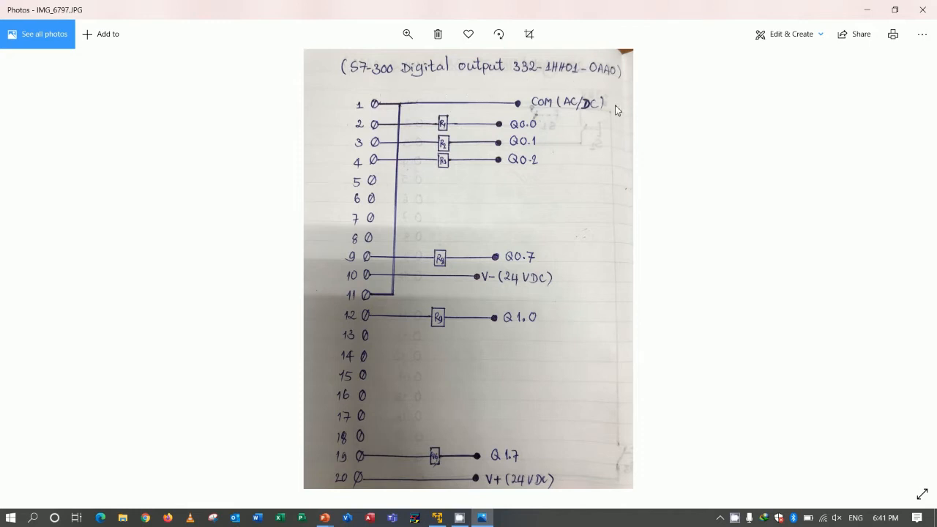
mouse_move(604, 359)
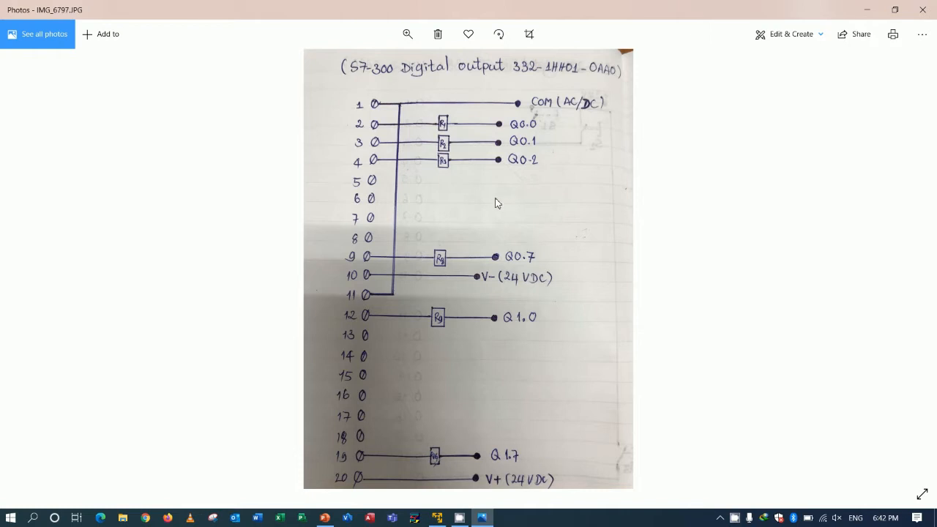
mouse_move(562, 202)
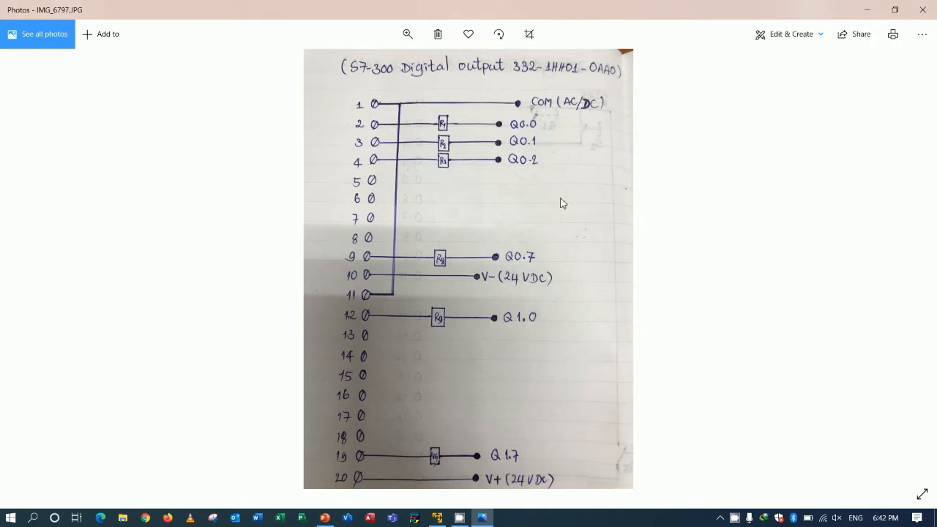
mouse_move(501, 196)
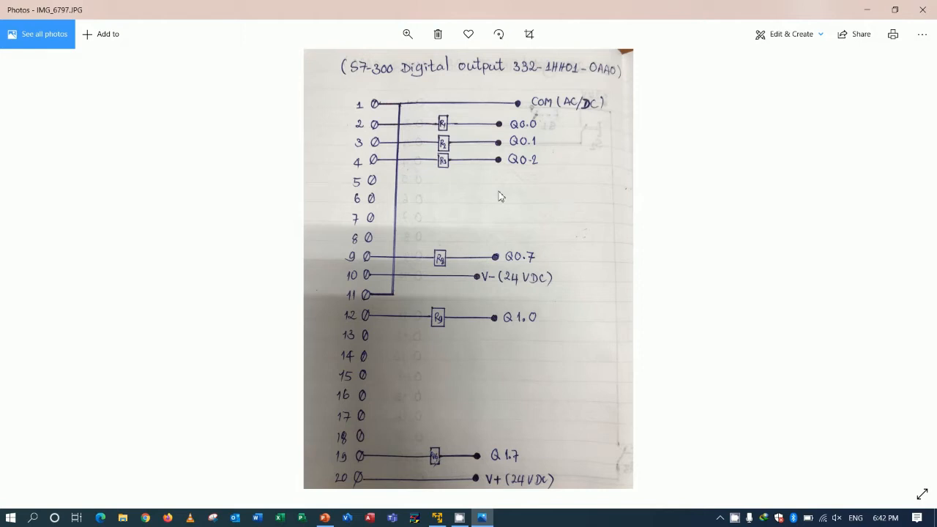
mouse_move(483, 195)
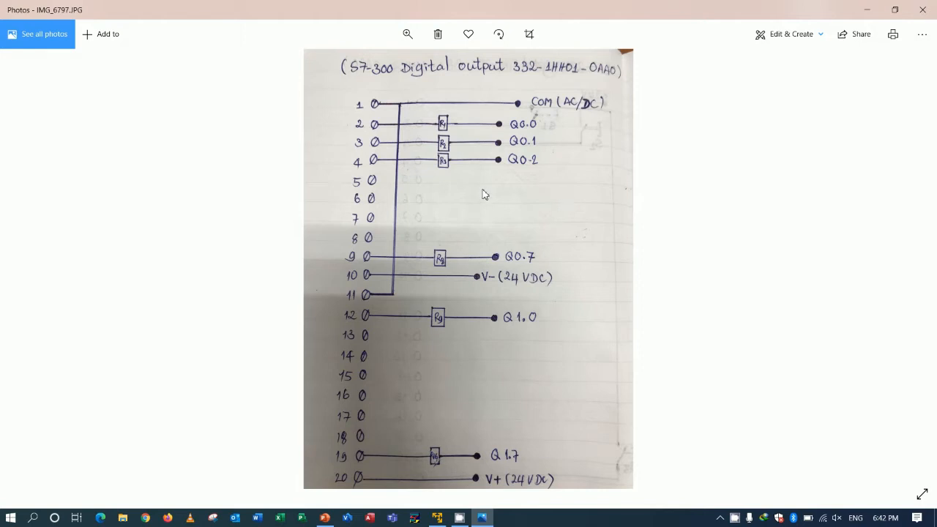
mouse_move(457, 181)
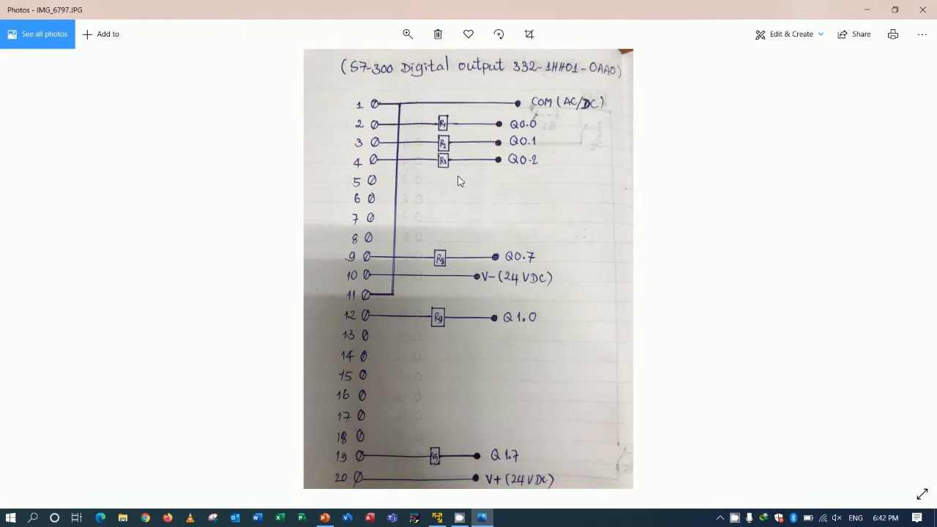
mouse_move(333, 486)
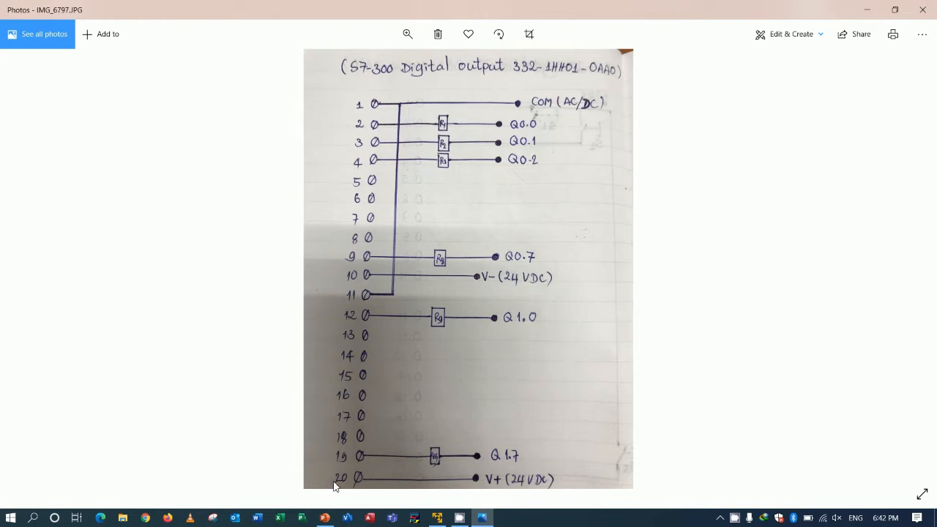
mouse_move(355, 485)
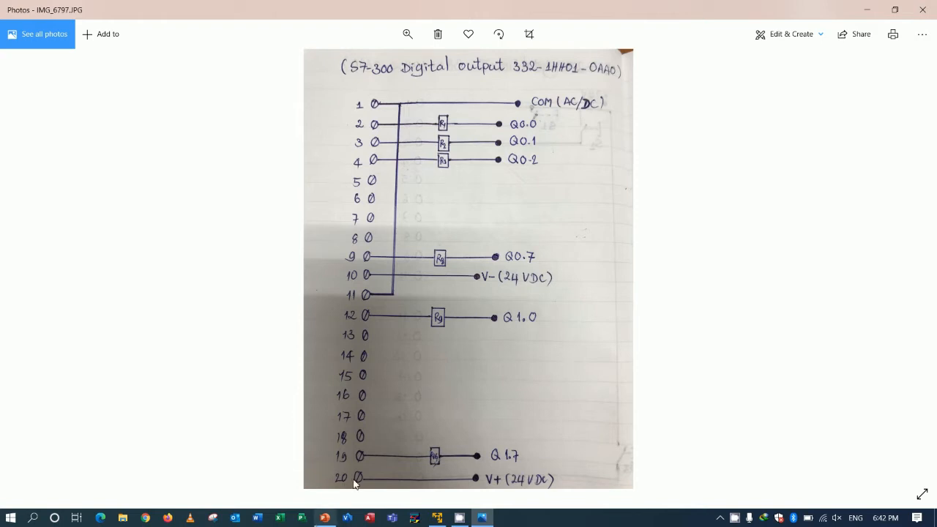
mouse_move(439, 211)
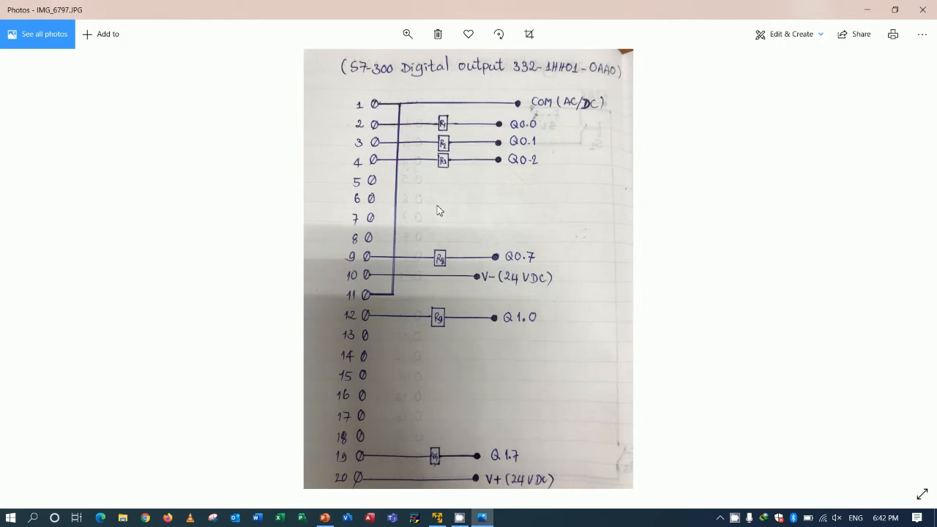
mouse_move(387, 117)
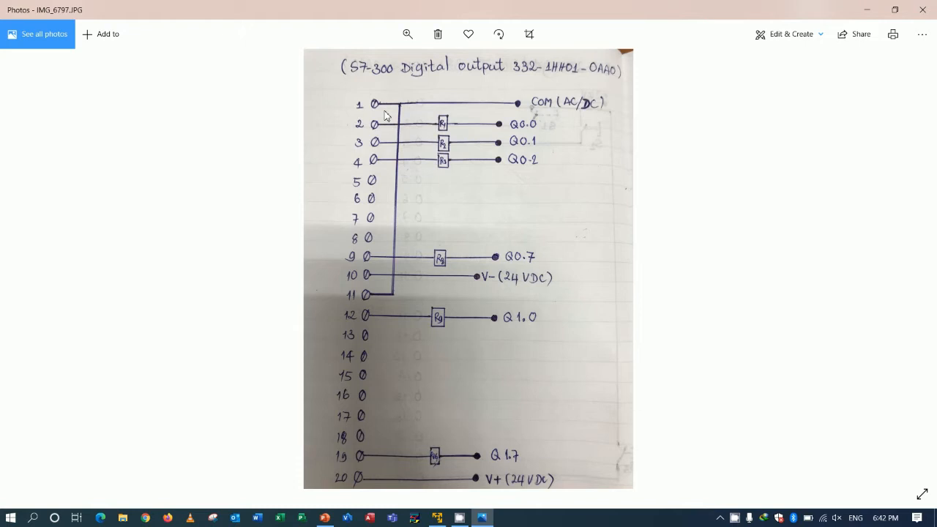
mouse_move(421, 246)
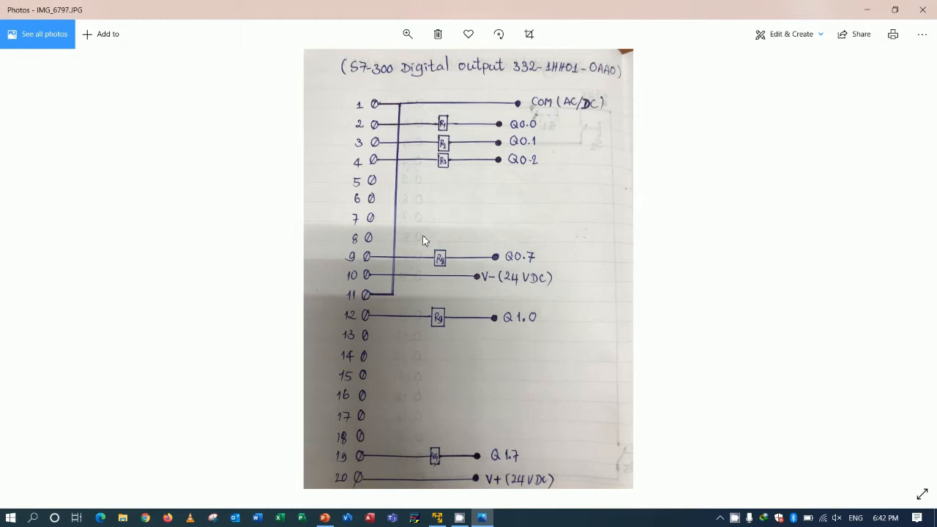
mouse_move(474, 205)
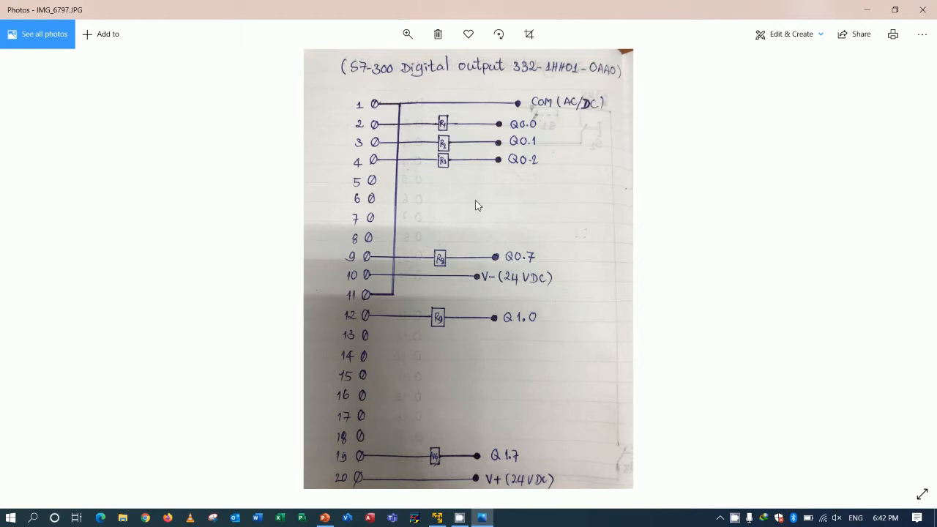
mouse_move(403, 122)
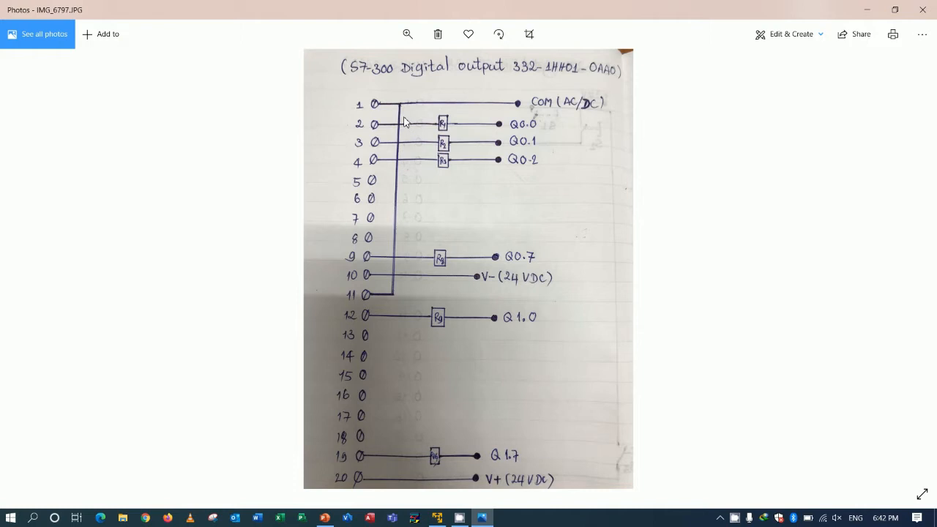
mouse_move(457, 102)
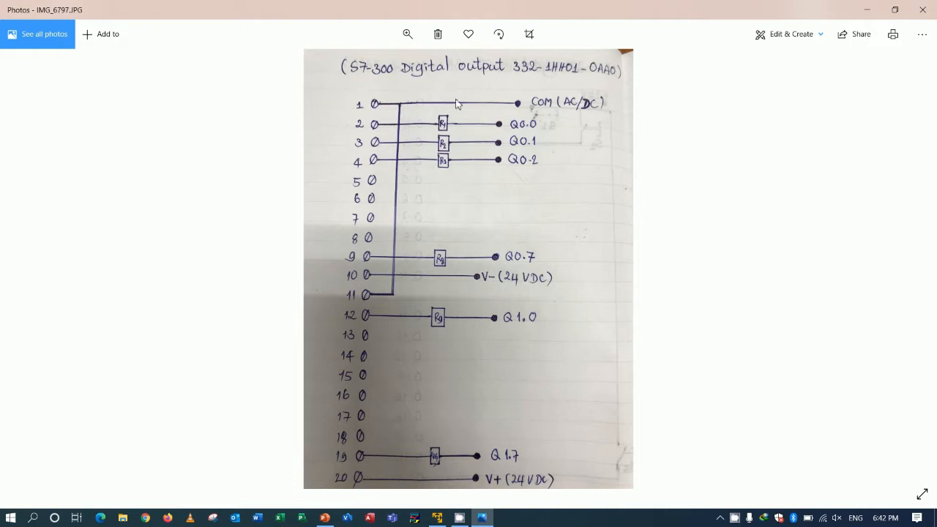
mouse_move(568, 111)
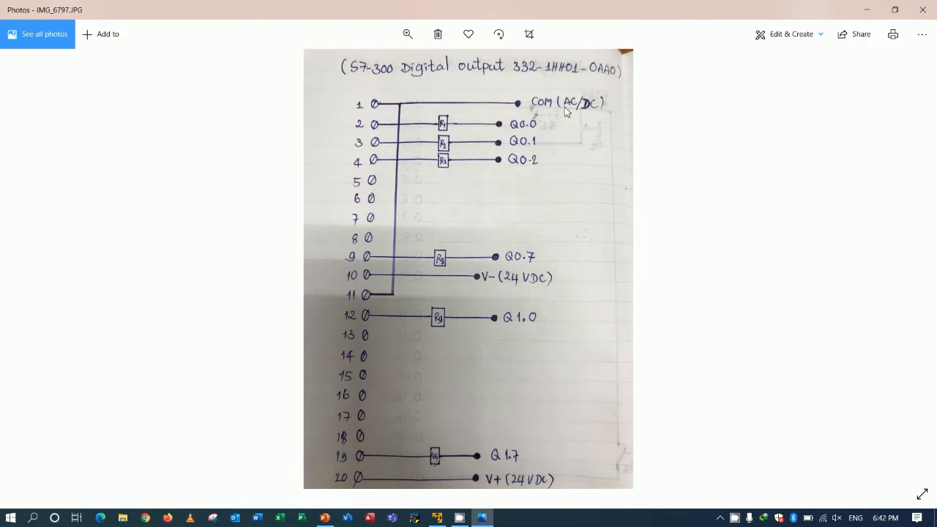
mouse_move(490, 132)
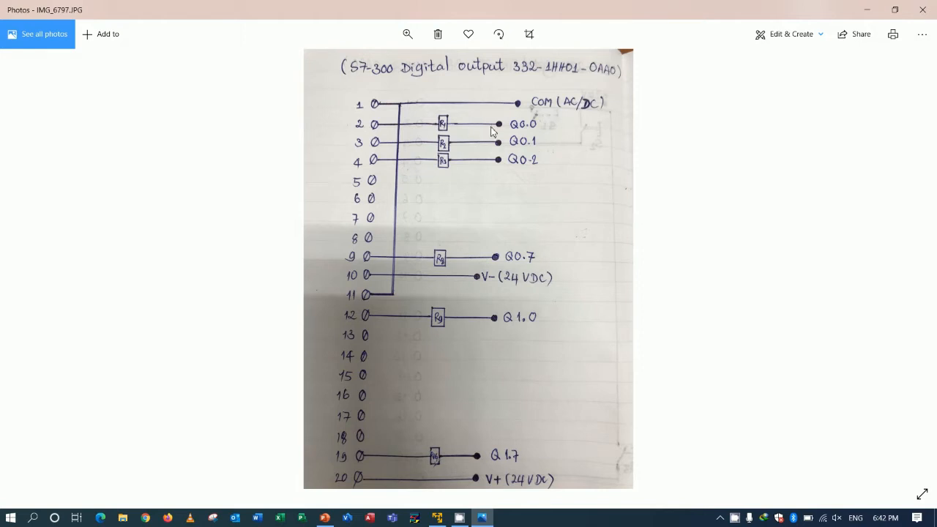
mouse_move(483, 176)
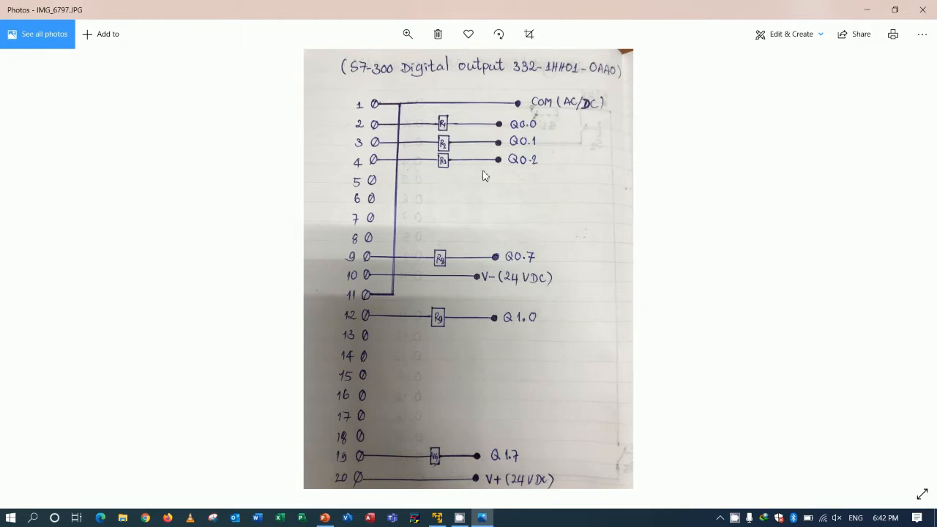
mouse_move(518, 102)
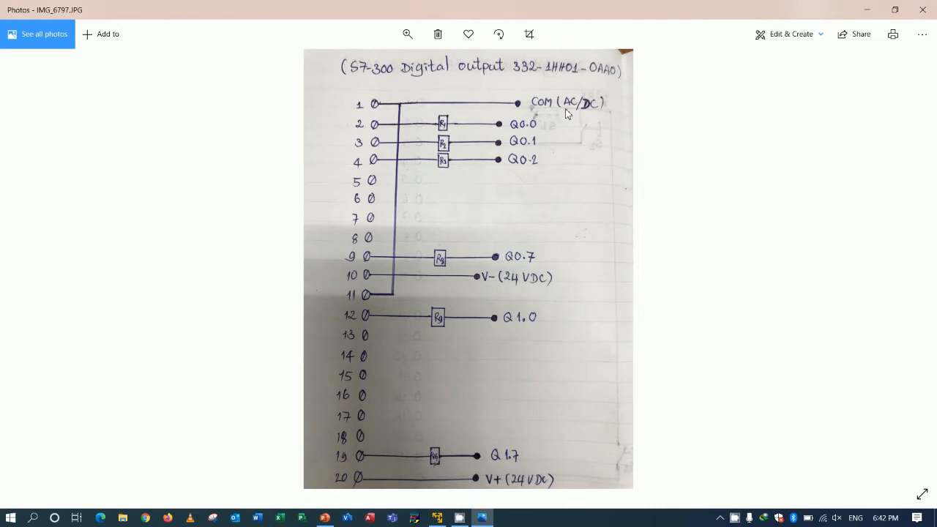
mouse_move(539, 185)
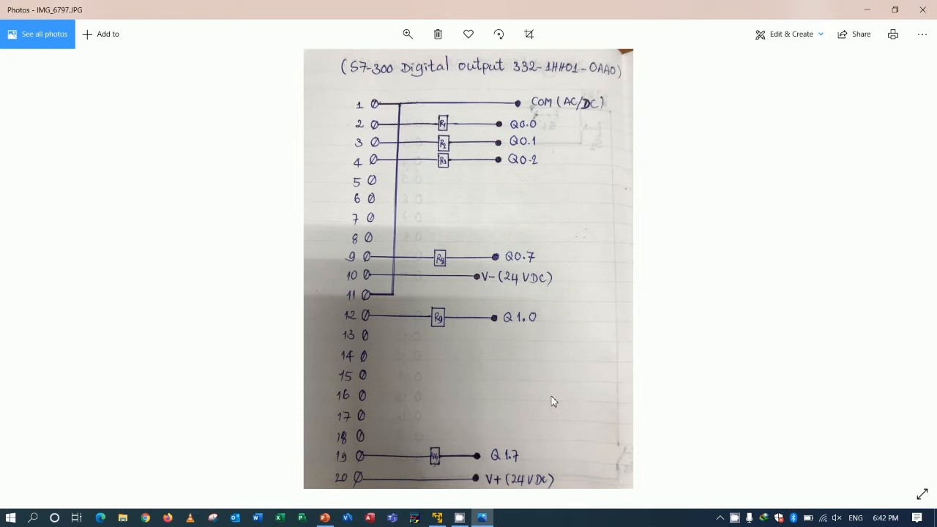
mouse_move(399, 293)
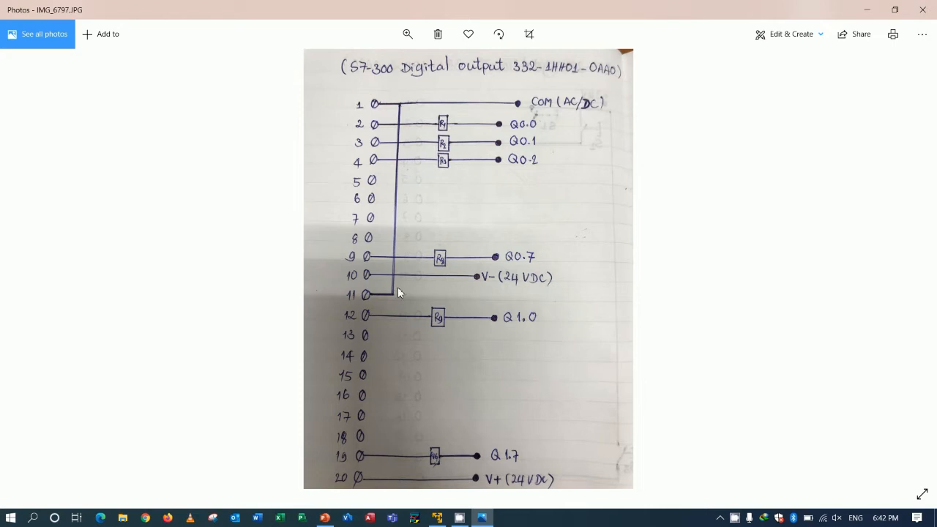
mouse_move(483, 284)
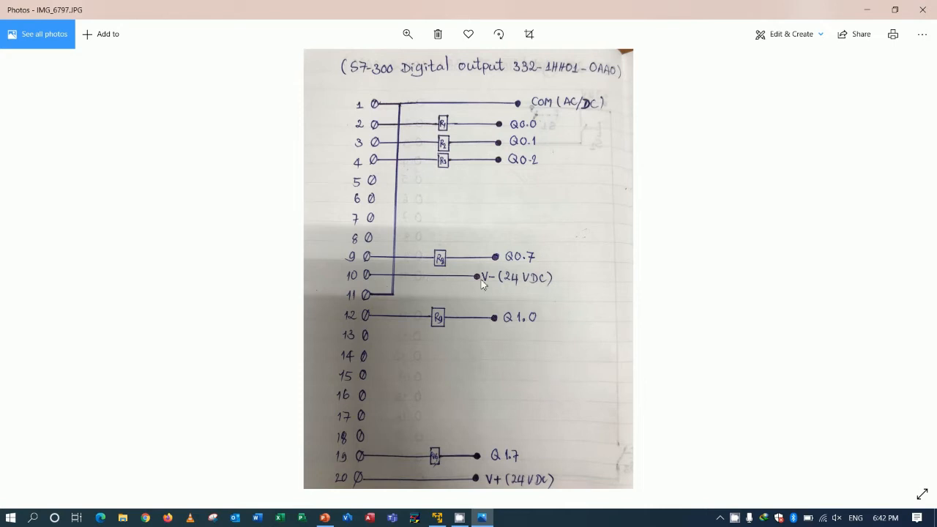
mouse_move(540, 290)
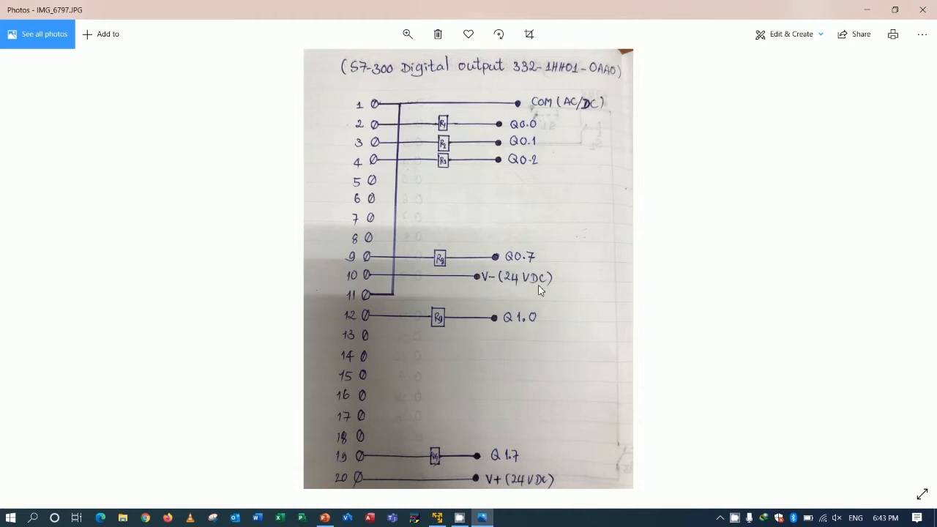
mouse_move(530, 293)
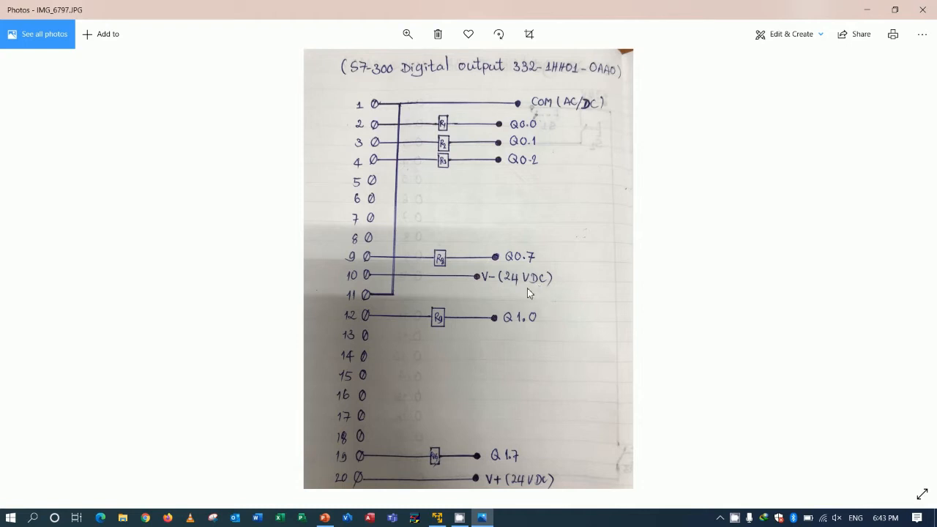
mouse_move(395, 300)
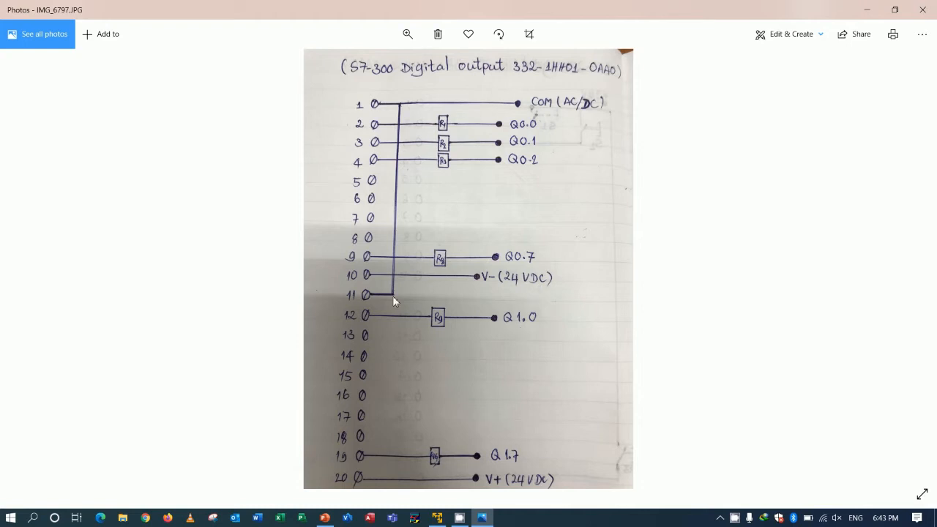
mouse_move(352, 492)
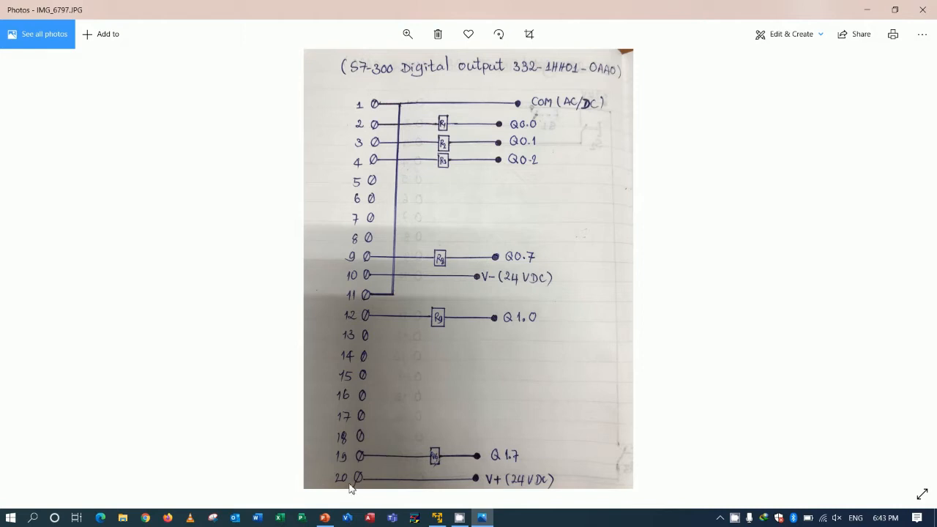
mouse_move(504, 491)
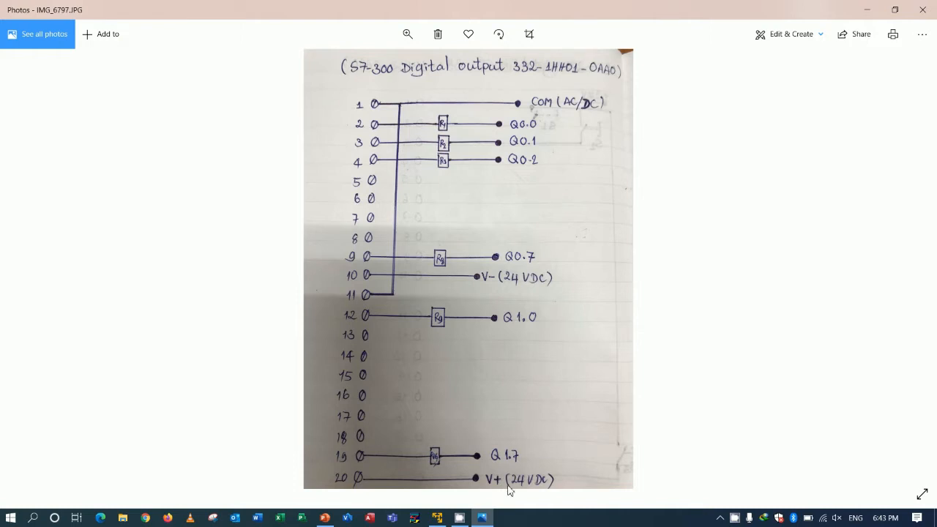
mouse_move(575, 480)
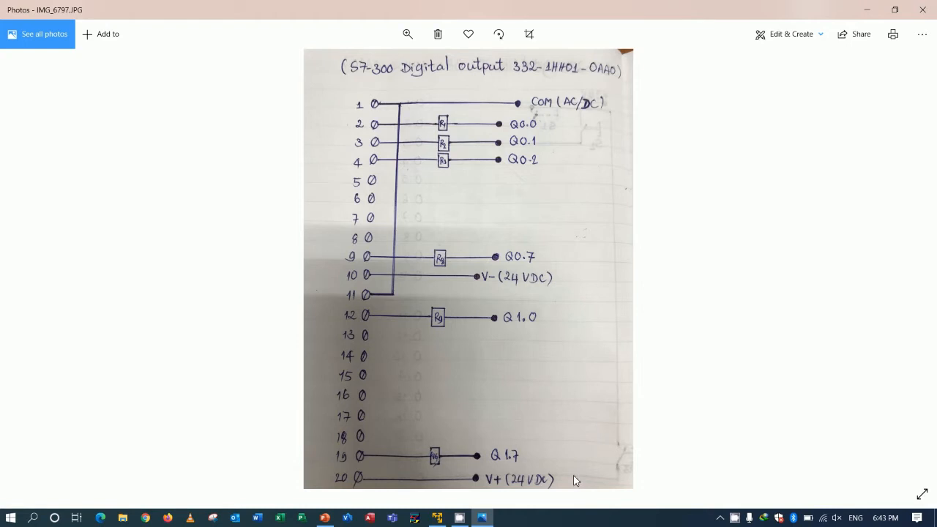
mouse_move(554, 434)
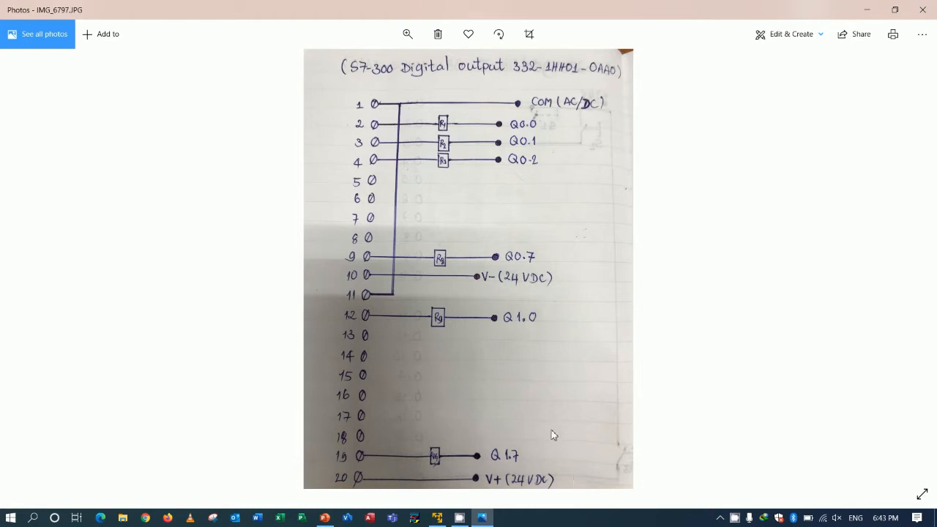
mouse_move(379, 413)
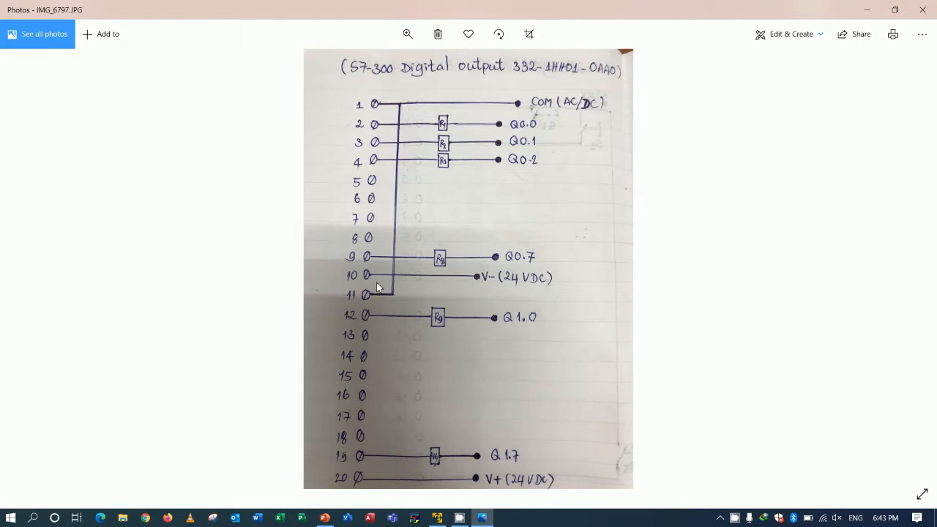
mouse_move(351, 483)
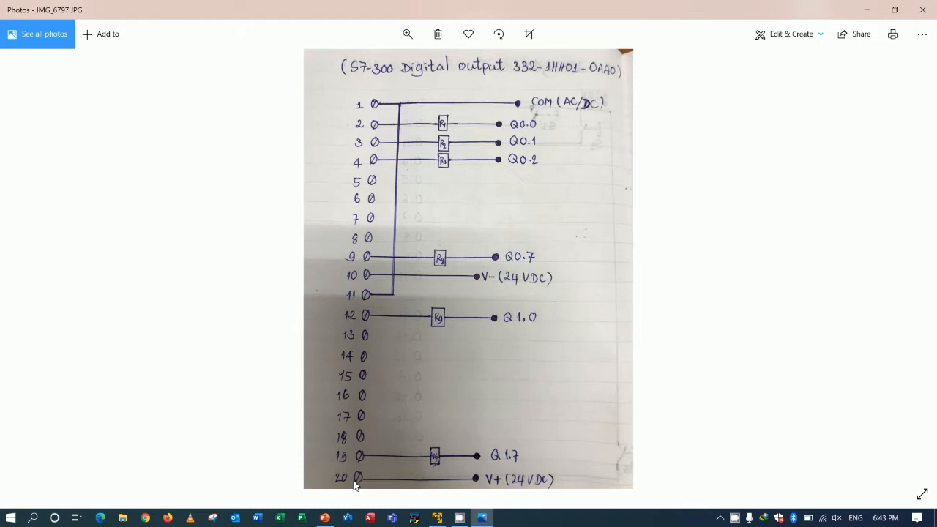
mouse_move(495, 353)
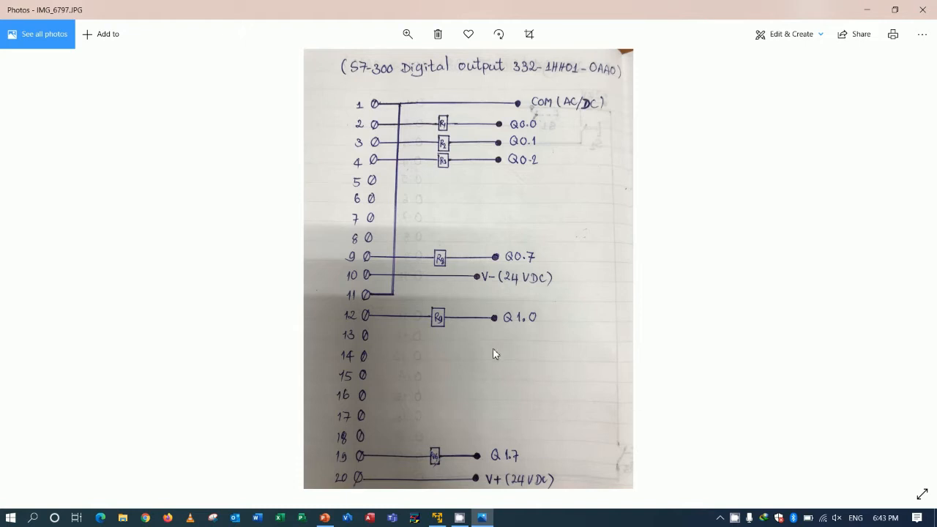
mouse_move(504, 178)
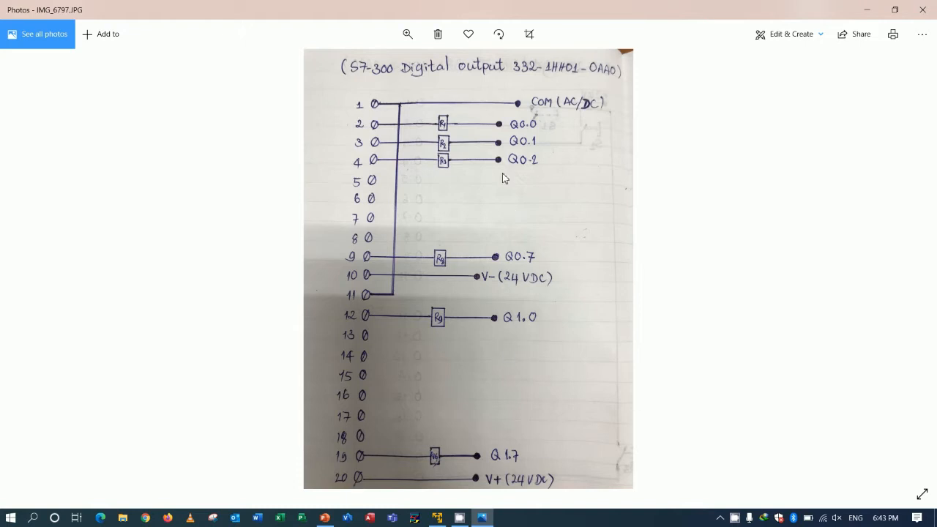
mouse_move(363, 310)
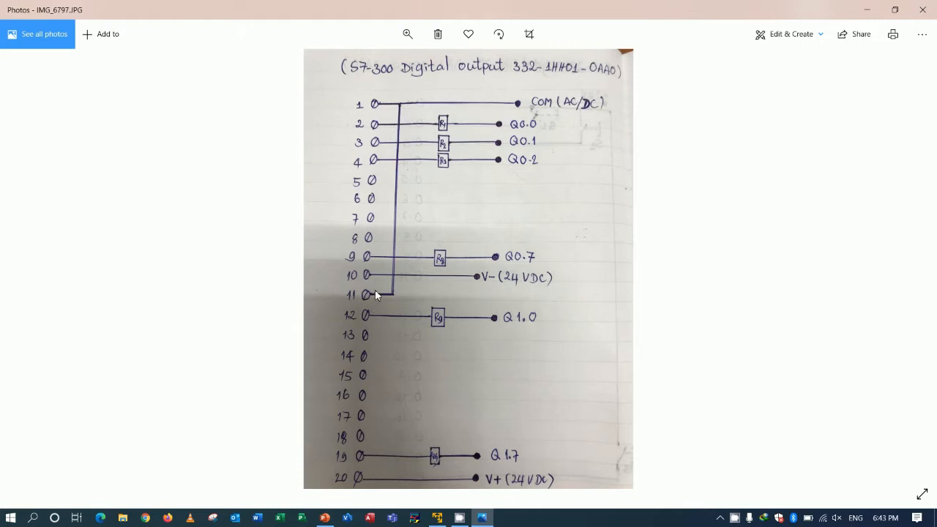
mouse_move(586, 125)
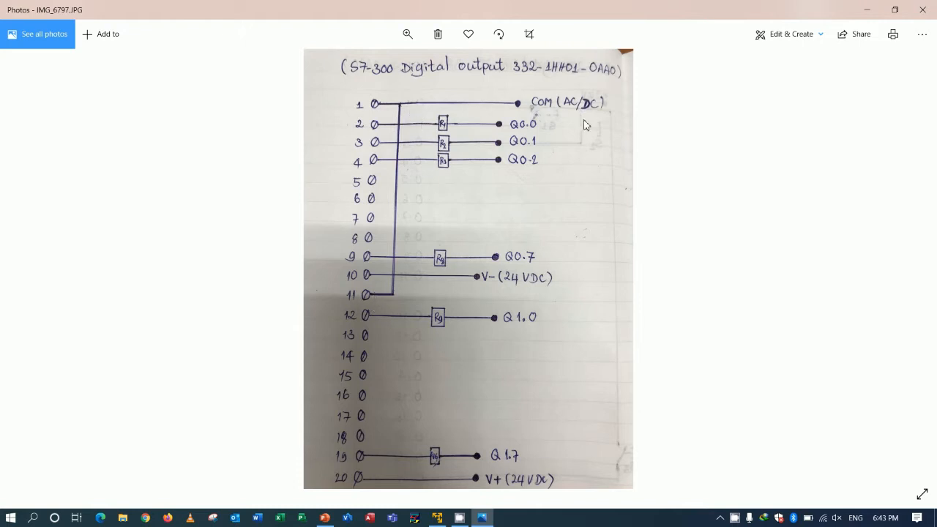
mouse_move(578, 151)
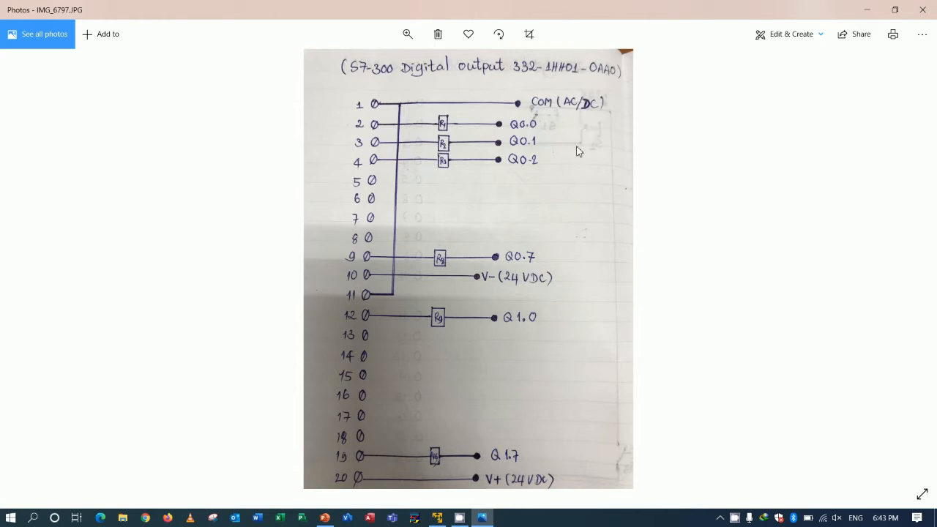
mouse_move(579, 158)
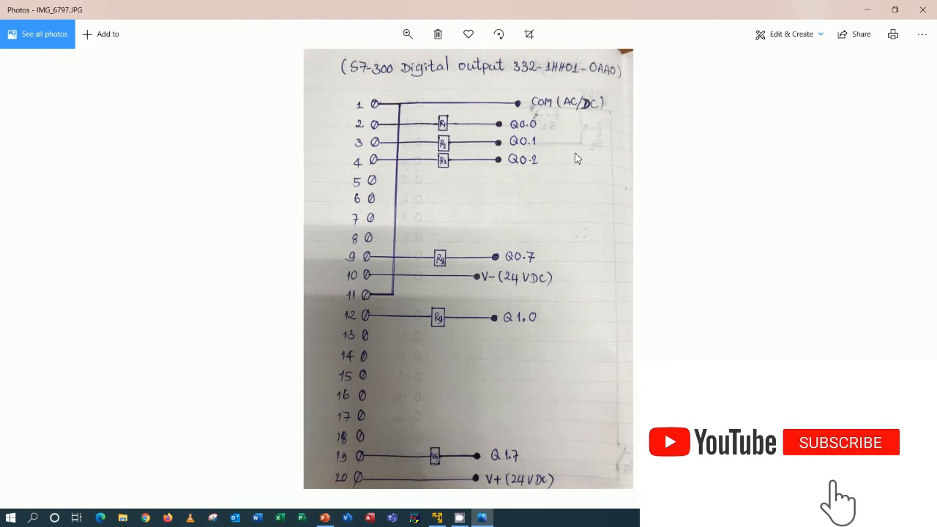
Launch SIMATIC Manager with the AI-S7-300 project from the desktop icon.
left_click(840, 442)
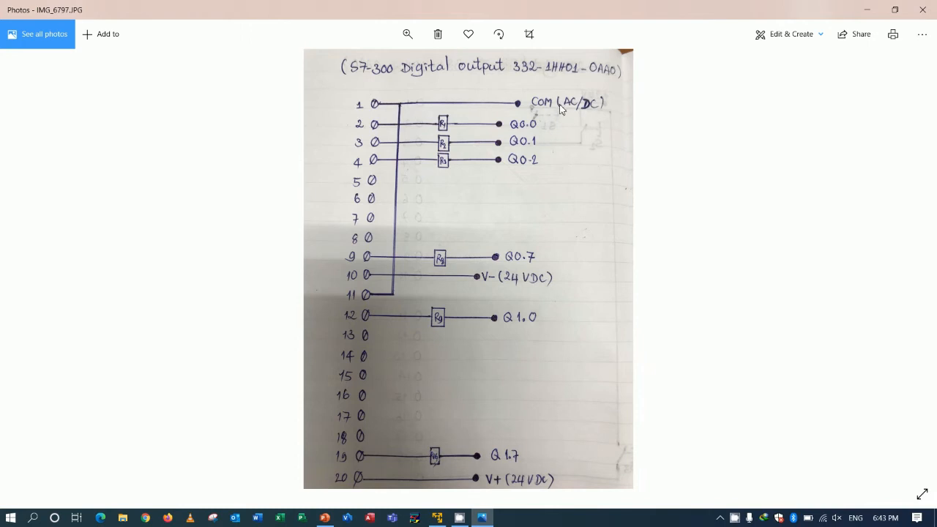
mouse_move(580, 126)
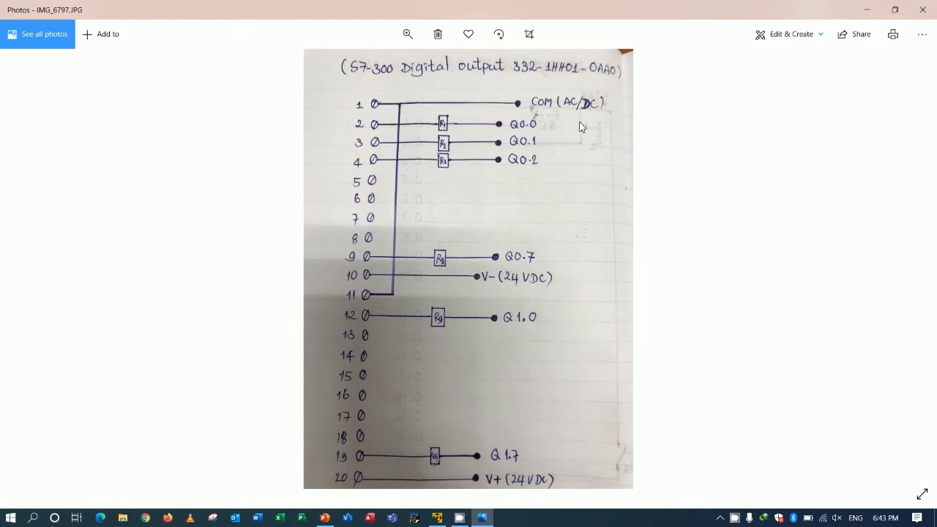
mouse_move(592, 116)
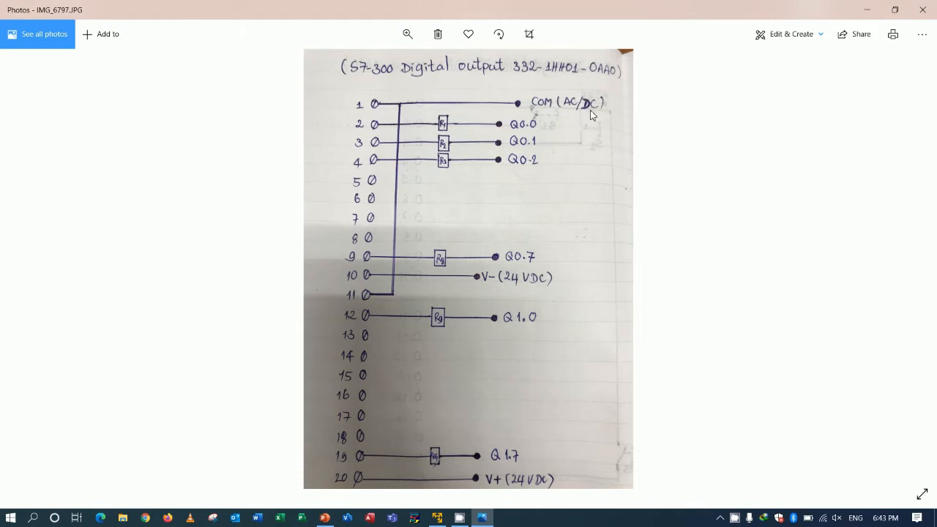
mouse_move(412, 117)
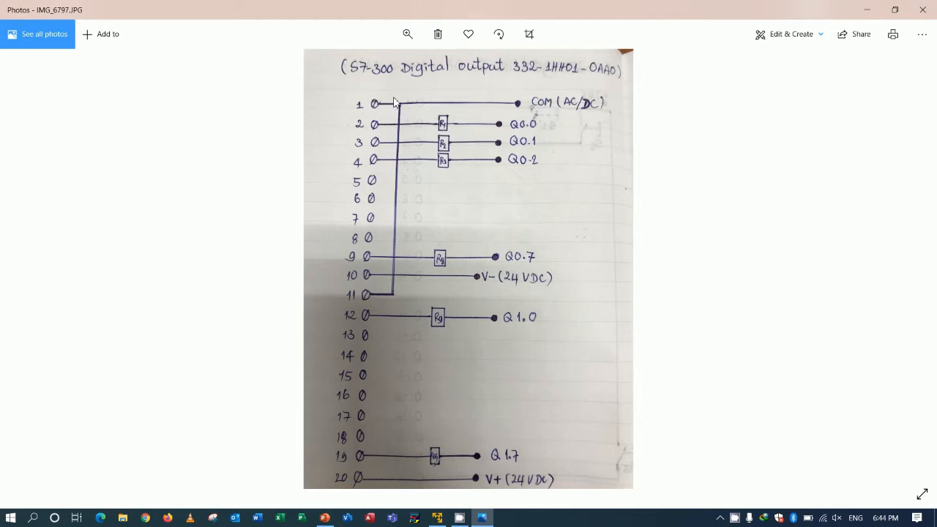
mouse_move(384, 308)
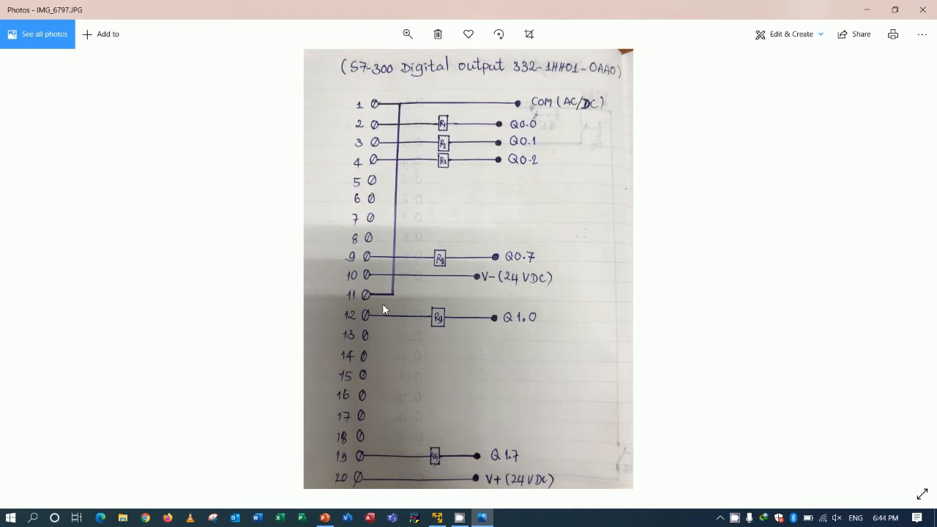
mouse_move(407, 303)
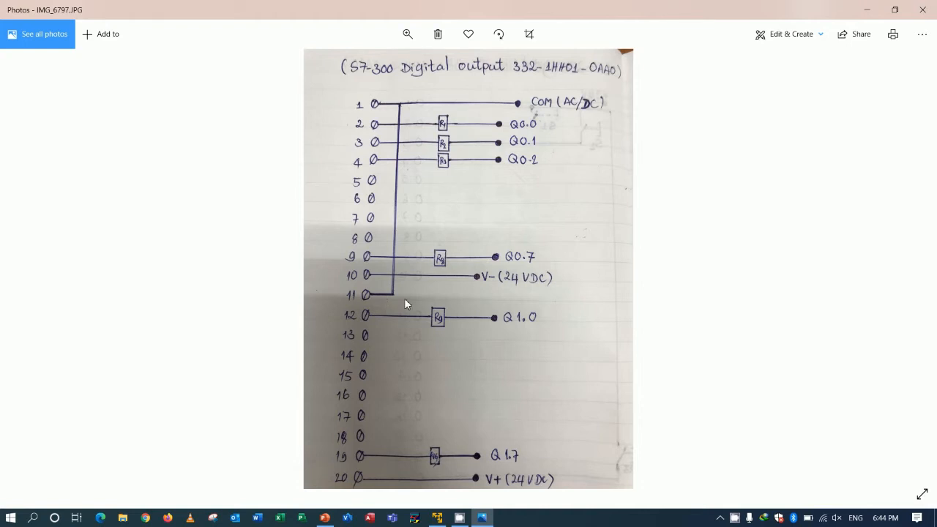
mouse_move(434, 126)
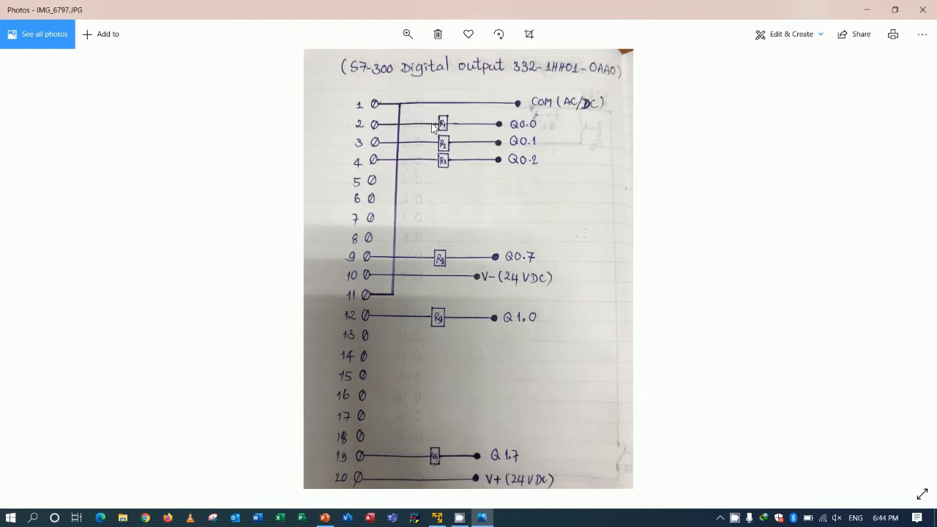
mouse_move(387, 131)
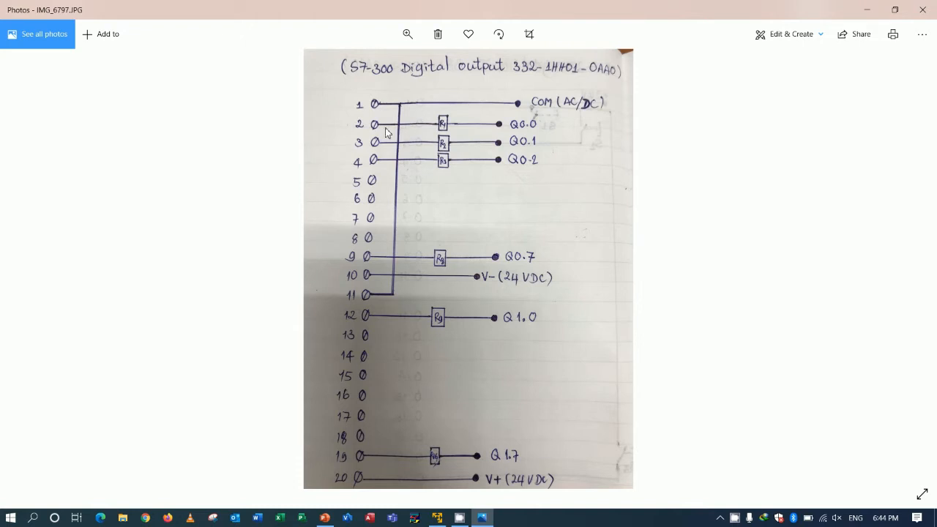
mouse_move(515, 120)
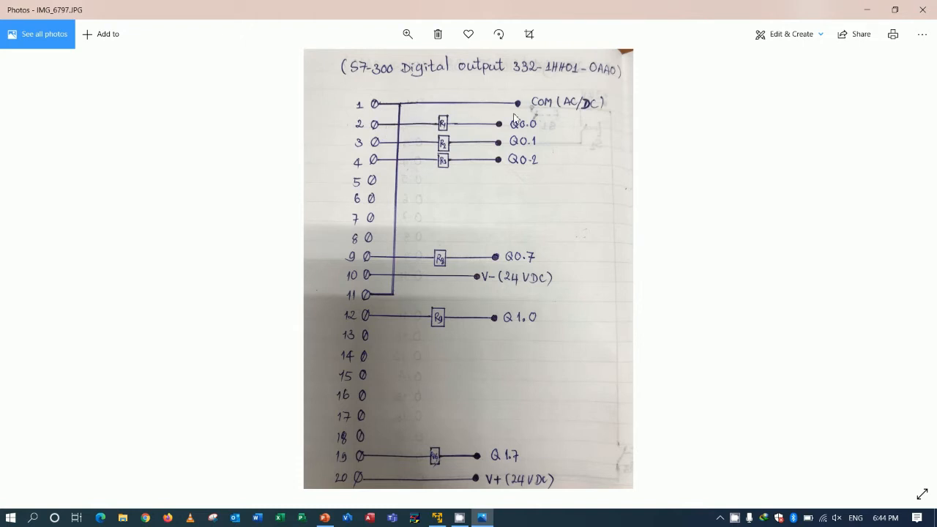
mouse_move(448, 145)
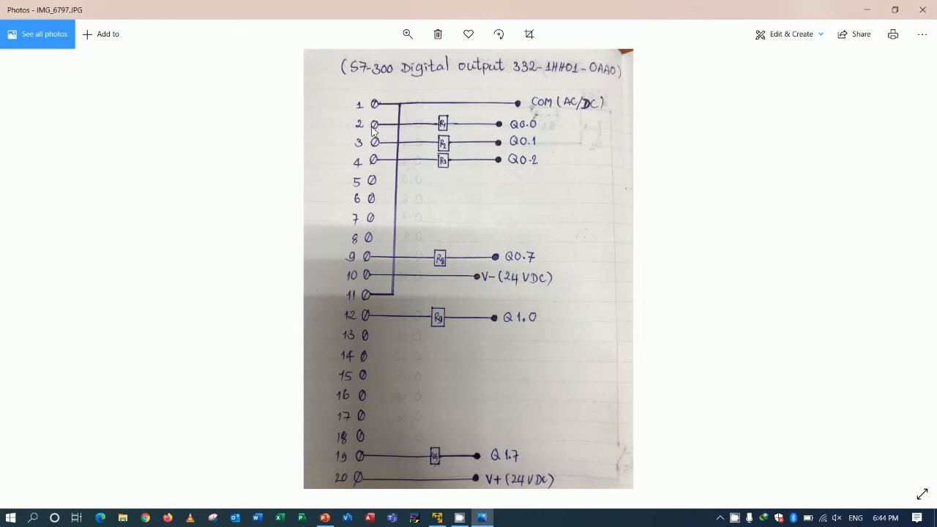
mouse_move(423, 132)
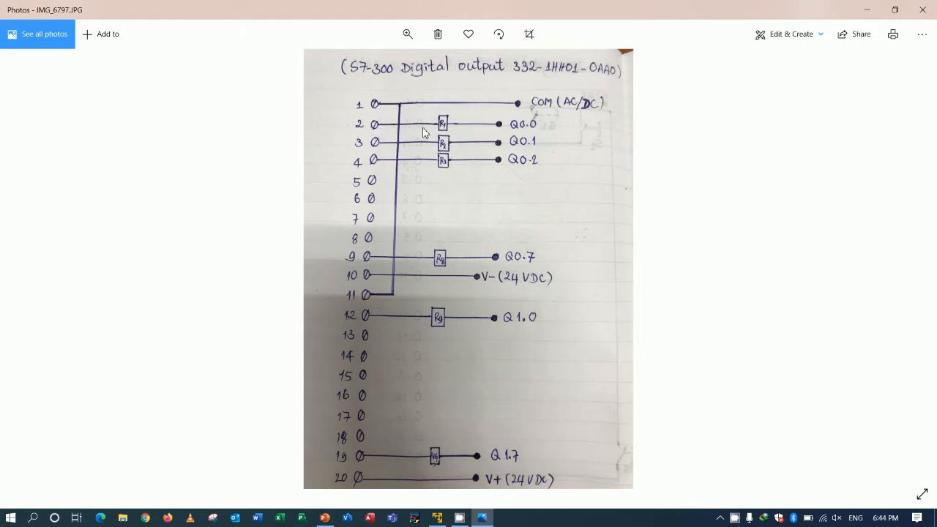
mouse_move(466, 123)
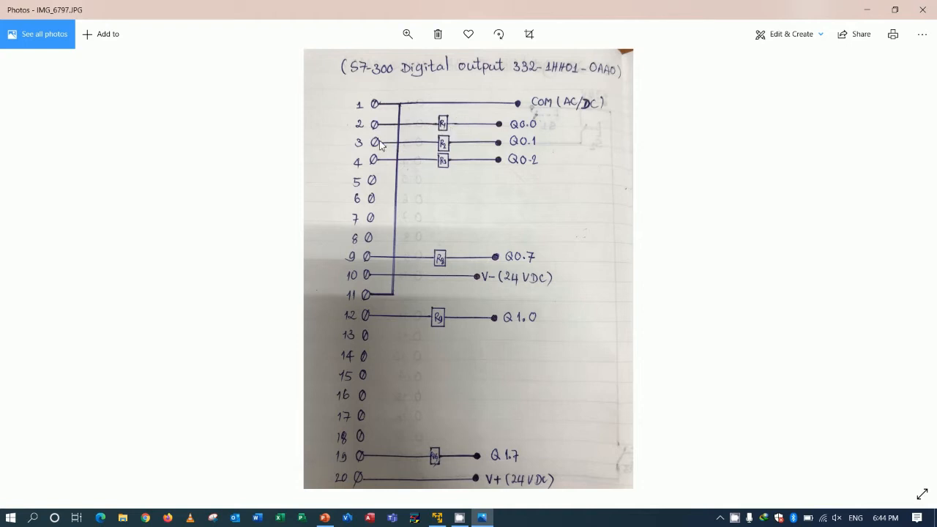
mouse_move(474, 151)
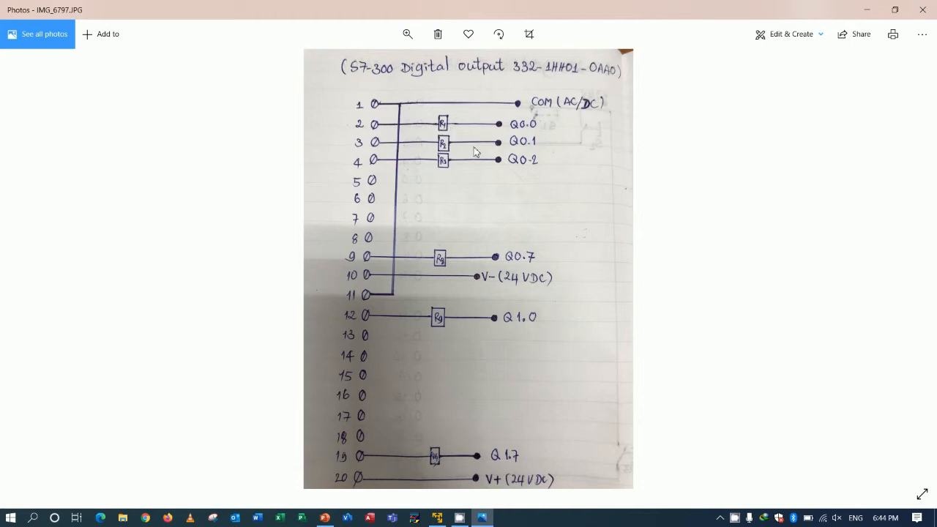
mouse_move(389, 170)
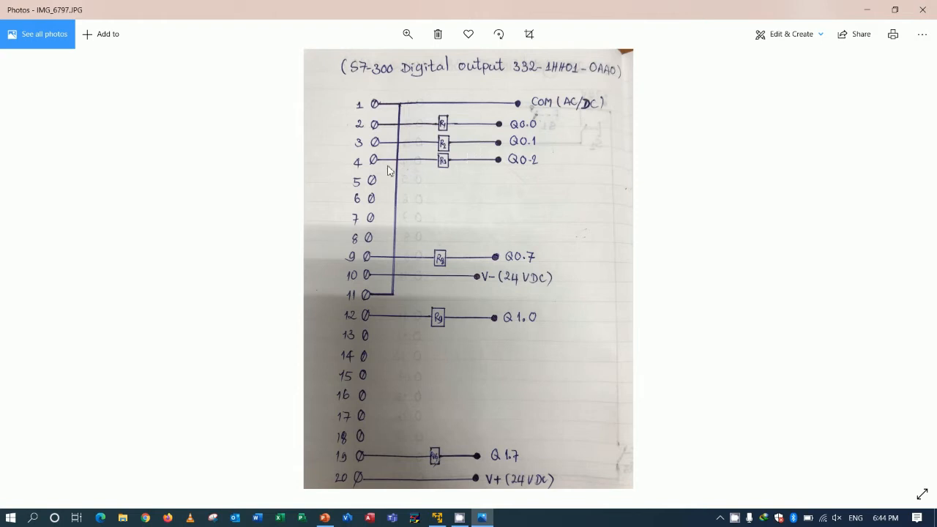
mouse_move(467, 170)
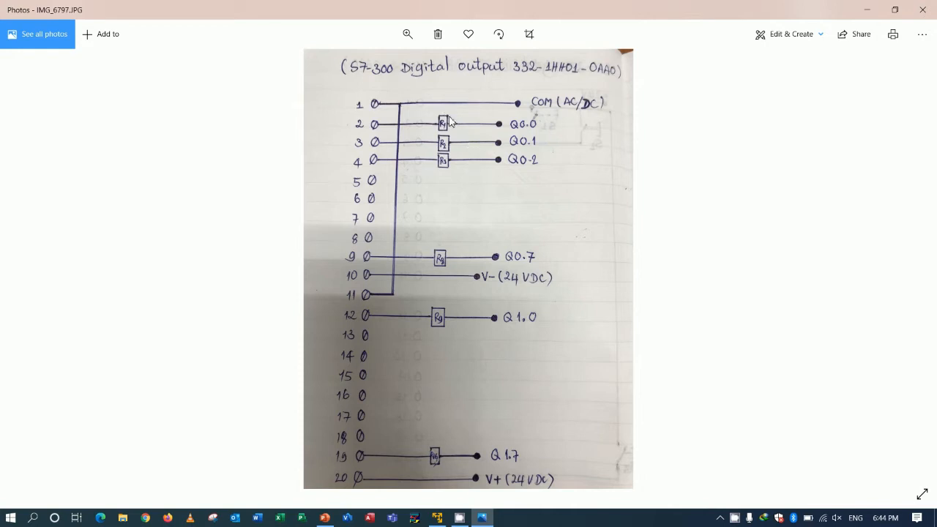
mouse_move(456, 121)
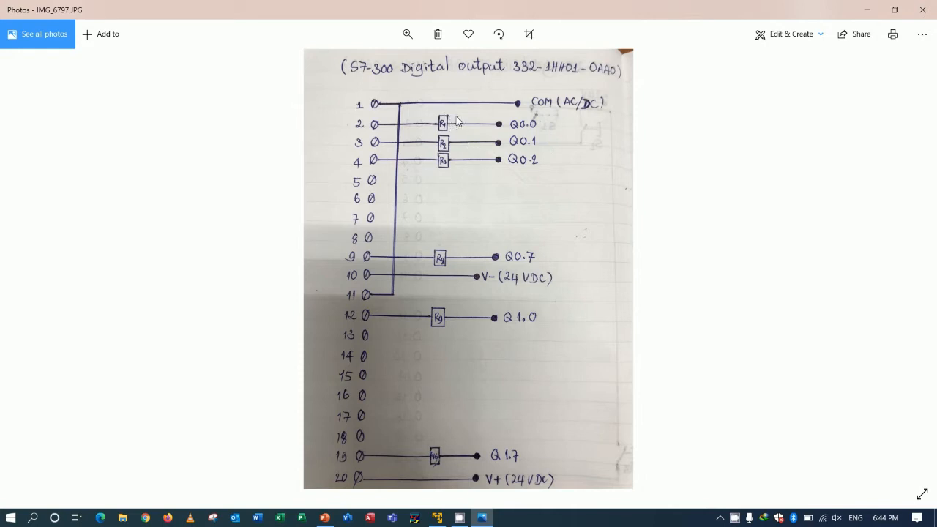
mouse_move(451, 126)
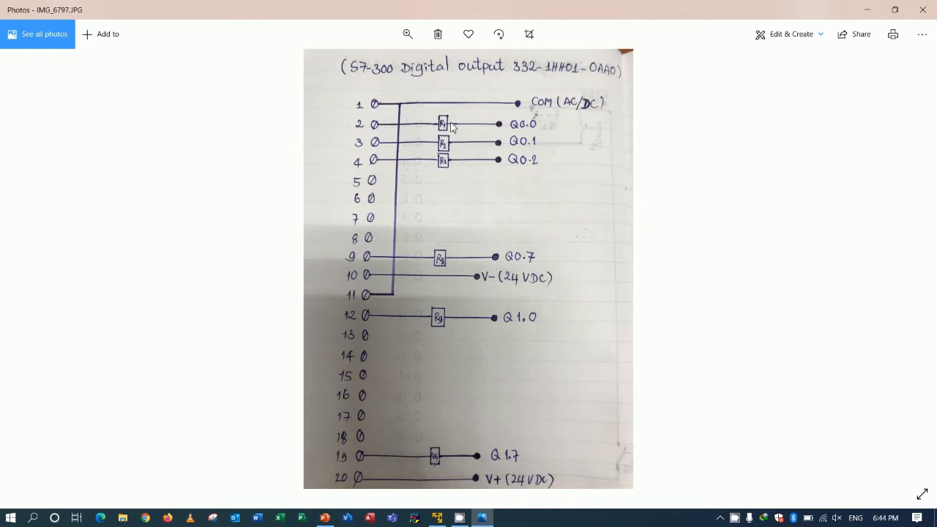
mouse_move(500, 117)
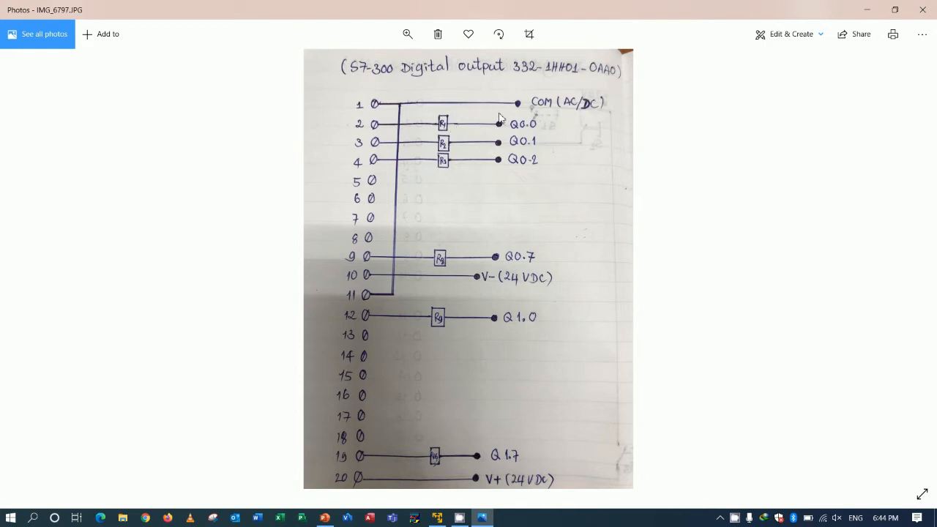
mouse_move(451, 122)
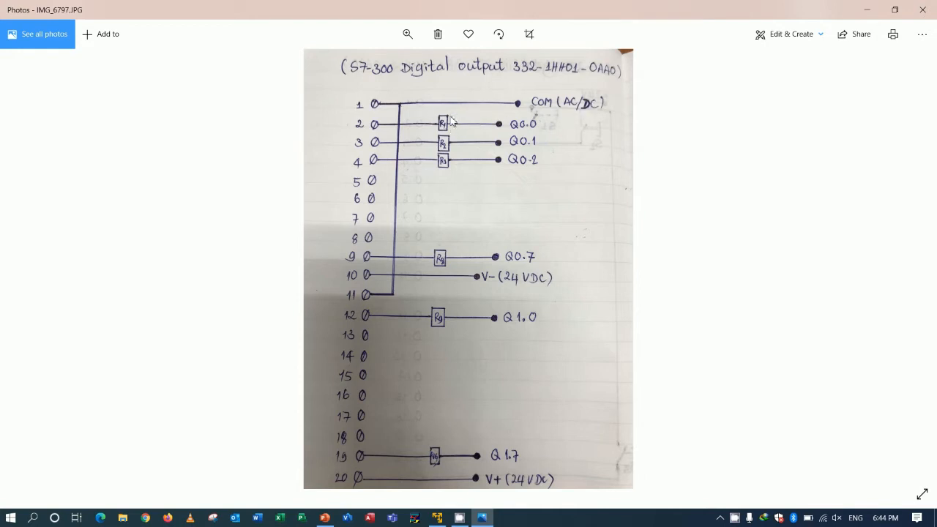
mouse_move(457, 123)
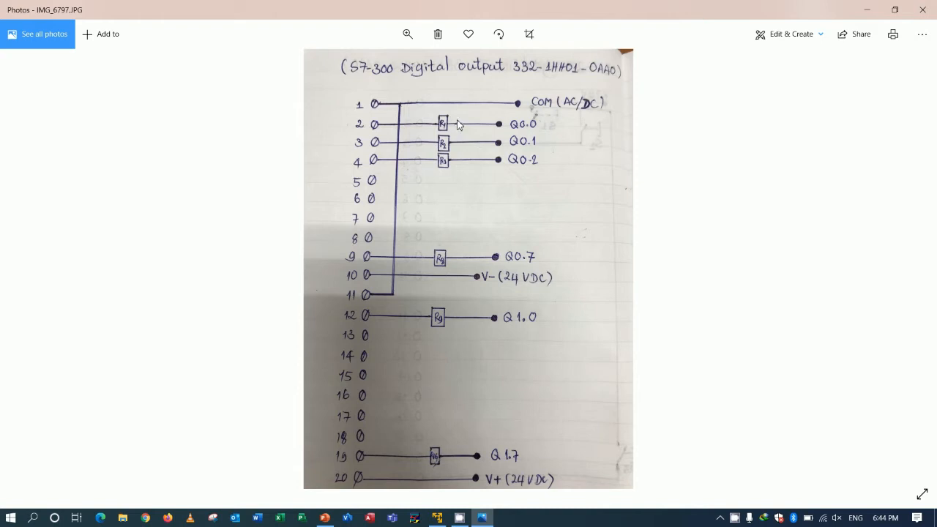
mouse_move(510, 120)
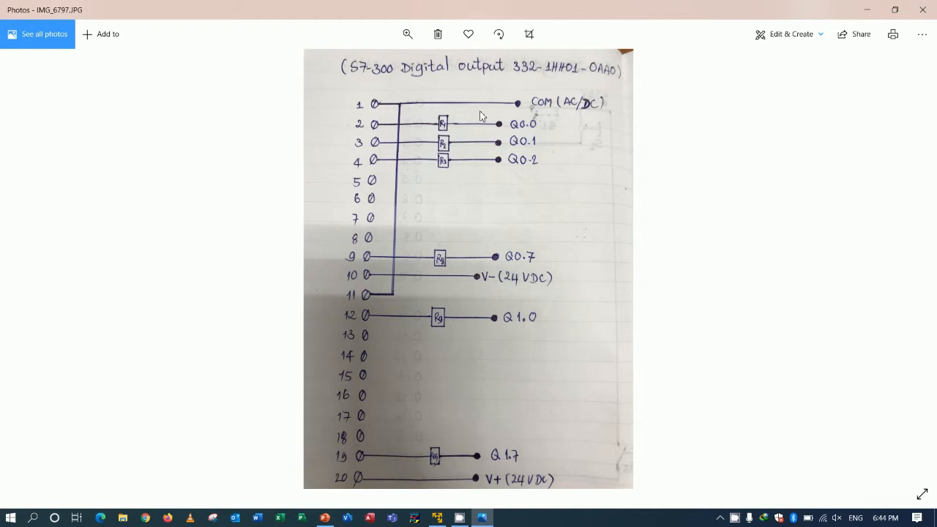
mouse_move(471, 117)
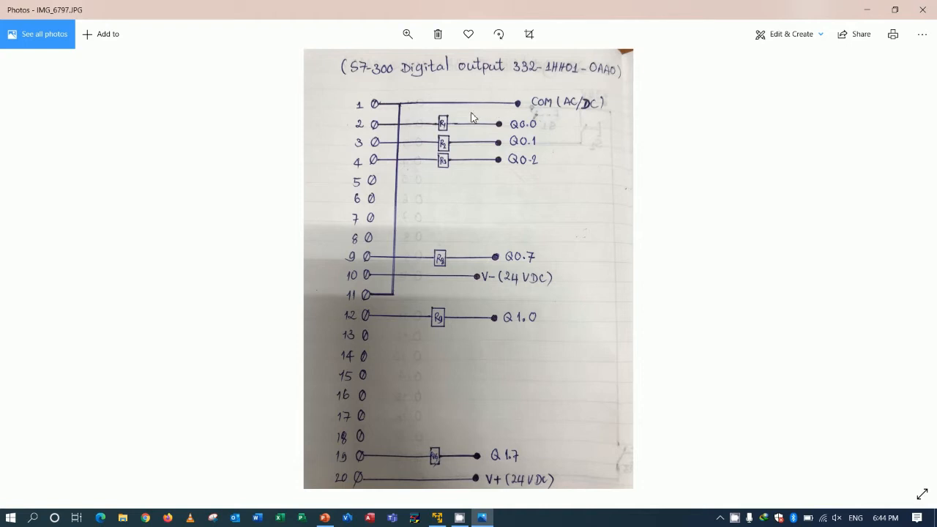
mouse_move(421, 111)
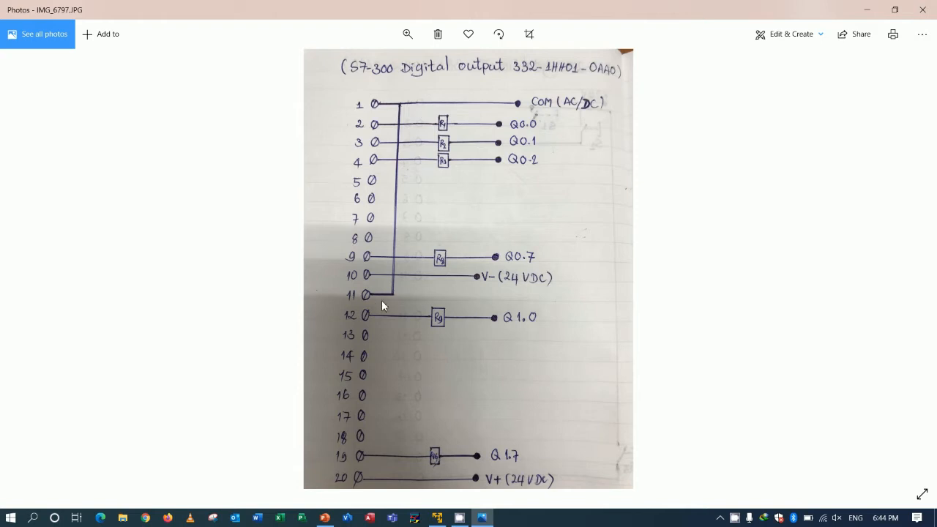
mouse_move(486, 213)
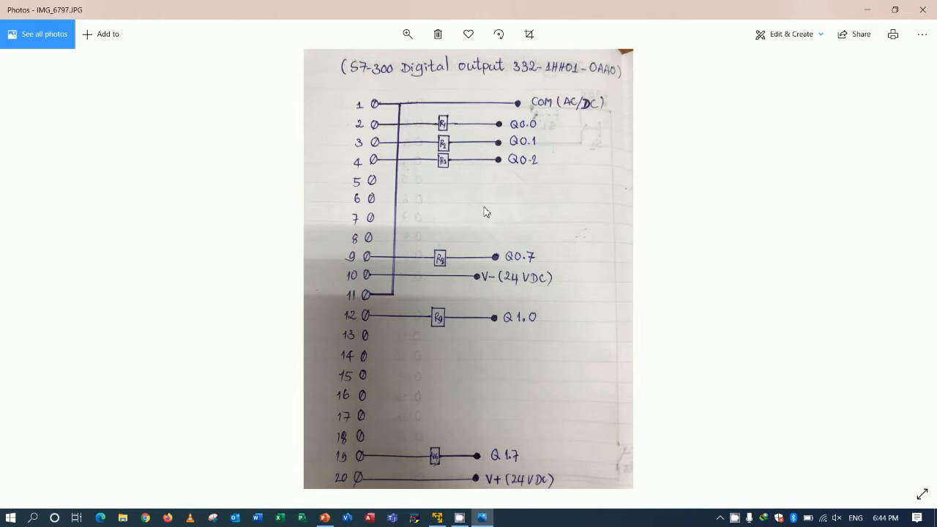
mouse_move(363, 436)
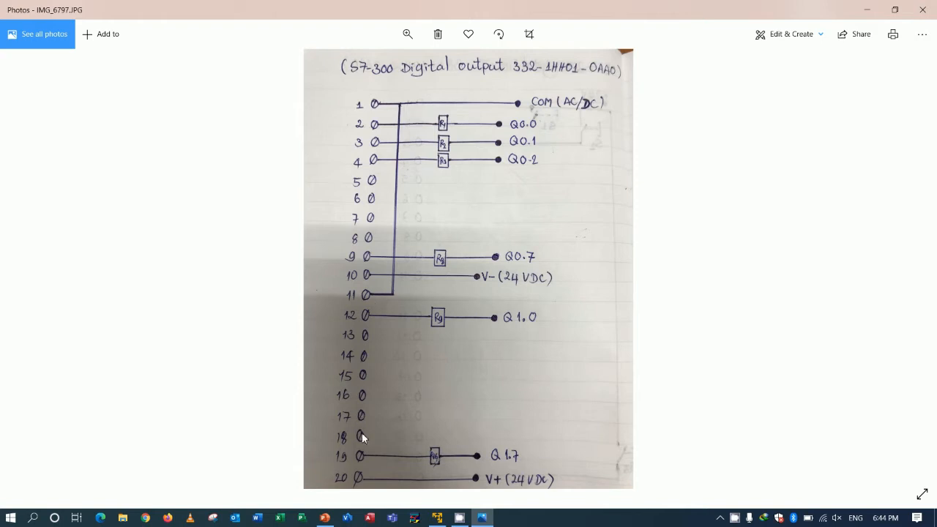
mouse_move(360, 97)
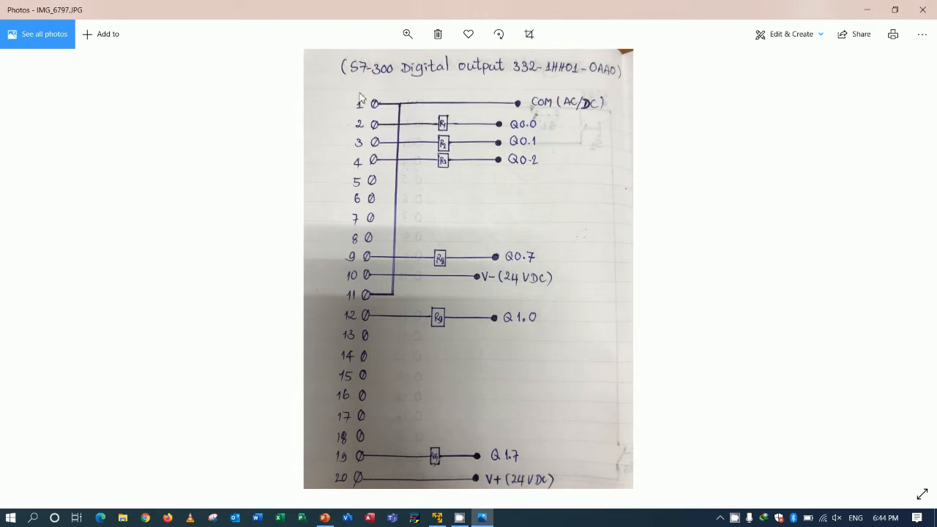
mouse_move(383, 392)
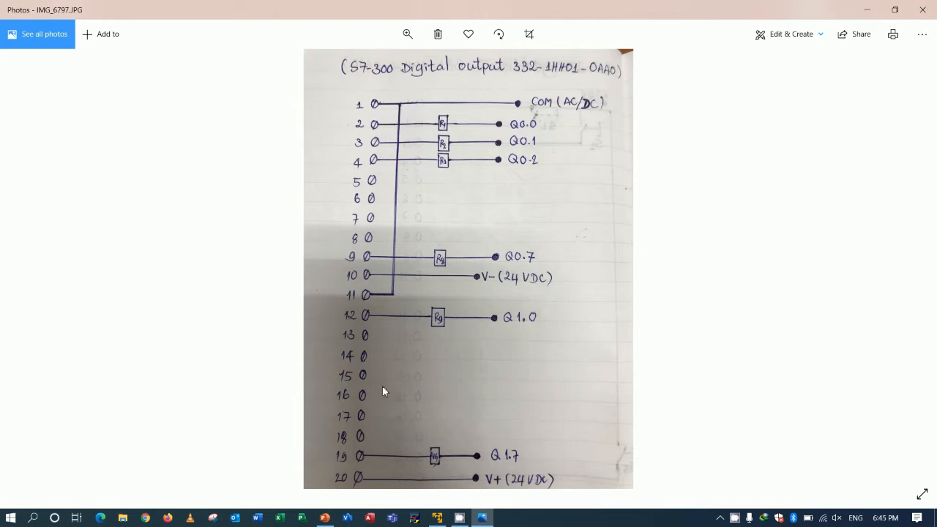
mouse_move(428, 211)
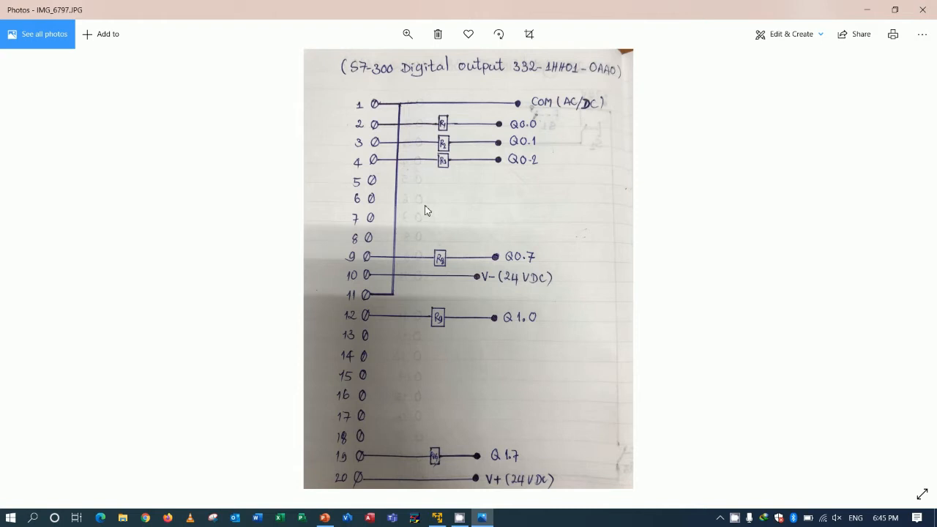
mouse_move(438, 160)
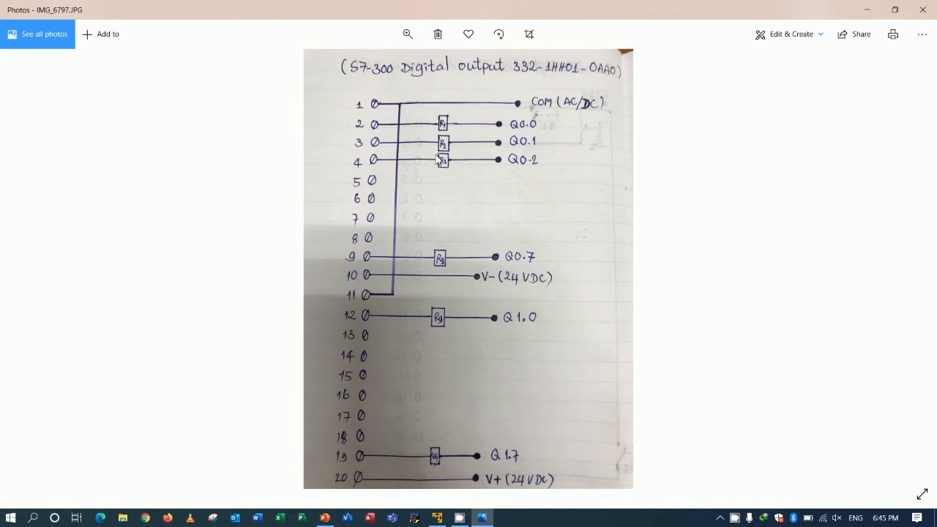
mouse_move(450, 456)
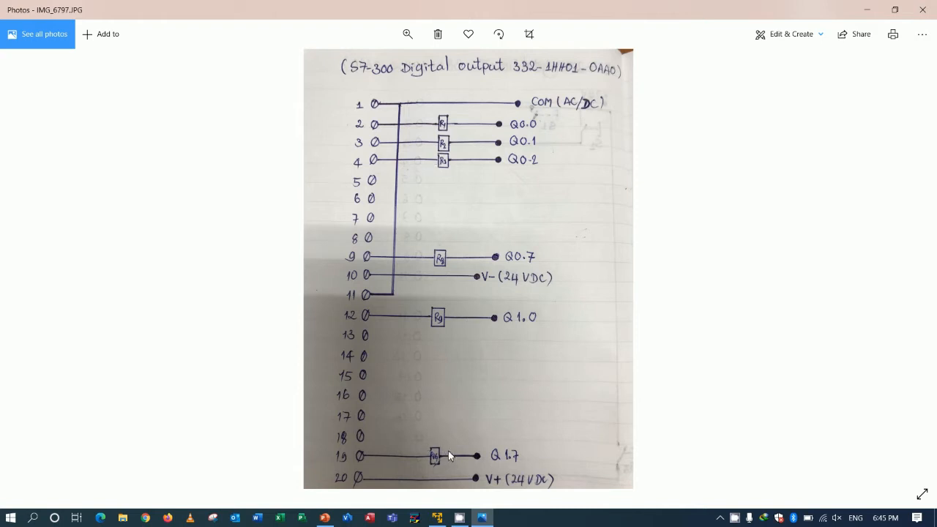
mouse_move(497, 372)
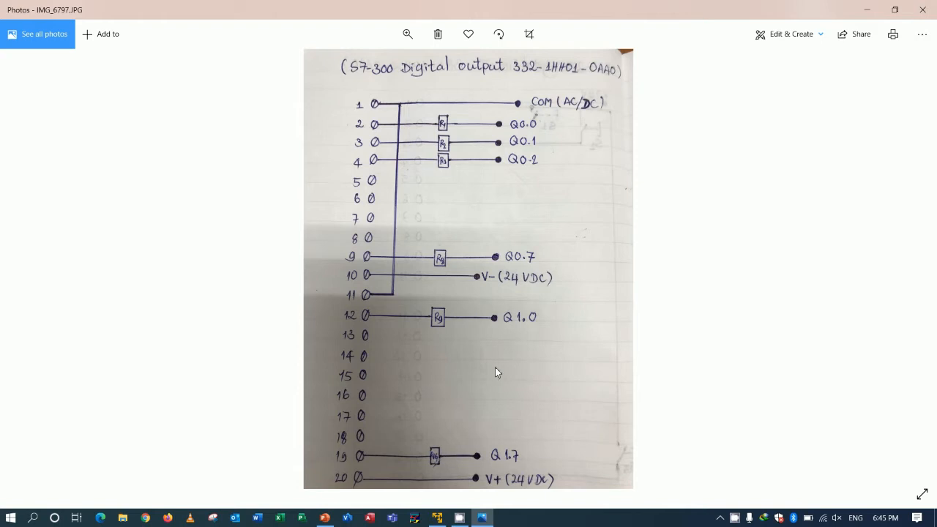
mouse_move(542, 322)
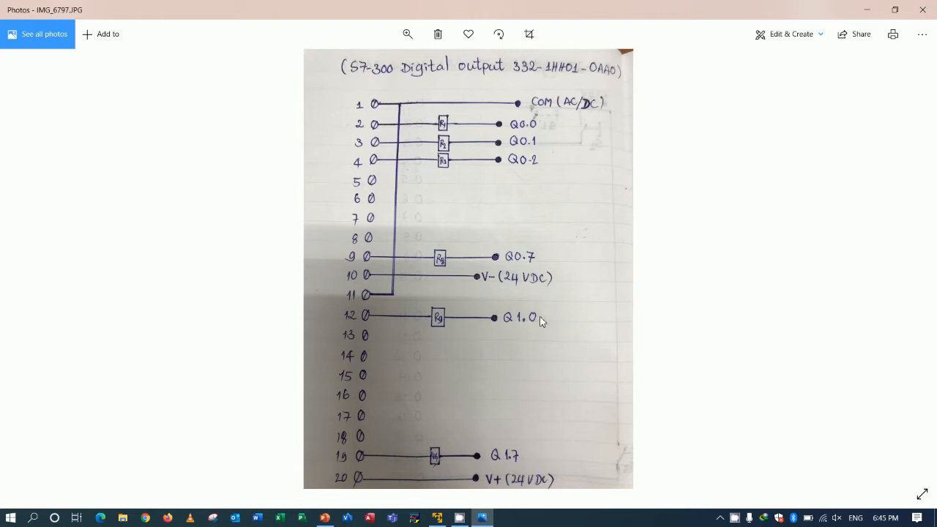
mouse_move(597, 196)
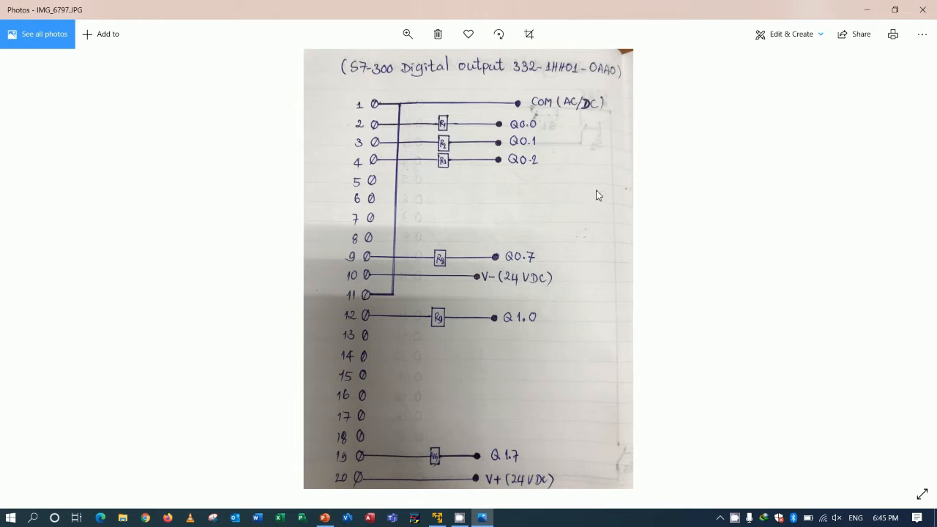
mouse_move(598, 199)
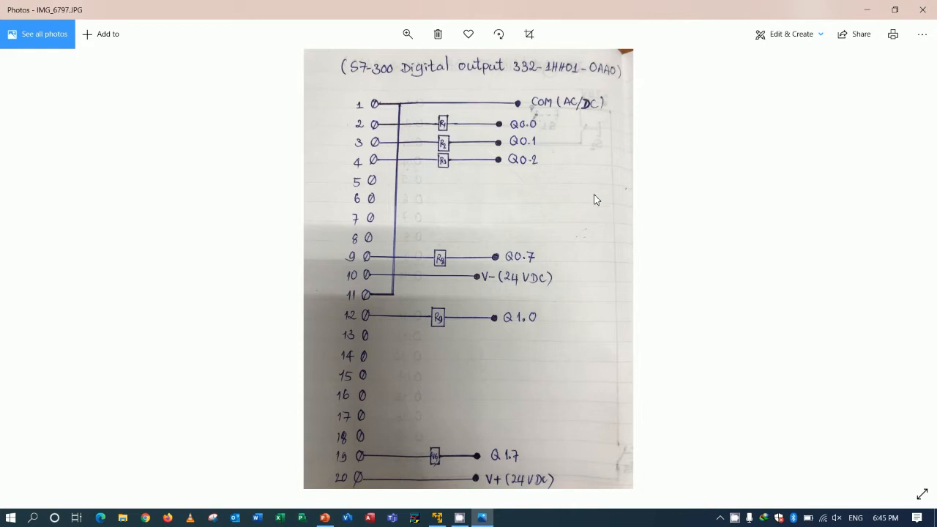
mouse_move(585, 233)
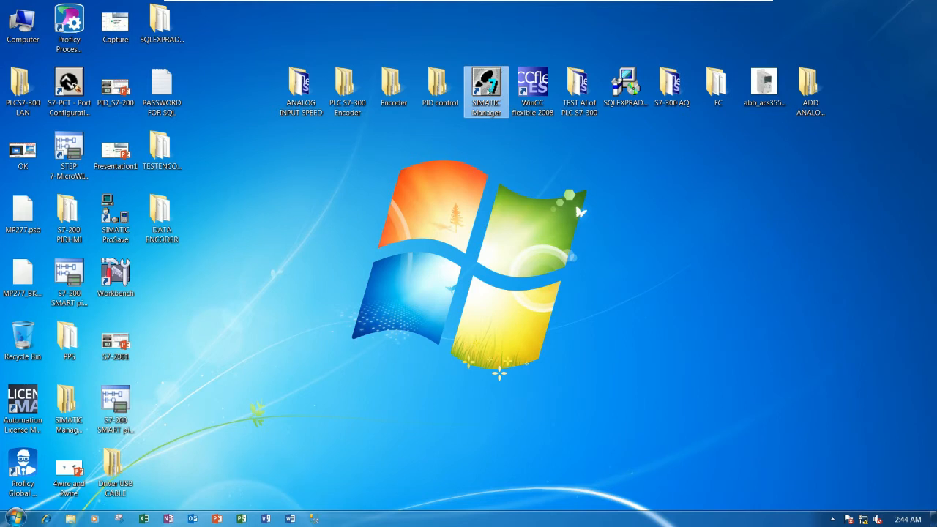
double_click(487, 84)
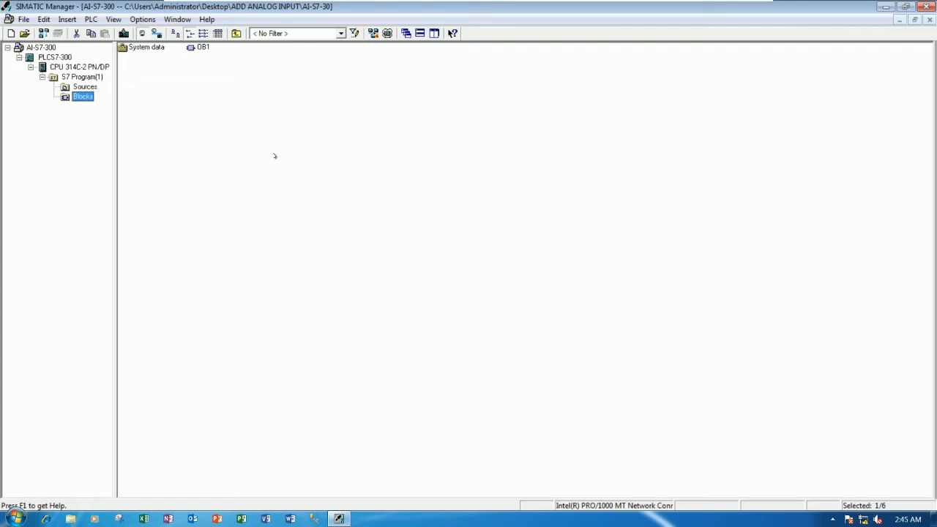
mouse_move(60, 57)
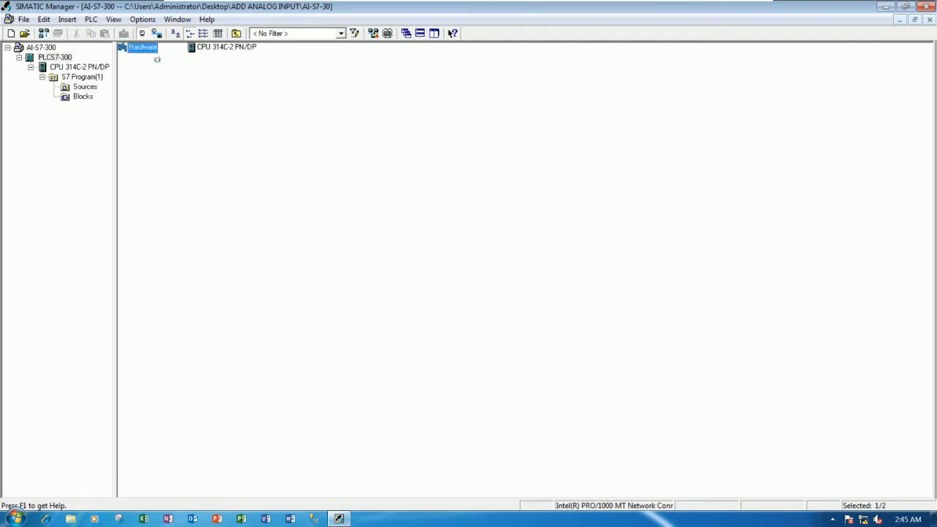
Open the station's HW Config and inspect the AI8x12bit and DI16xDC24V modules in slots 4 and 6.
double_click(141, 47)
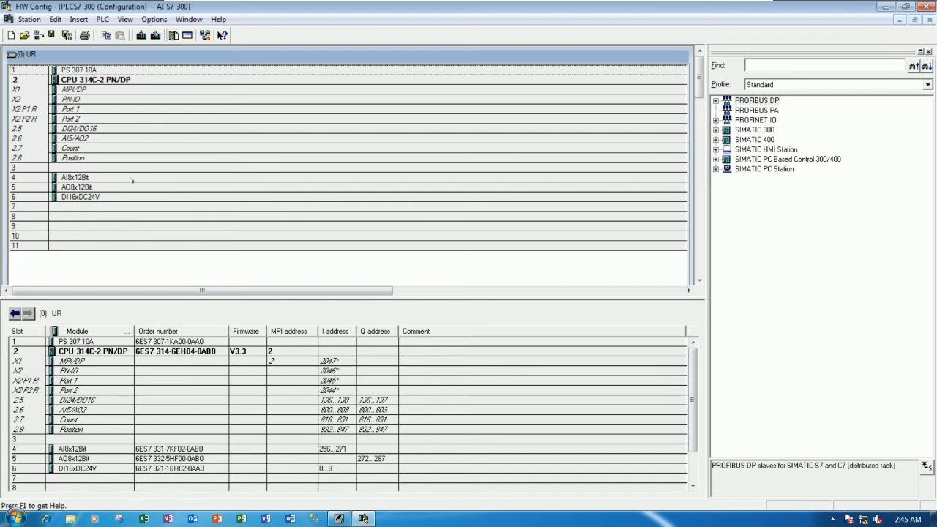
mouse_move(105, 178)
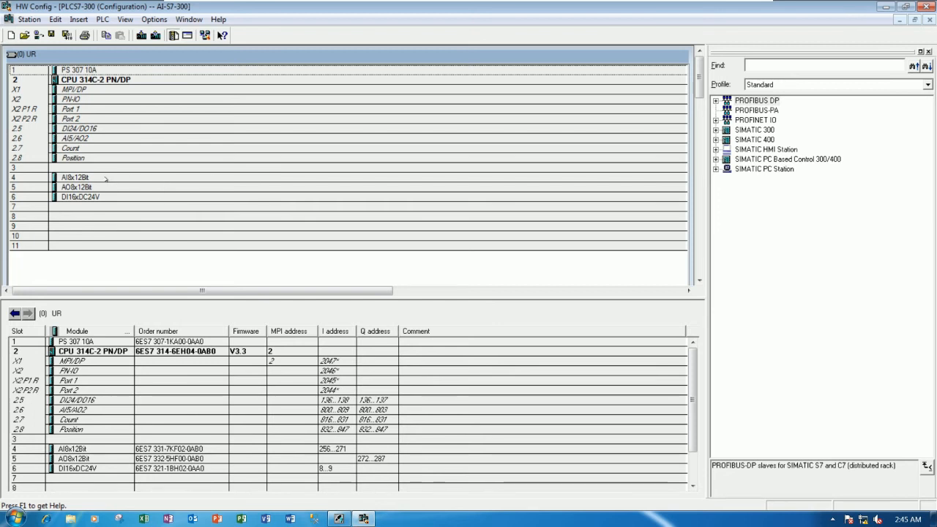
left_click(75, 177)
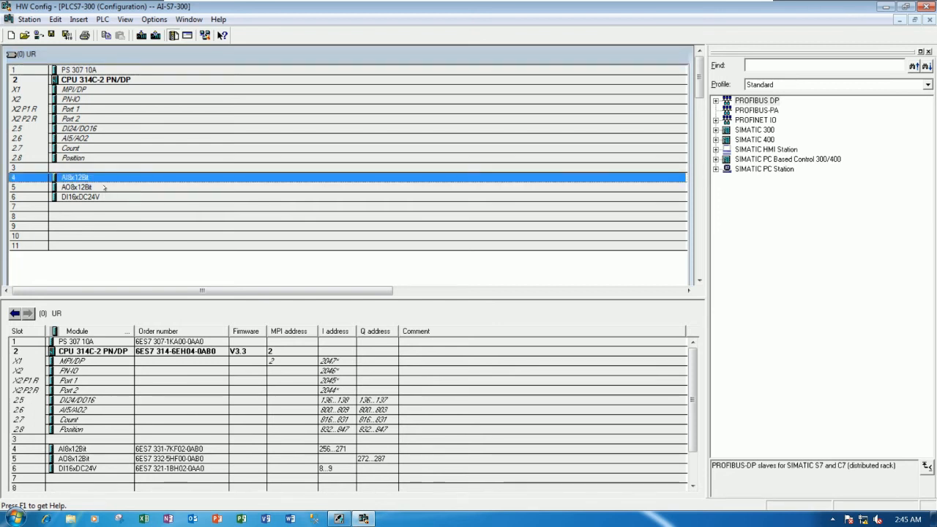
left_click(80, 197)
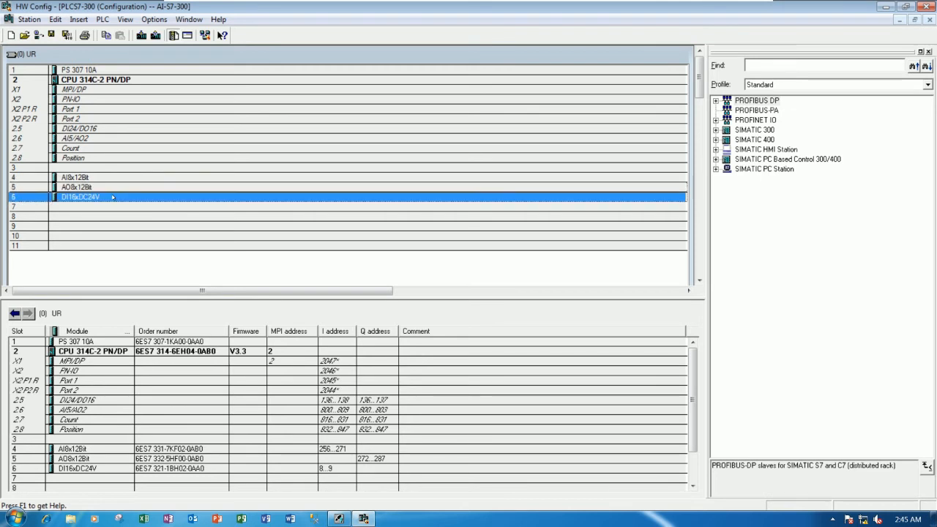
mouse_move(126, 218)
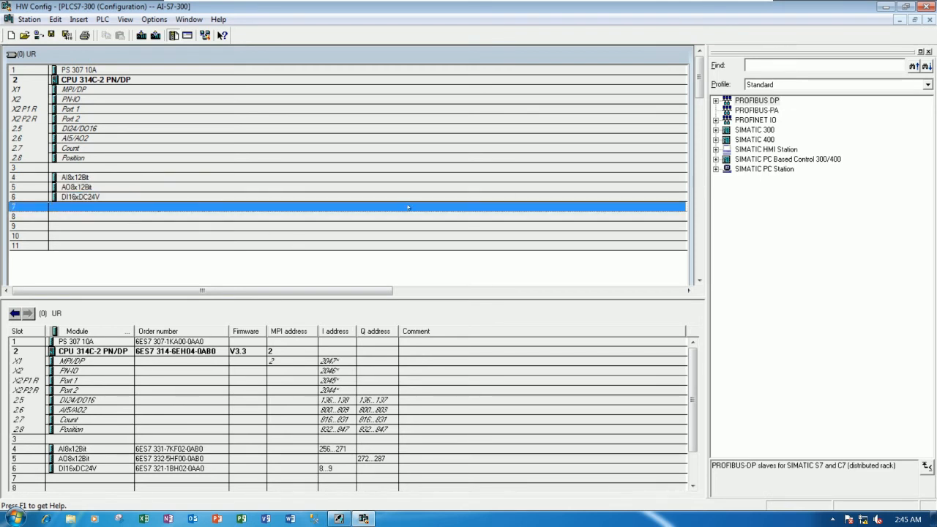
mouse_move(599, 211)
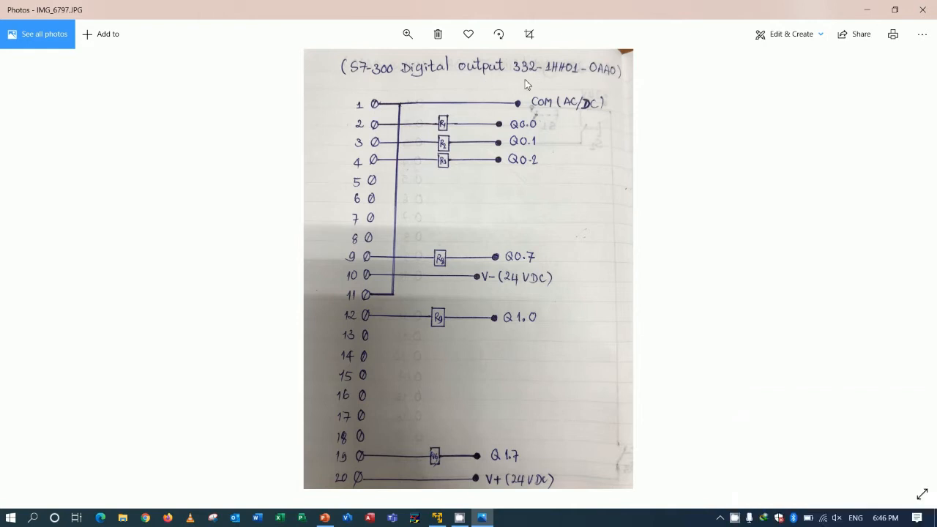
mouse_move(571, 83)
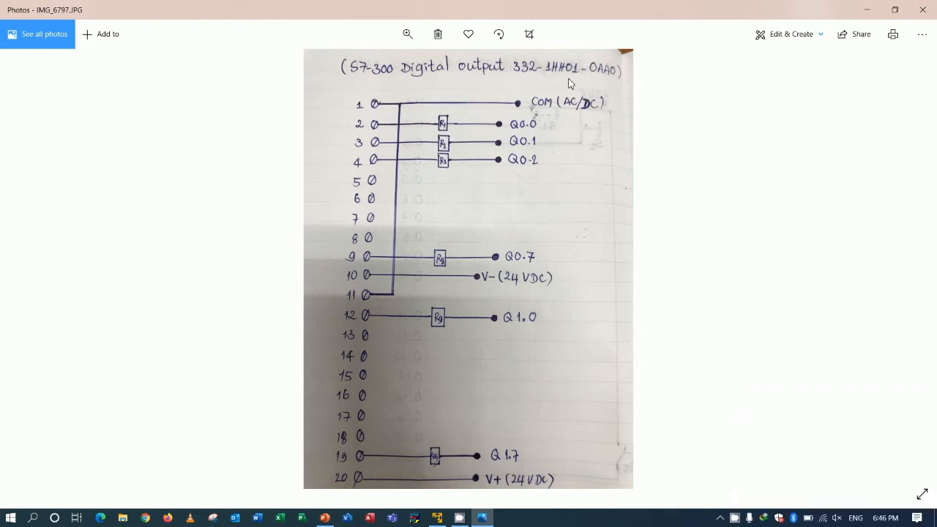
mouse_move(545, 79)
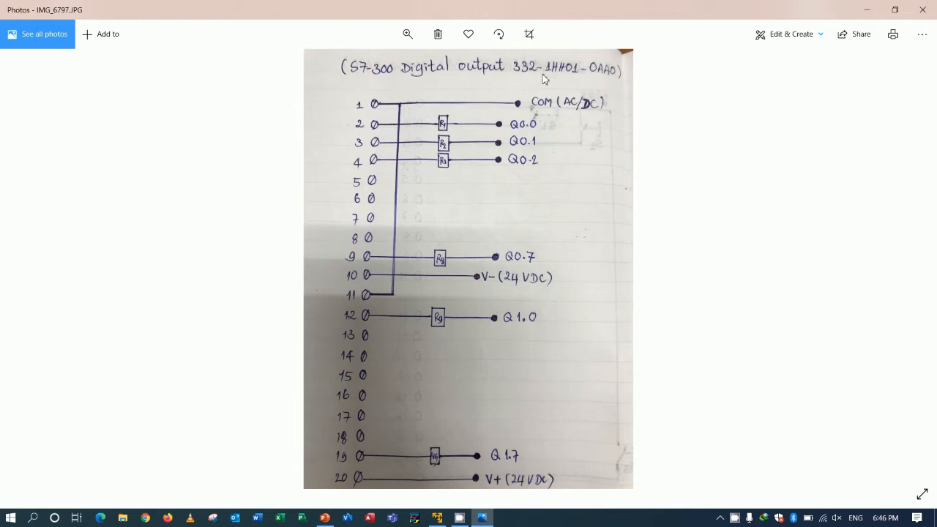
mouse_move(532, 247)
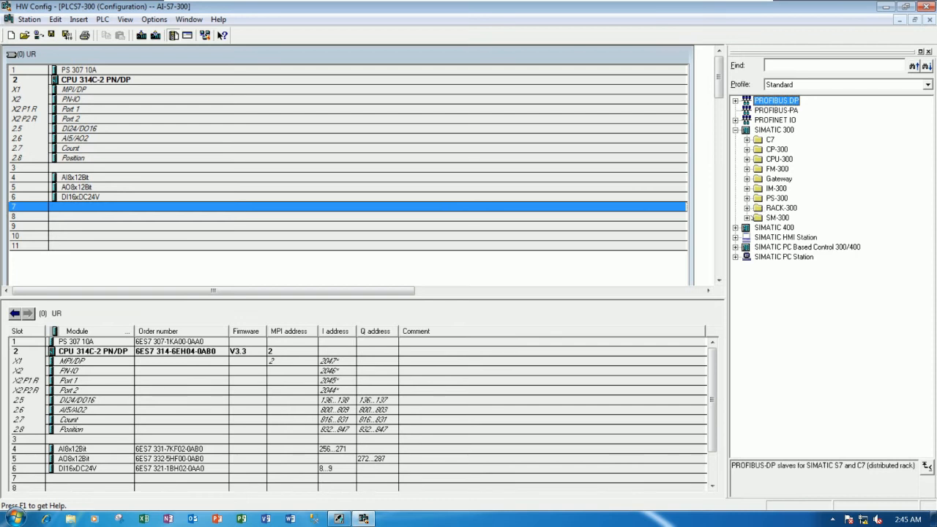
Browse the SM-300 DI/DO catalog and compare modules until SM 322 DO16xRel with order number 322-1HH01-0AA0 is found.
left_click(736, 216)
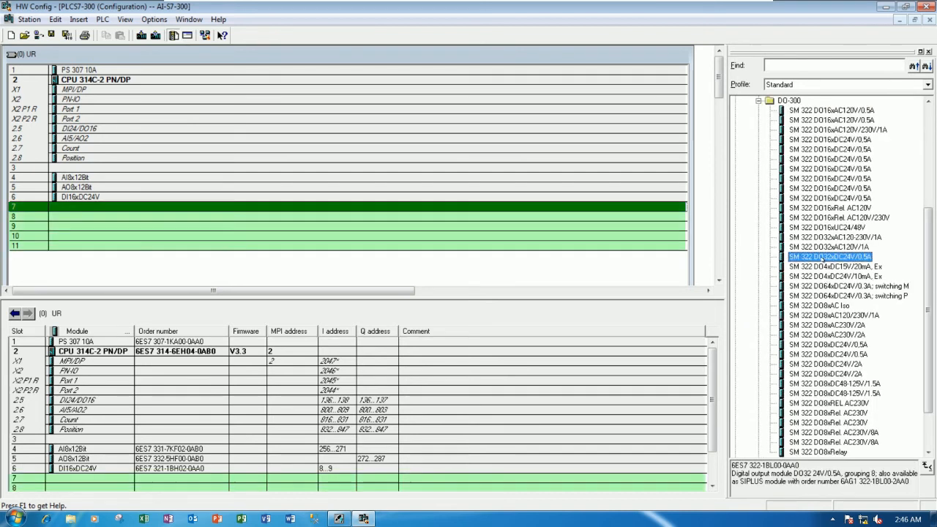
left_click(829, 246)
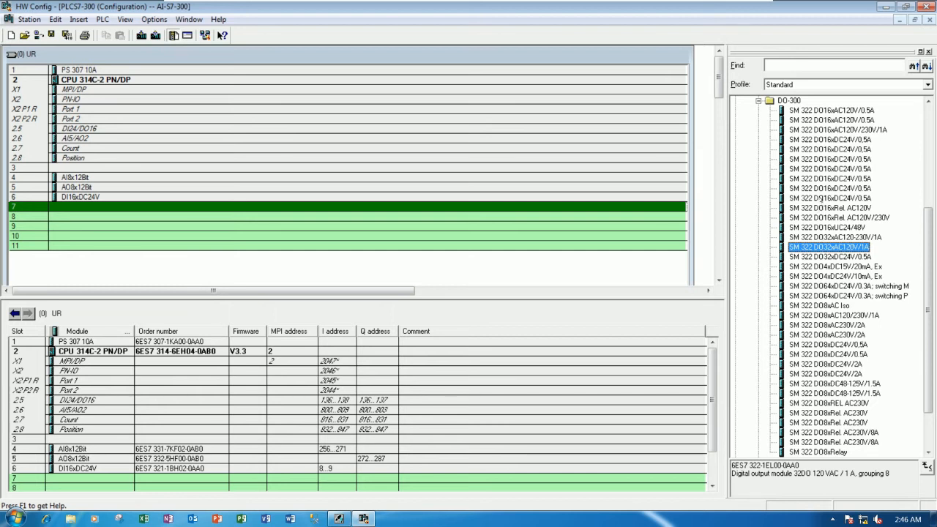
left_click(834, 237)
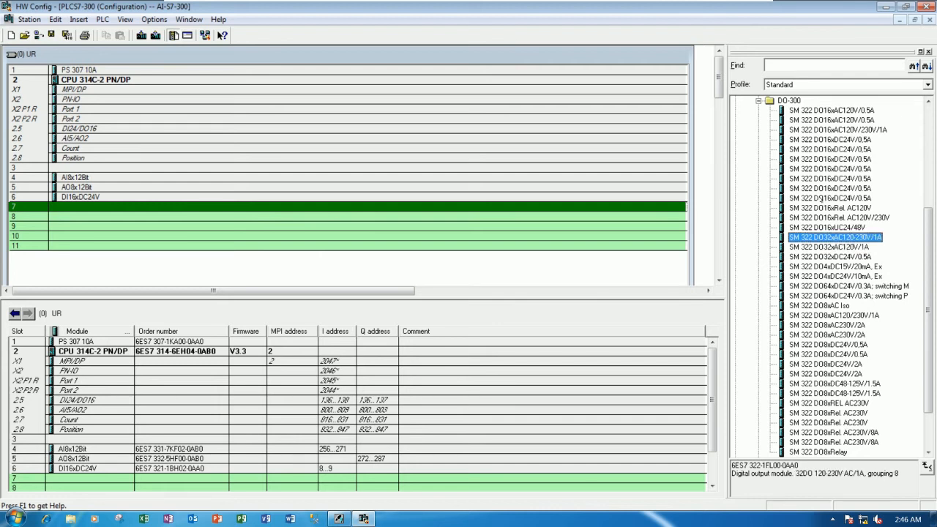
left_click(839, 216)
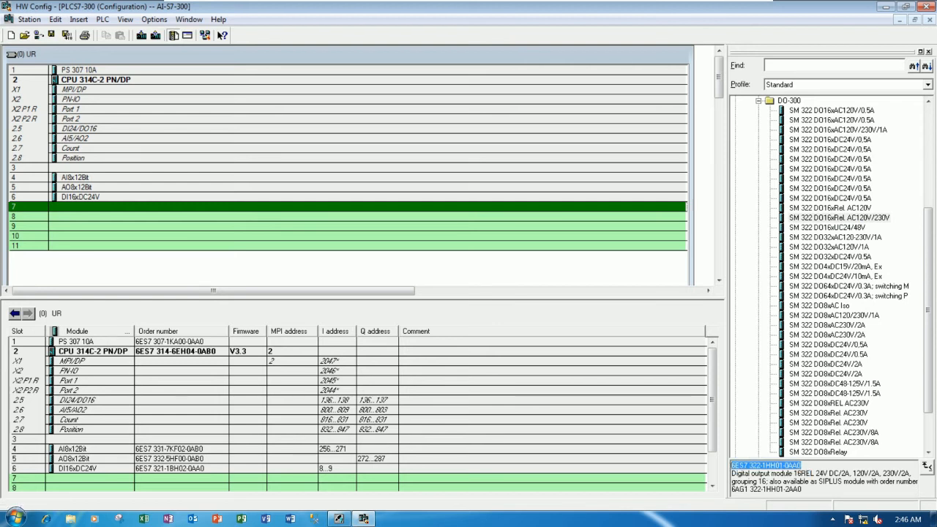
left_click(837, 216)
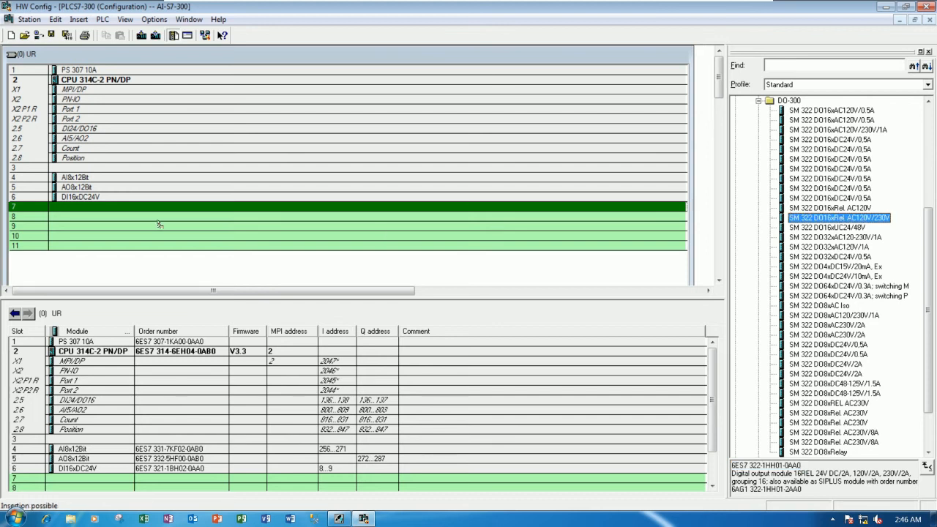
Insert the SM 322 DO16xRel AC120V/230V module into slot 7 and confirm its output addresses 12..13.
double_click(839, 217)
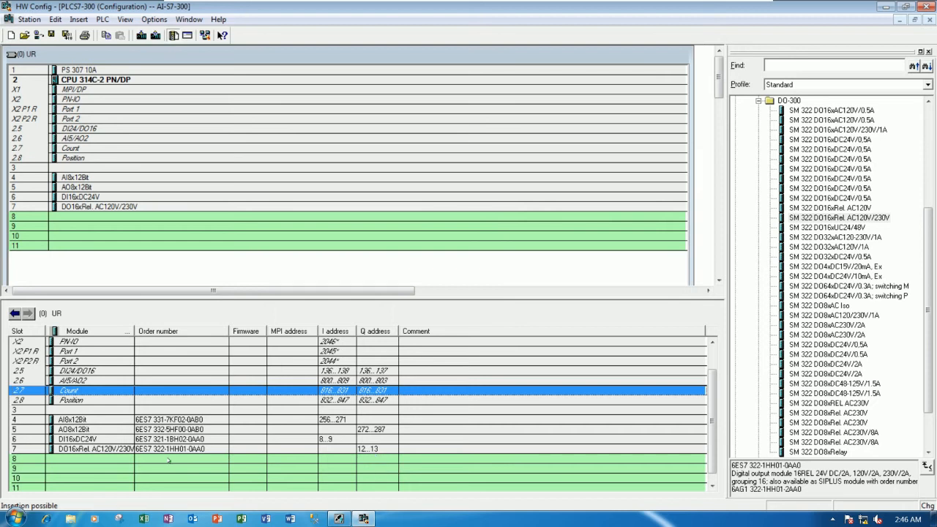
left_click(96, 448)
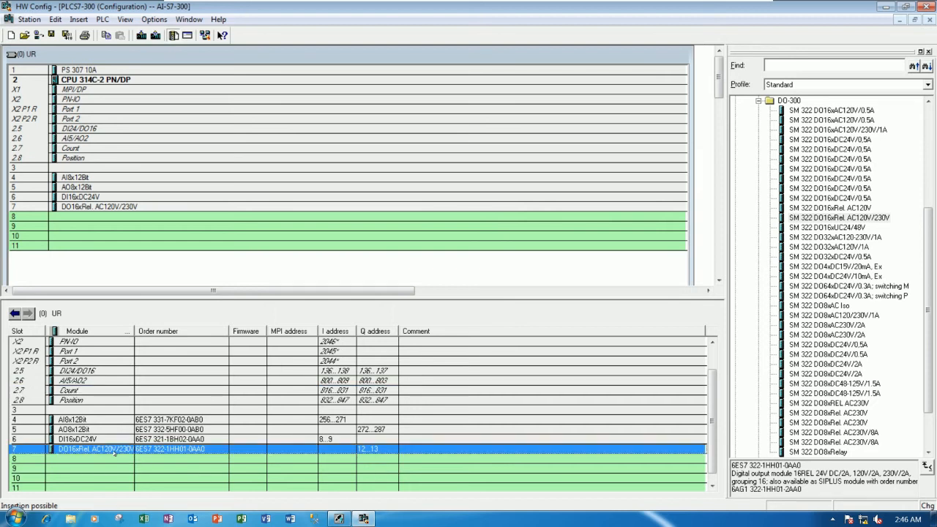
left_click(100, 206)
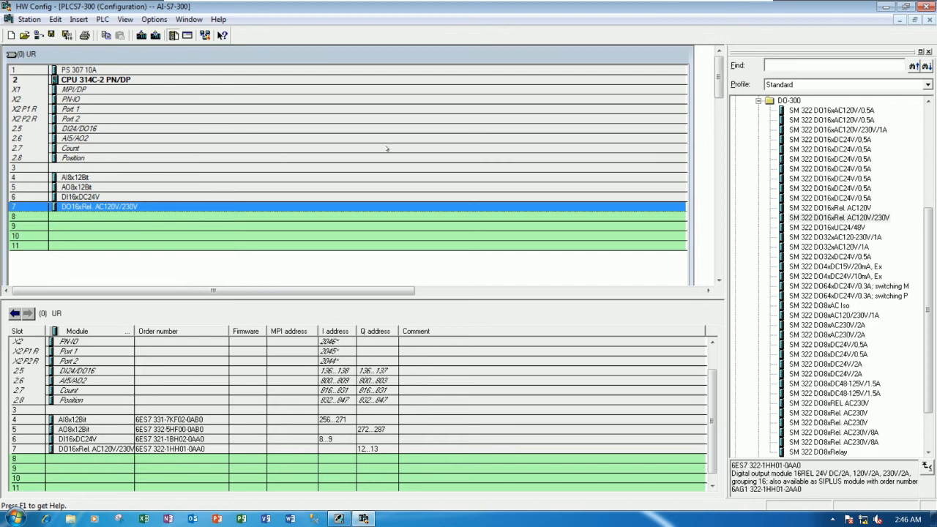
mouse_move(387, 148)
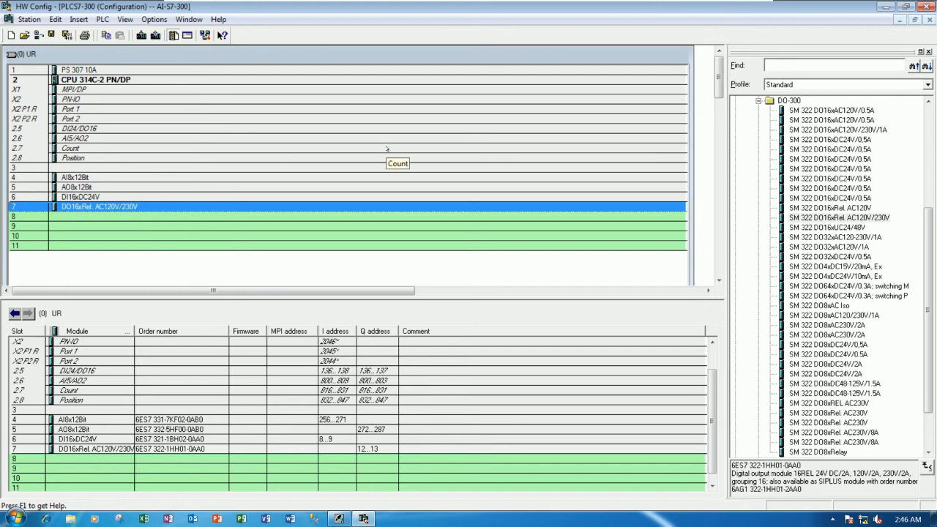
mouse_move(694, 432)
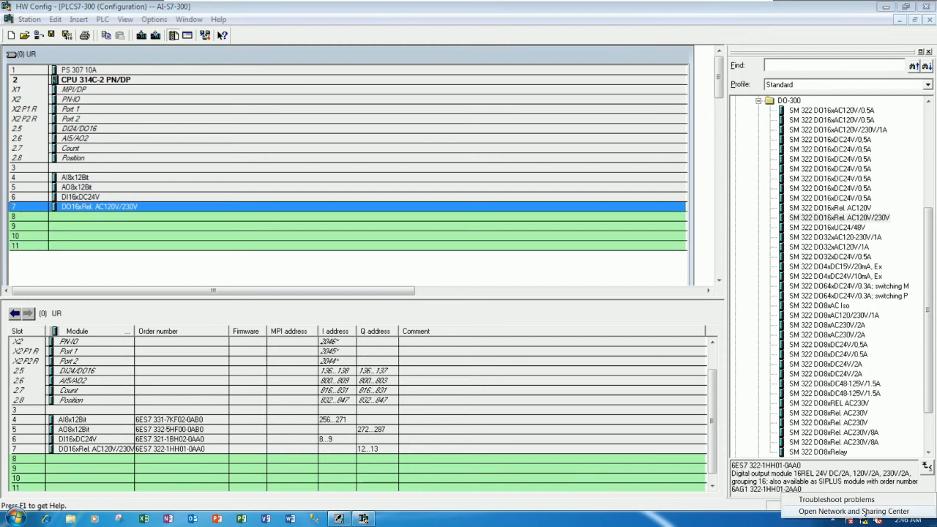
Review the Local Area Connection's static IPv4 address 192.168.0.x, then close the dialogs back to HW Config.
left_click(852, 511)
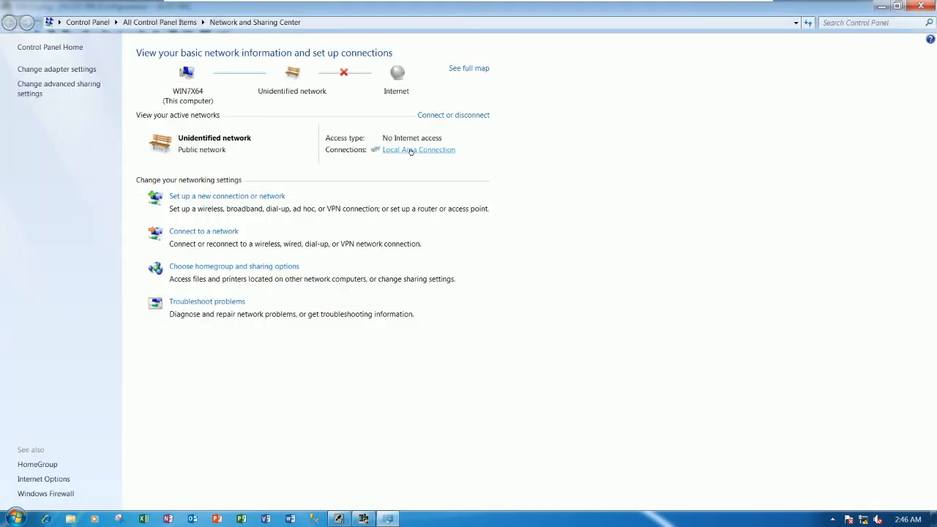
left_click(419, 150)
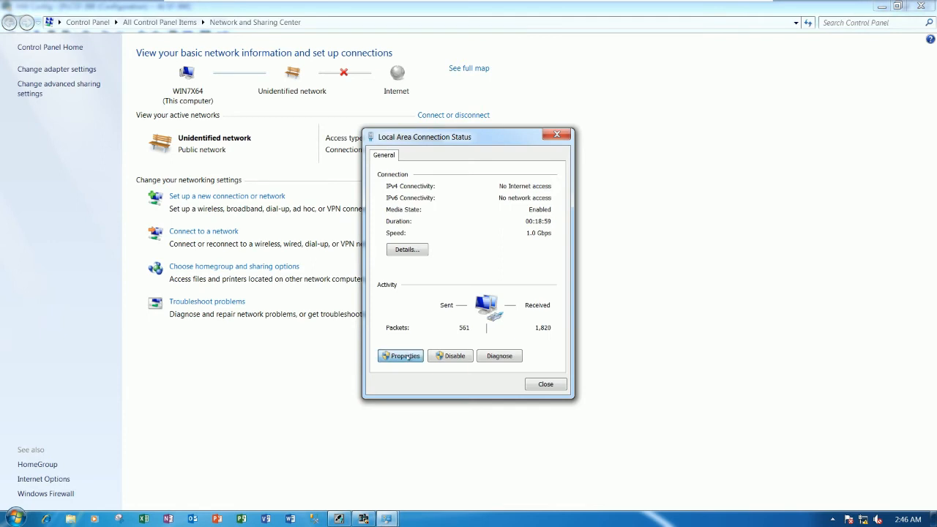
left_click(401, 355)
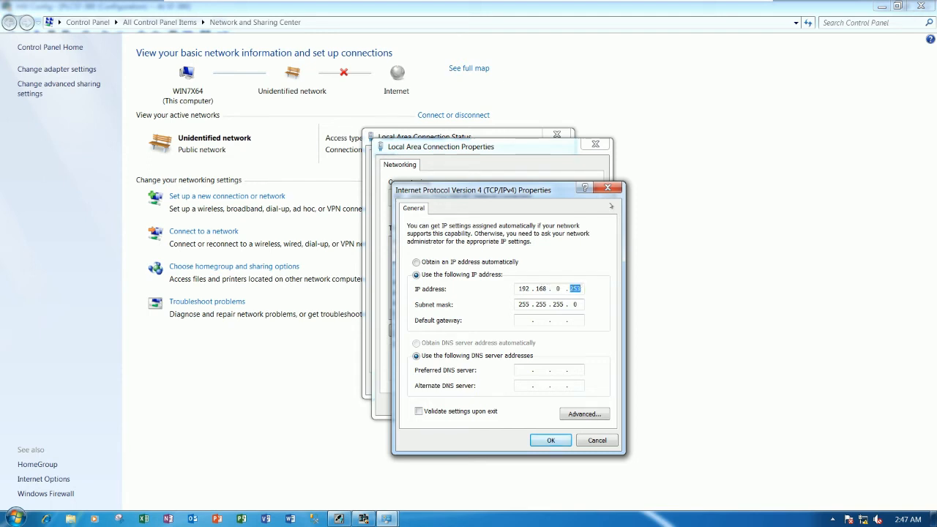
left_click(597, 439)
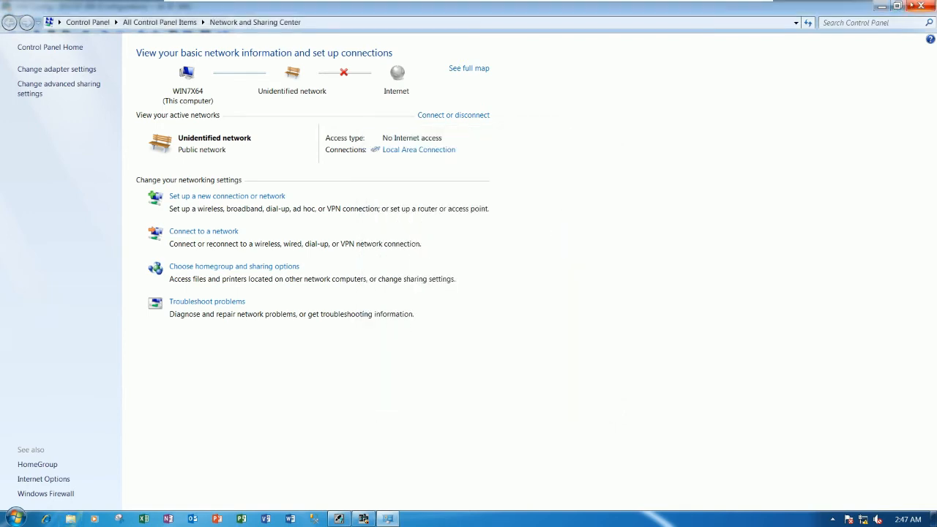
left_click(363, 518)
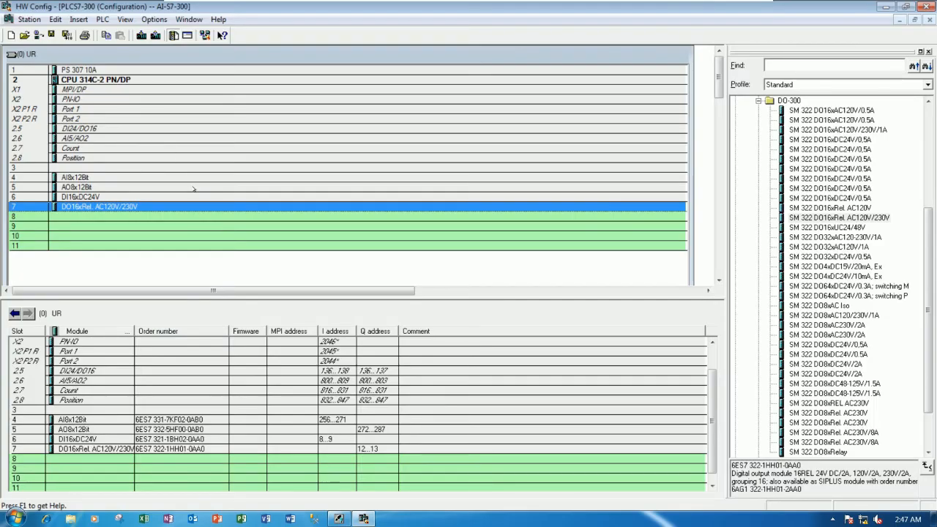
mouse_move(325, 166)
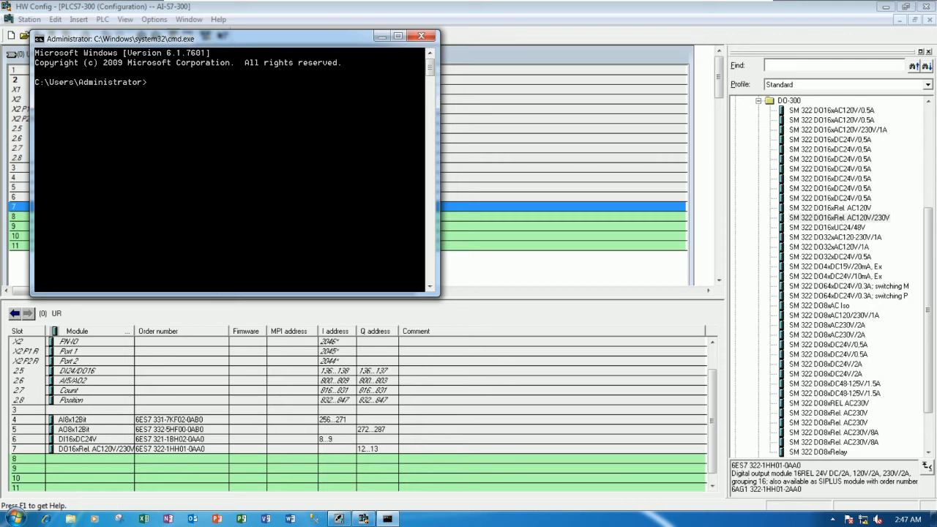
Run ping 192.168.0.1 in Command Prompt to confirm the PLC replies with no loss.
type("pun")
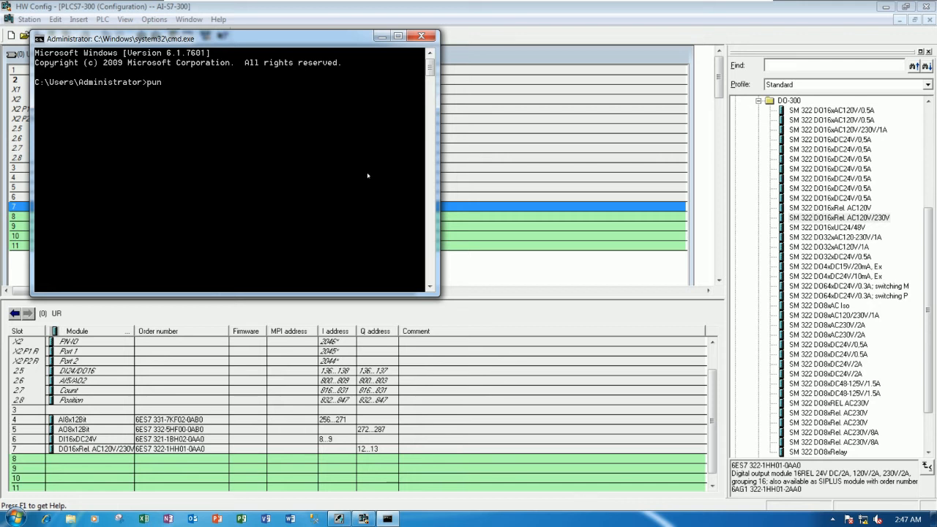
type("ing 192")
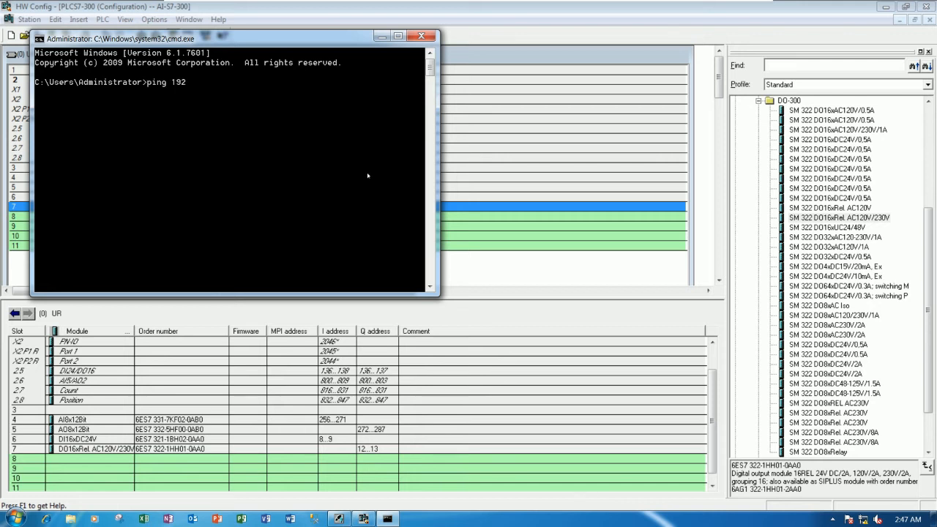
type(".168.0.1")
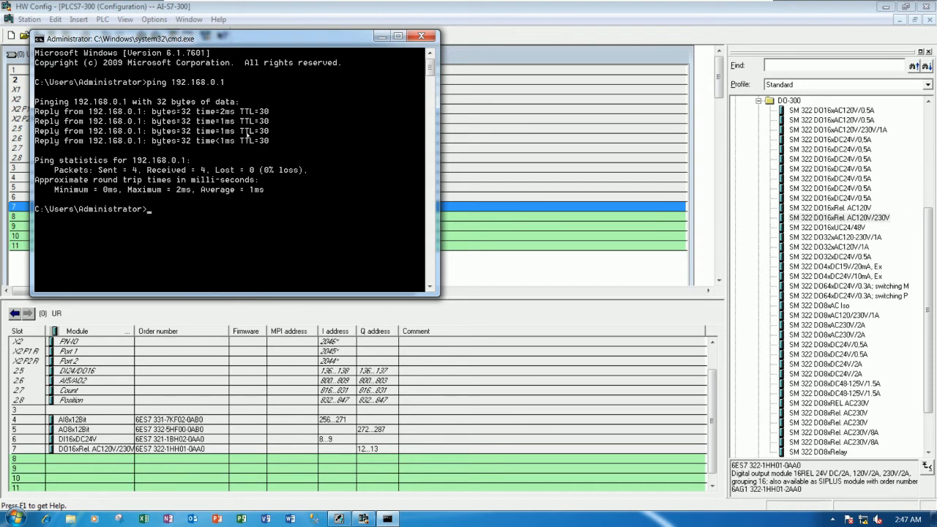
mouse_move(275, 130)
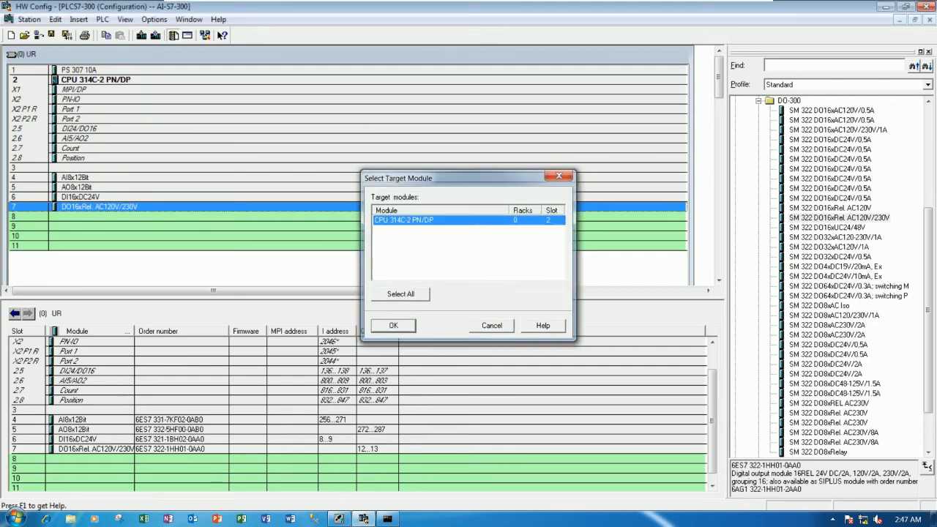
Download the configuration to the CPU 314C-2 PN/DP, selecting accessible node 192.168.0.1 as the target.
left_click(392, 325)
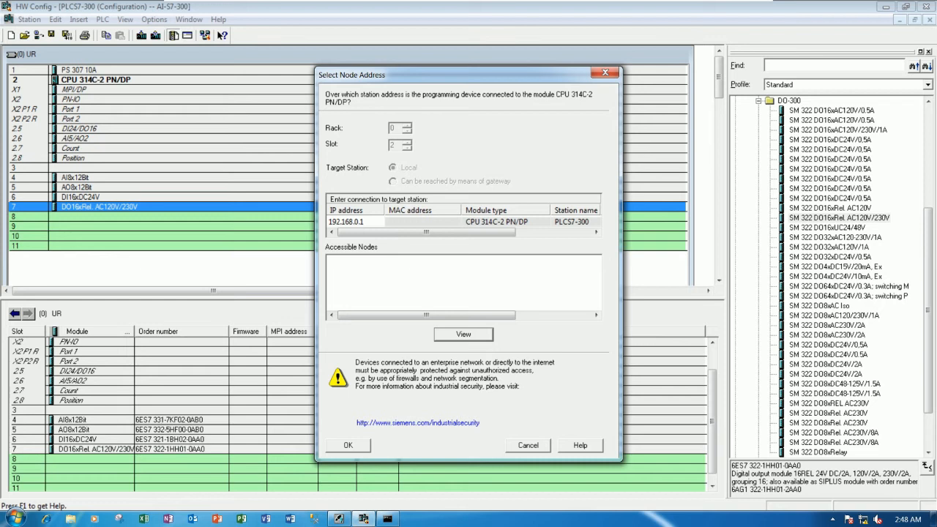
left_click(462, 334)
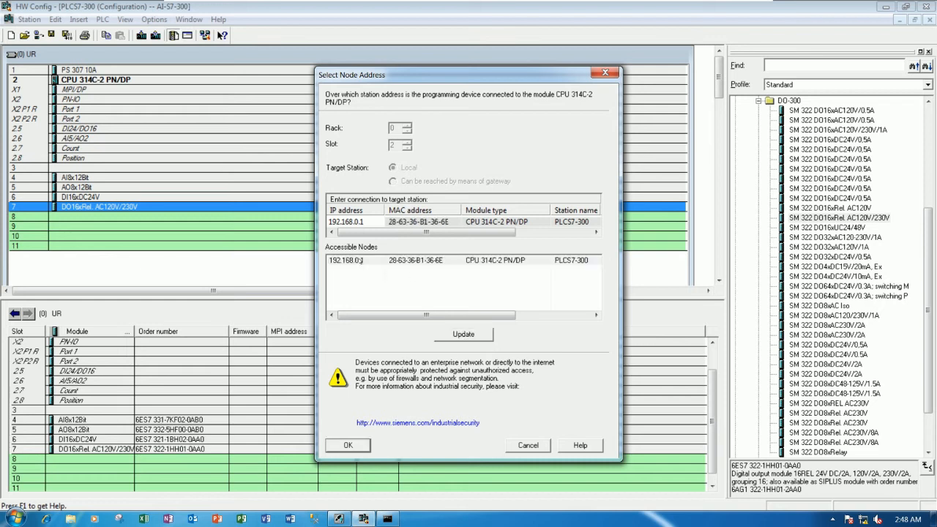
left_click(348, 445)
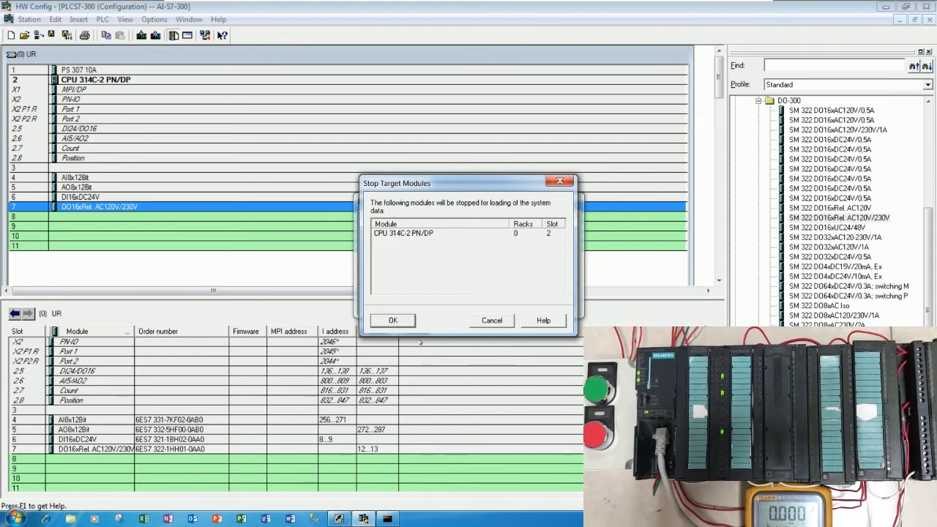
Allow the CPU to stop for loading, then restart it with a complete restart after the download.
left_click(393, 319)
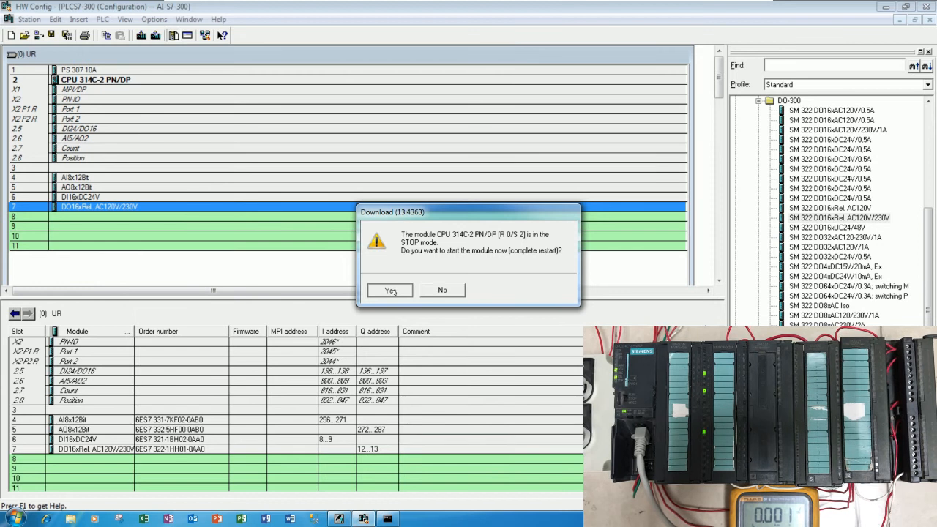
left_click(389, 290)
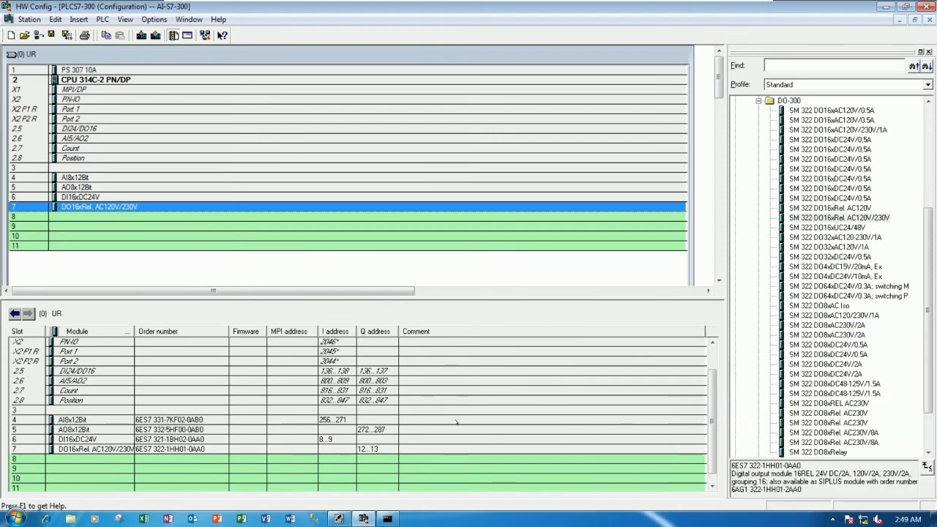
mouse_move(269, 208)
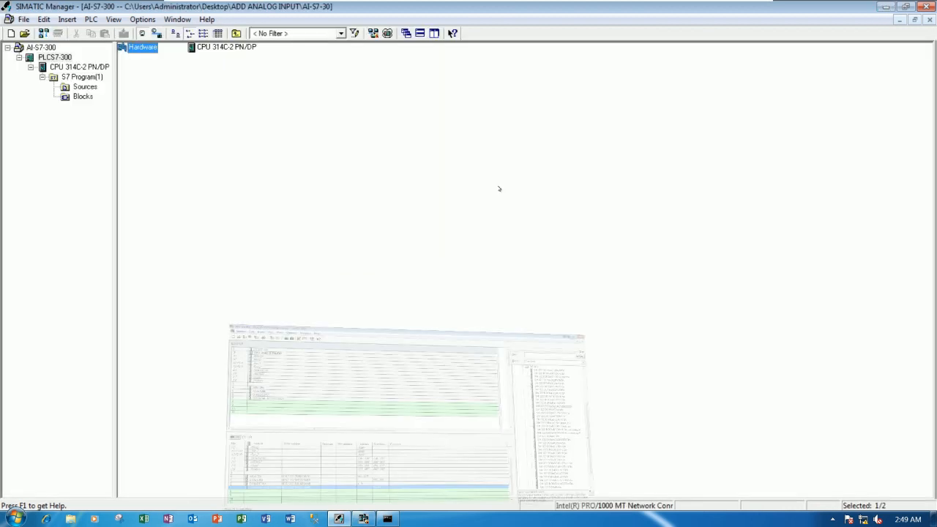
From the Blocks folder, start Monitor/Modify Variables via the PLC menu to open an online variable table.
left_click(82, 97)
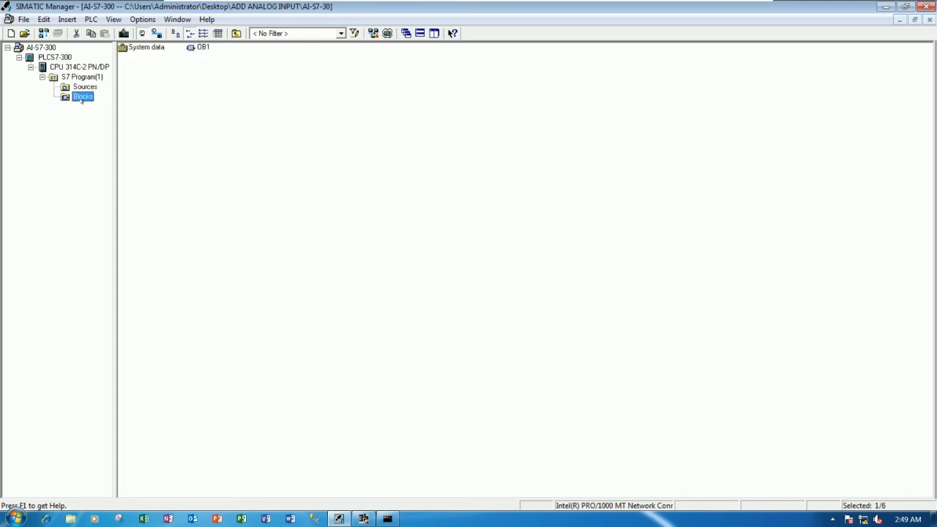
mouse_move(174, 103)
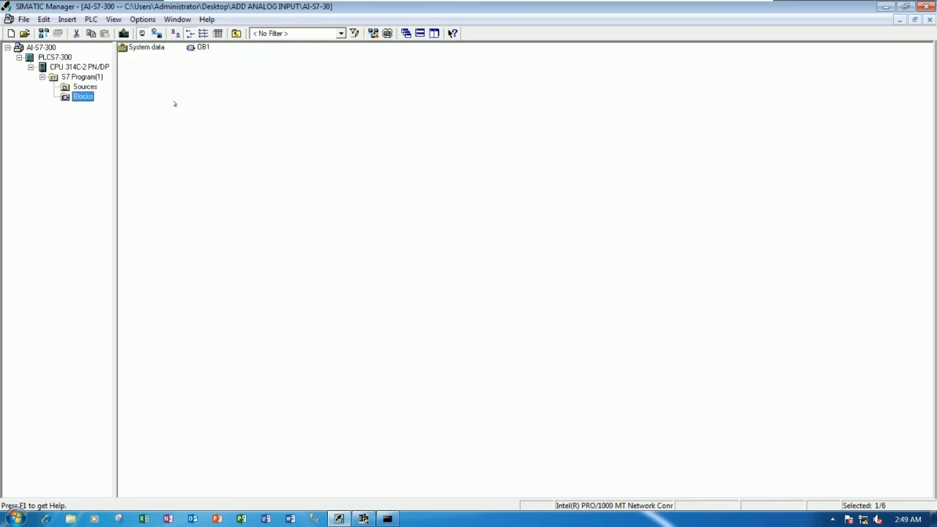
left_click(91, 19)
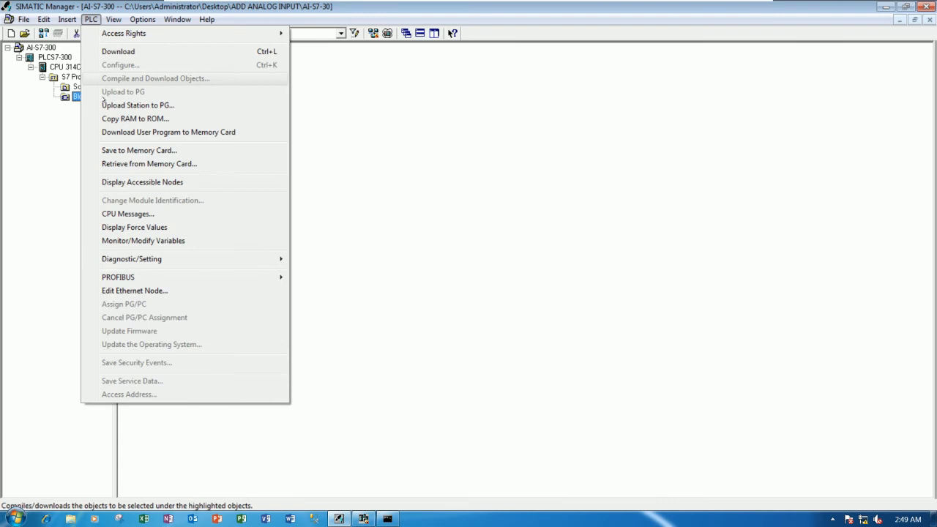
mouse_move(134, 227)
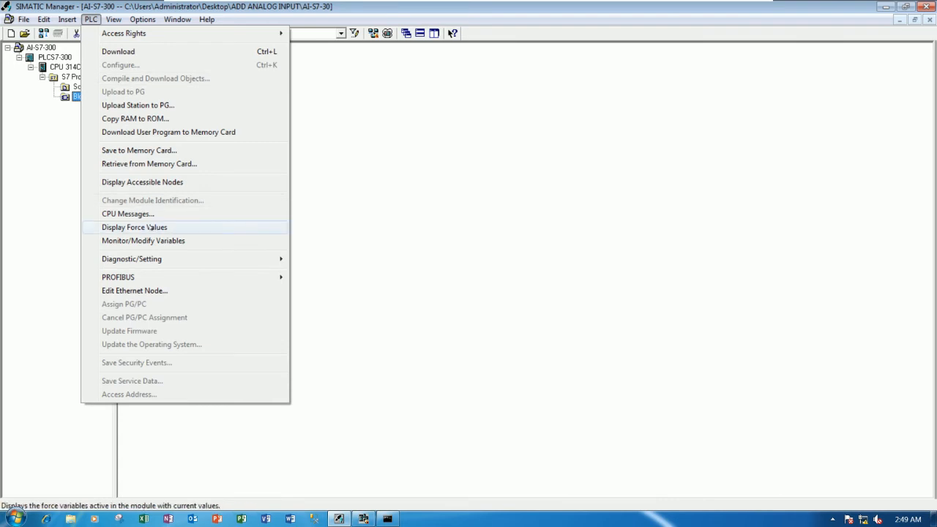
mouse_move(143, 240)
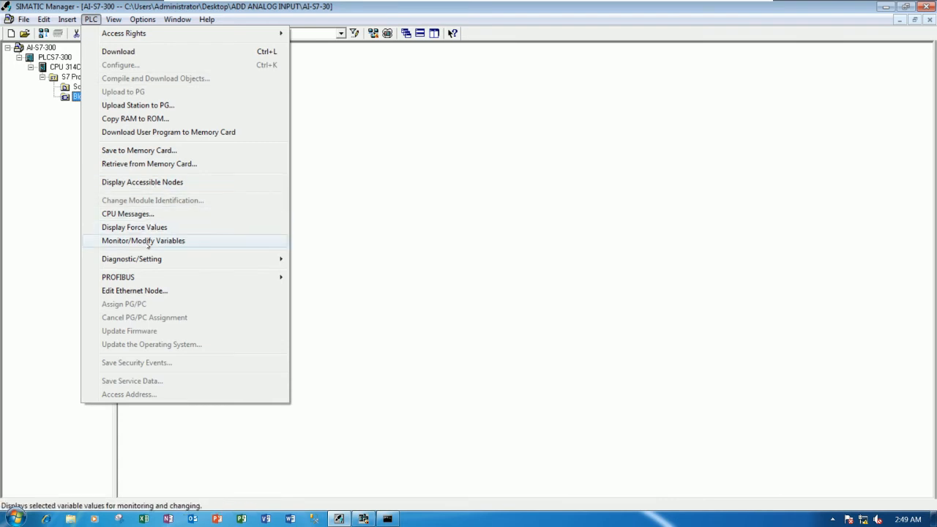
mouse_move(176, 243)
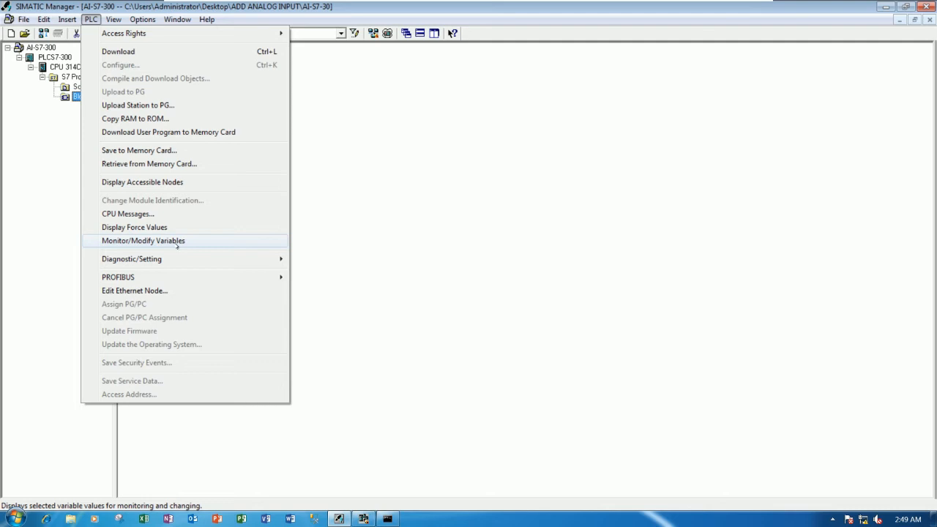
left_click(143, 240)
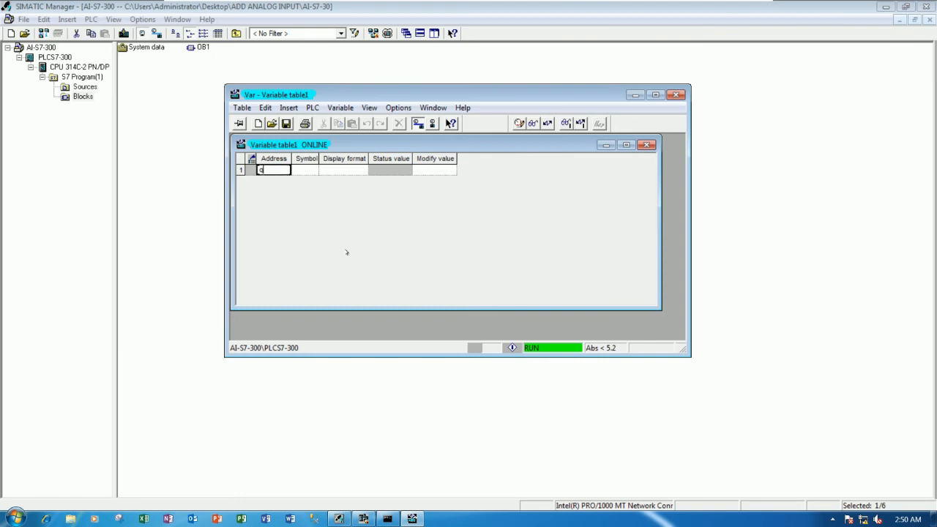
Enter outputs Q 12.0, Q 12.1 and Q 13.7 in the variable table and start monitoring; all show false.
type("12.0")
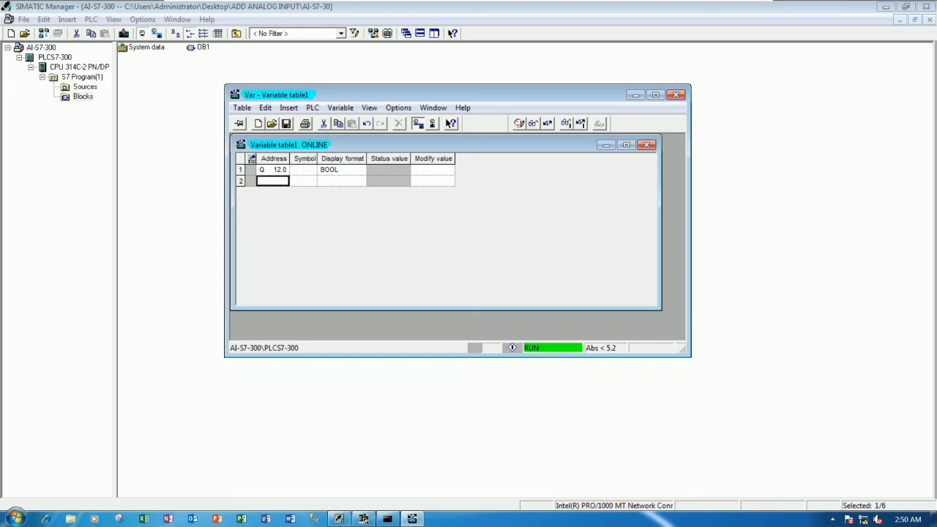
type("q12.")
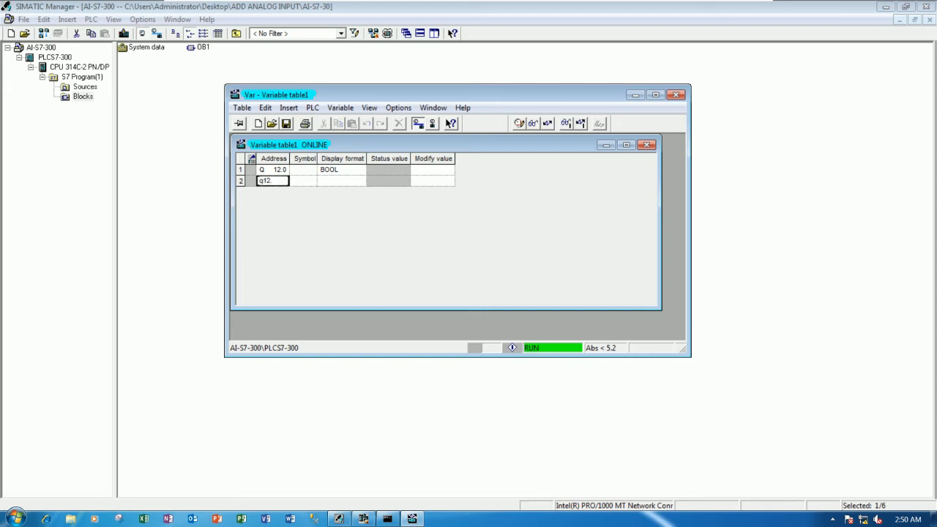
key("enter")
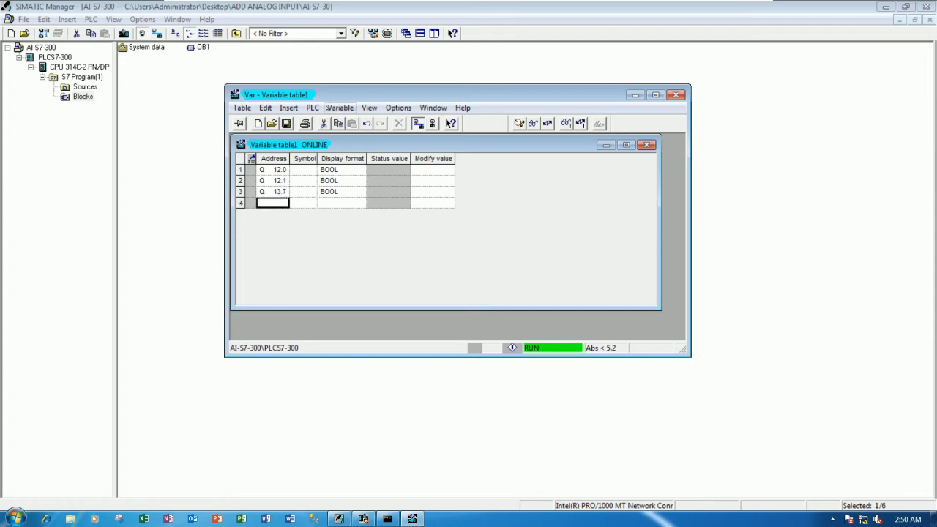
left_click(369, 108)
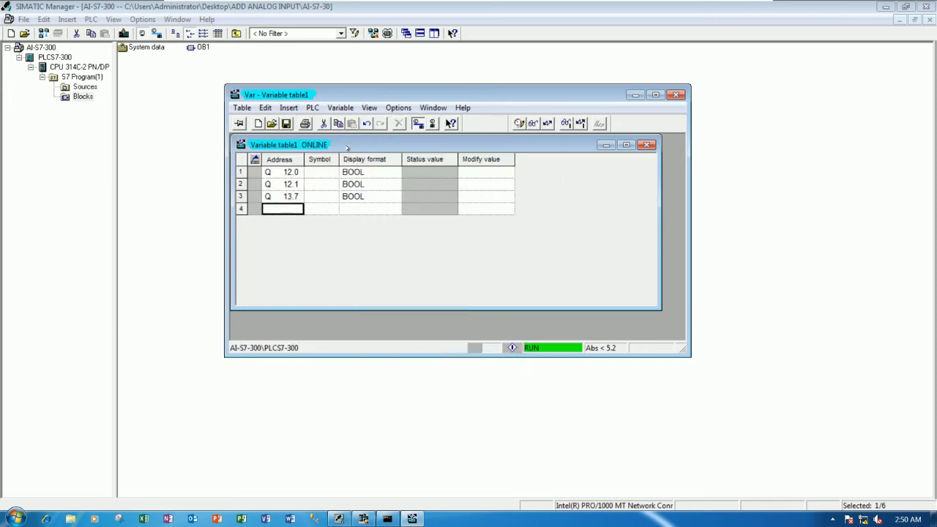
mouse_move(622, 168)
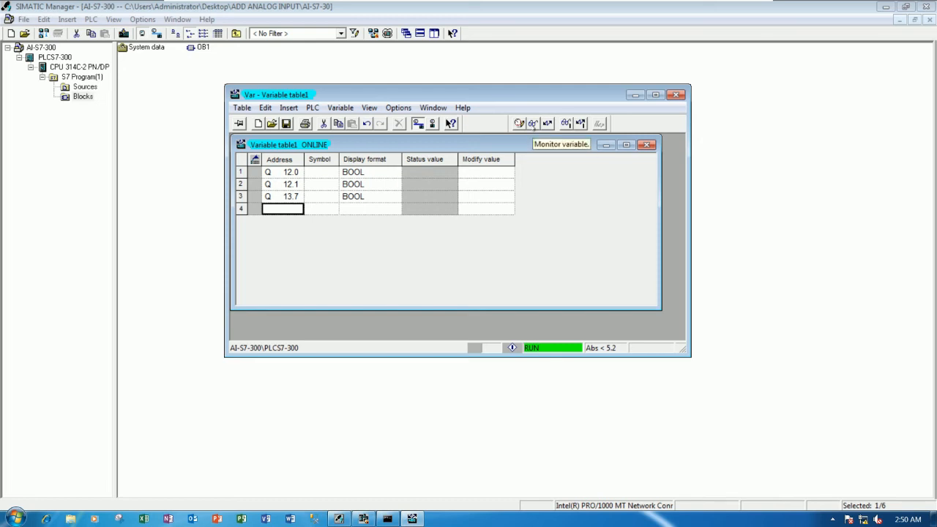
left_click(518, 123)
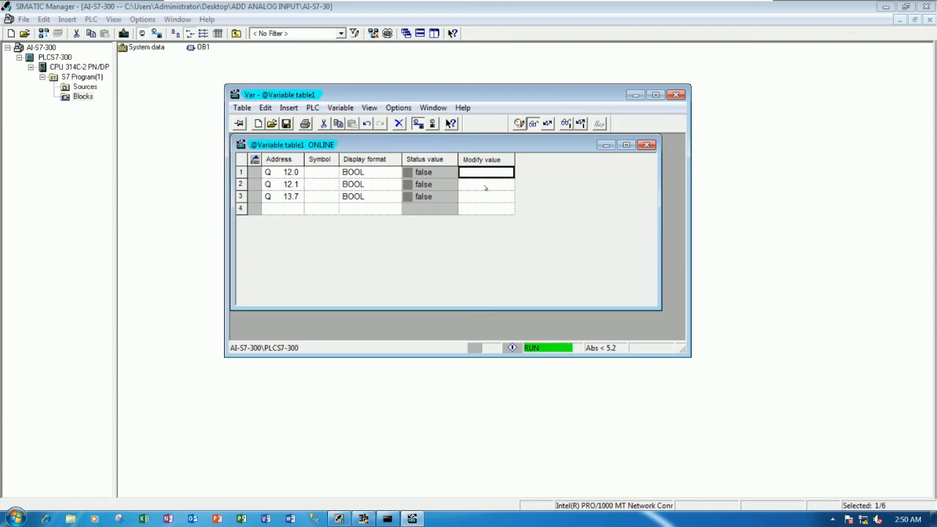
Modify Q 12.0 to 1 to energise the relay, then modify all three outputs back to 0.
type("1")
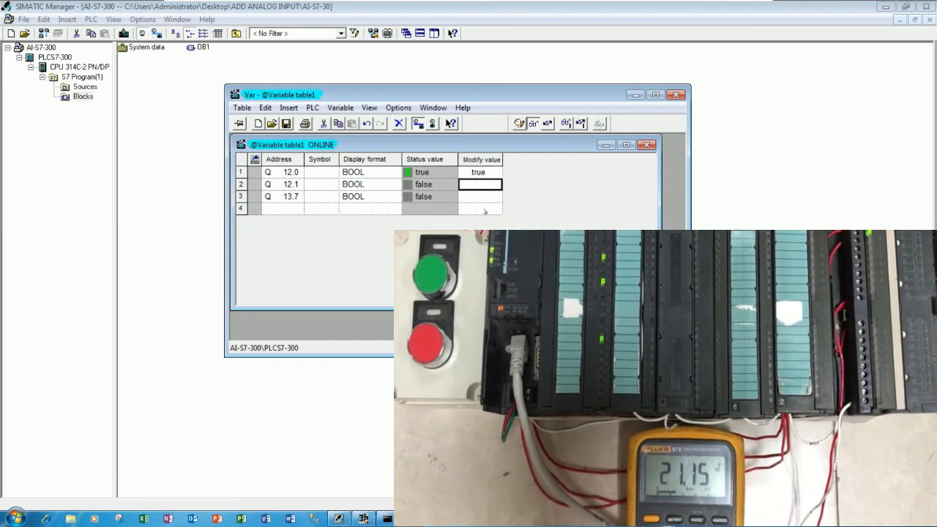
type("1")
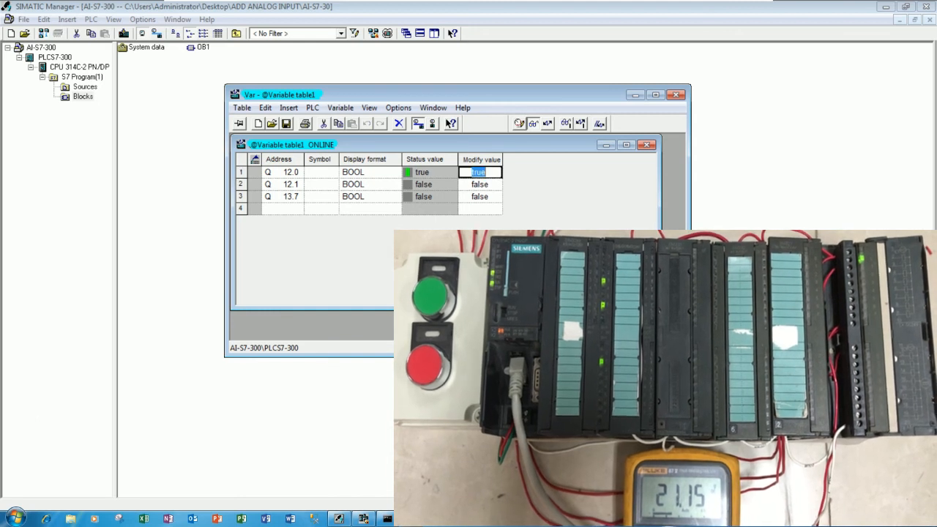
type("0")
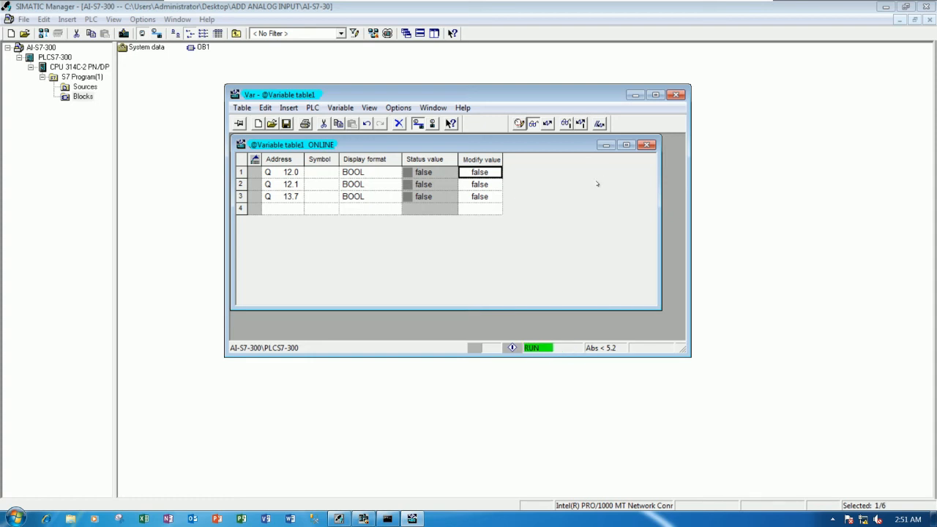
Leave the variable table, open OB1 and insert a new Network 2 after network 1.
left_click(674, 93)
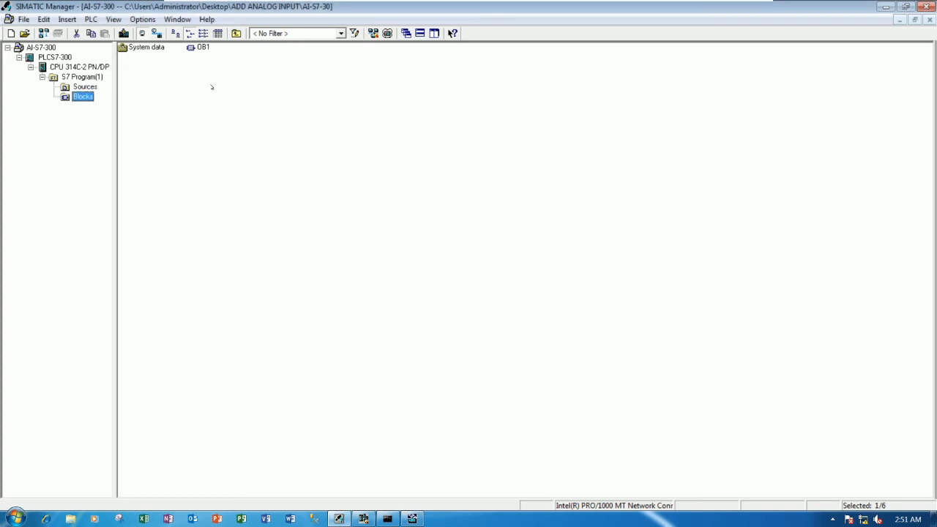
left_click(202, 47)
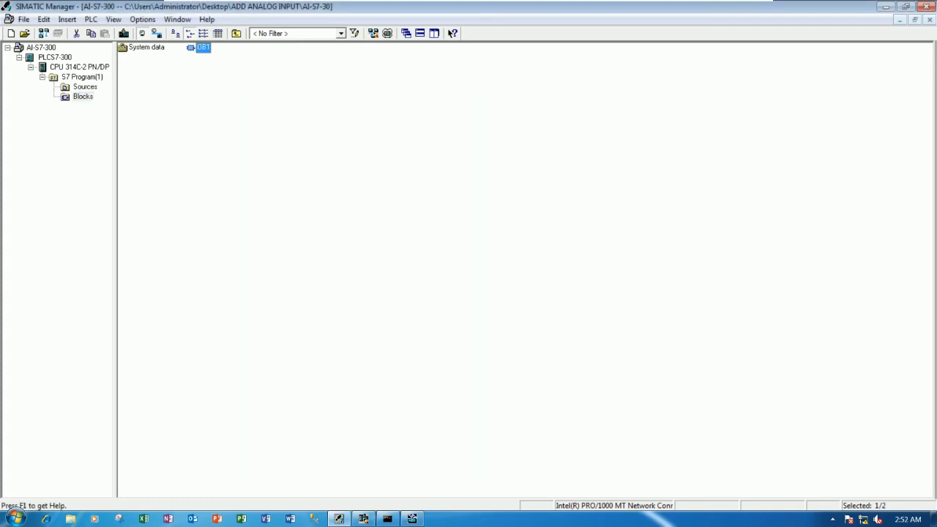
double_click(202, 47)
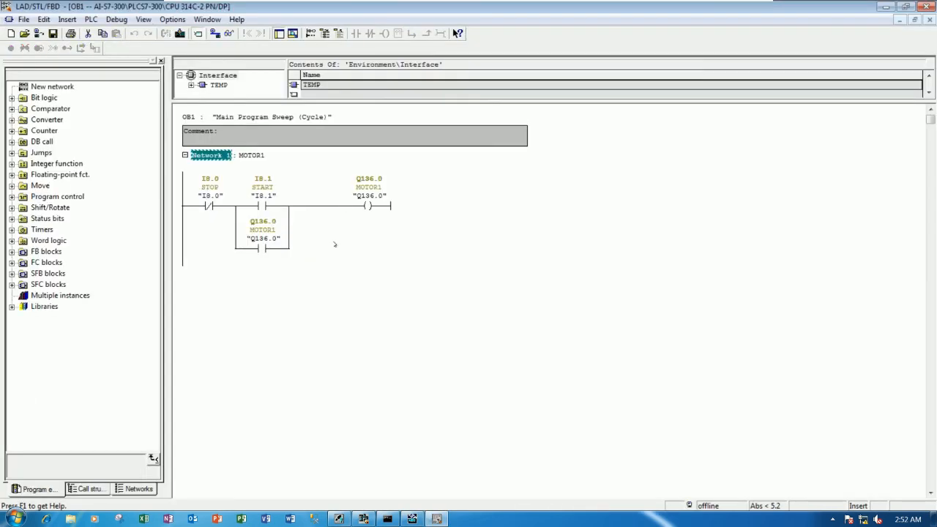
right_click(336, 243)
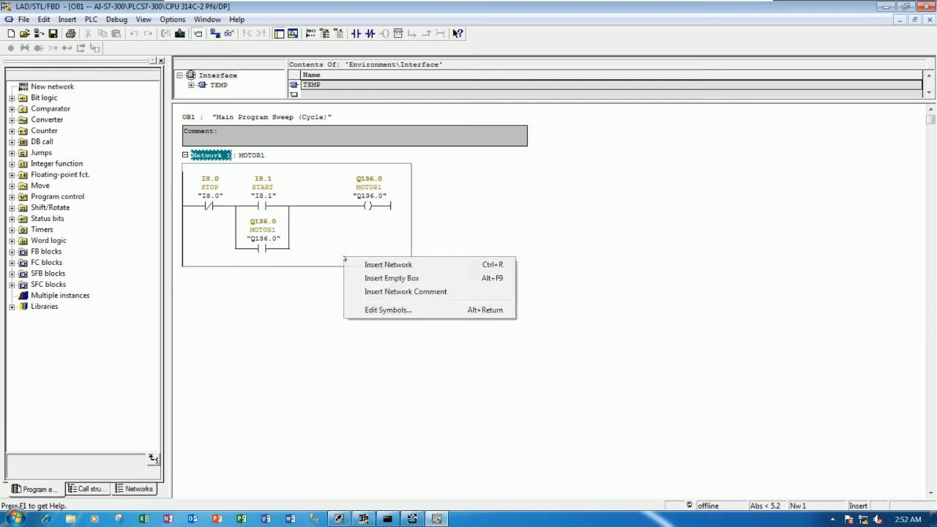
left_click(388, 263)
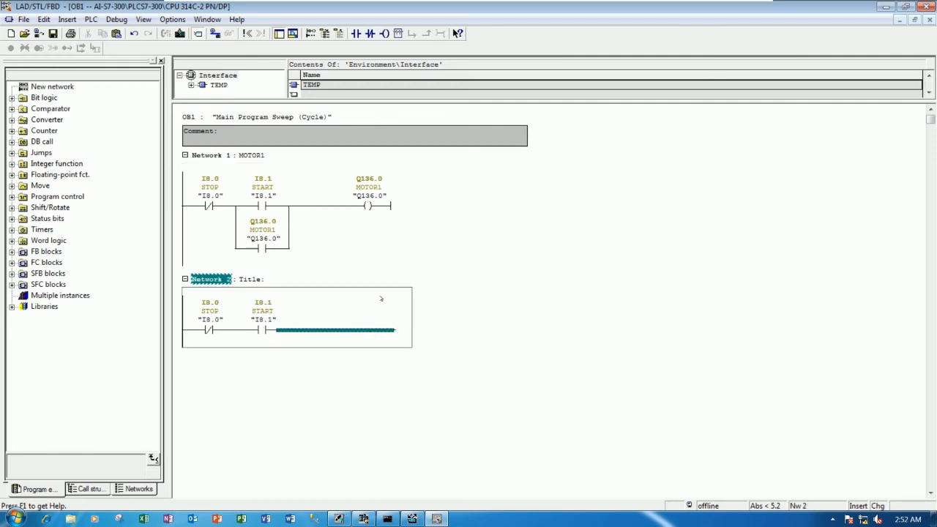
mouse_move(384, 34)
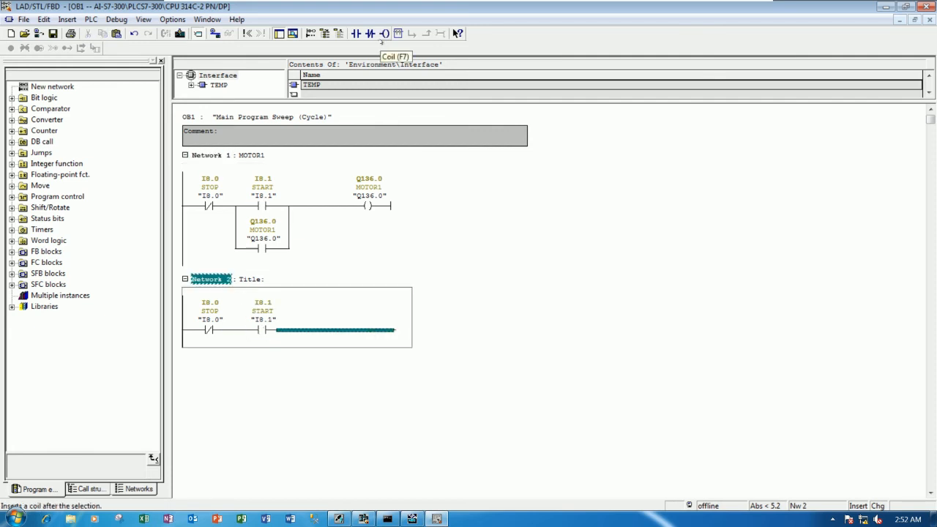
Build the rung: STOP/START contacts driving coils Q12.0 and Q13.7 with a parallel Q12.0 seal-in contact.
left_click(383, 34)
type("Q12.0")
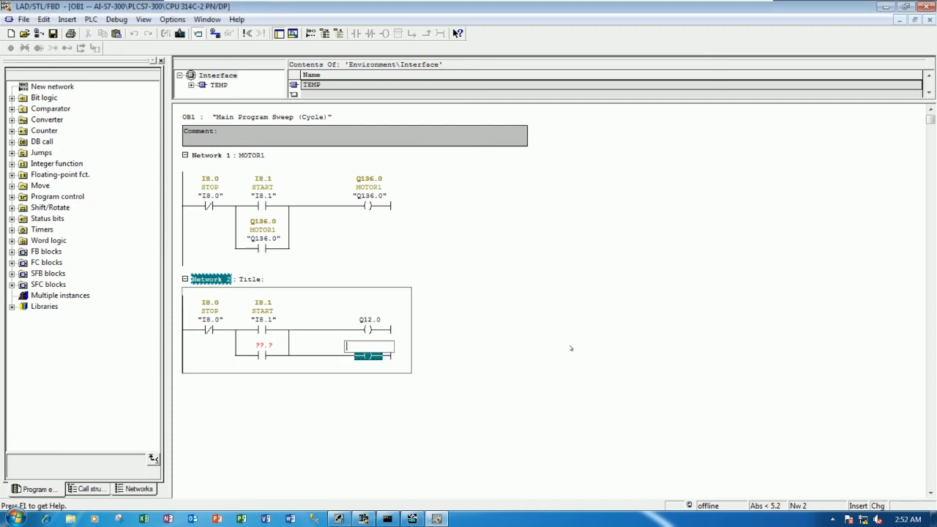
type("q13.0")
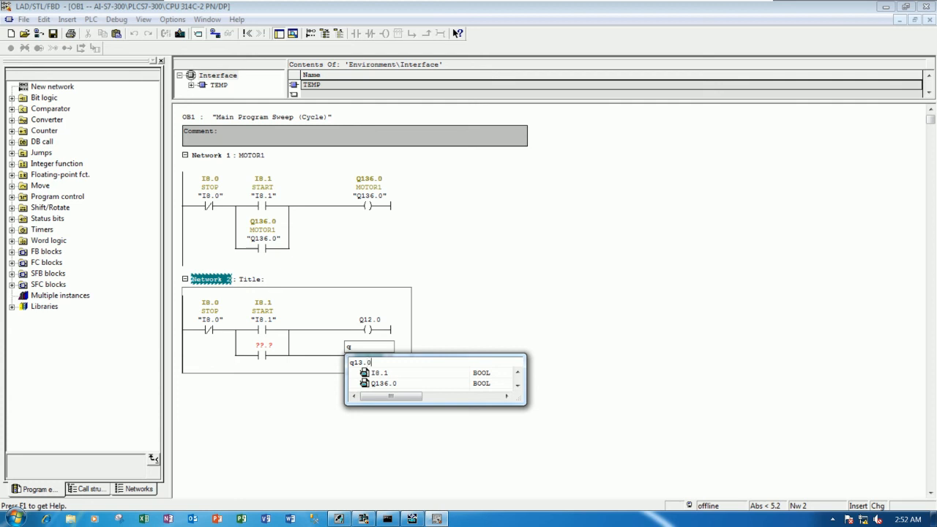
key("BackSpace")
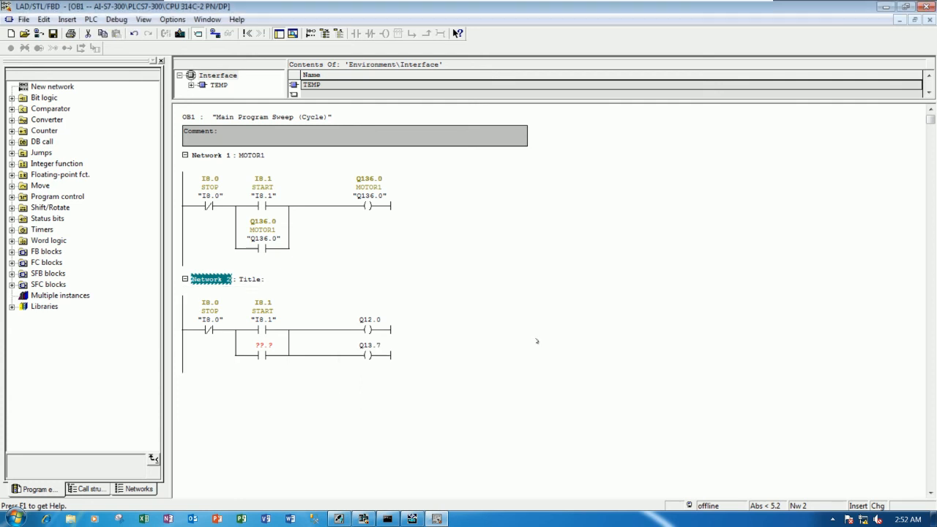
double_click(369, 319)
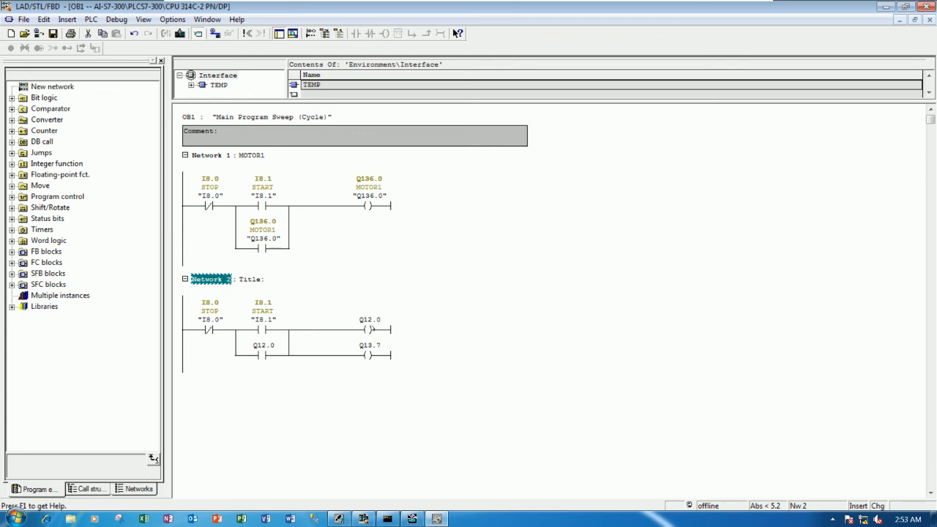
Give coil Q12.0 a symbol with the comment DIGITAL OUTPUT BIT0.
right_click(369, 319)
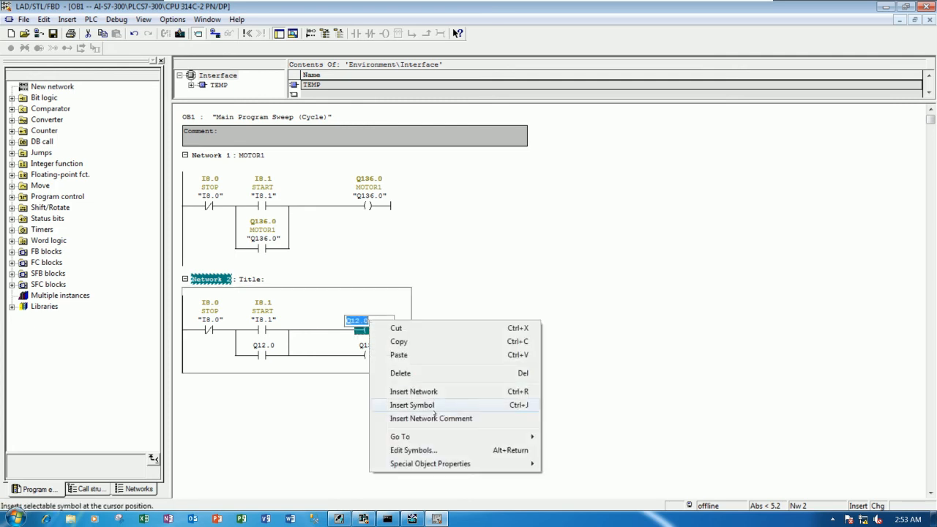
left_click(411, 405)
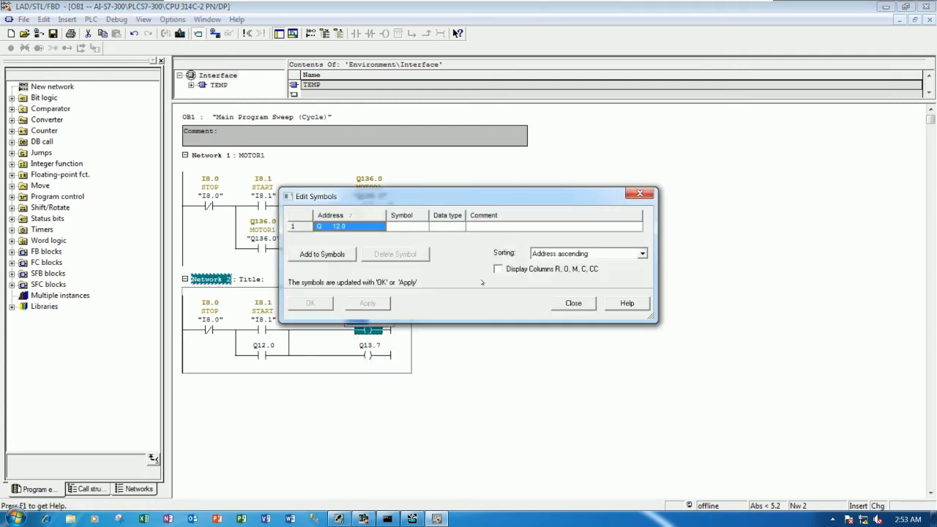
left_click_drag(316, 196, 457, 140)
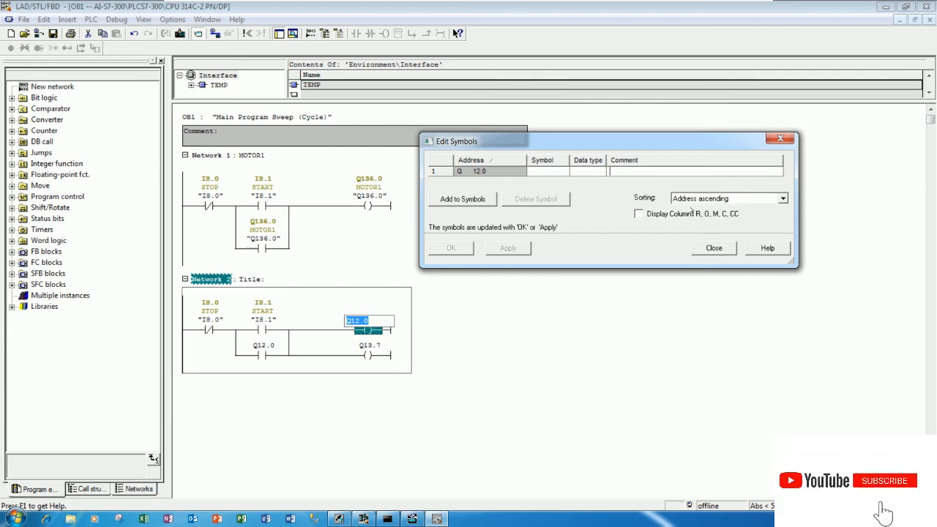
type("D")
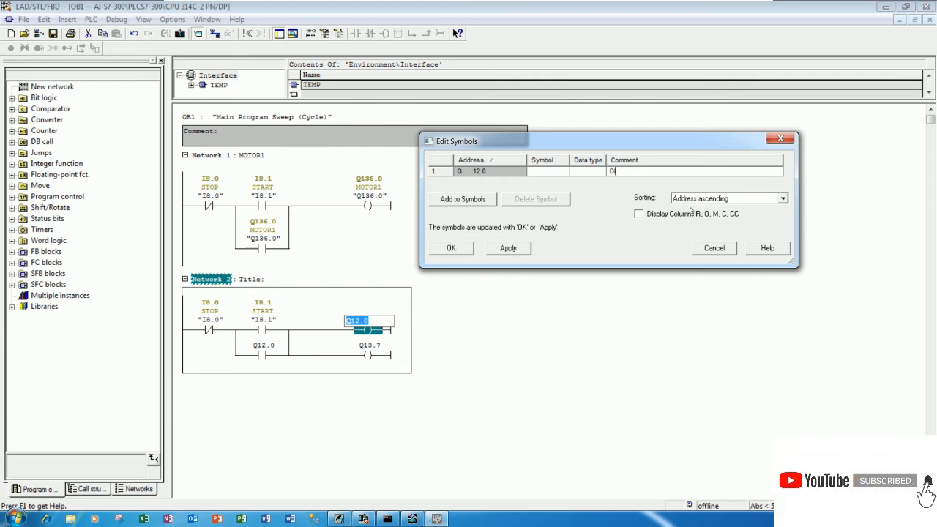
type("IGITAL OUTPUT BIT0")
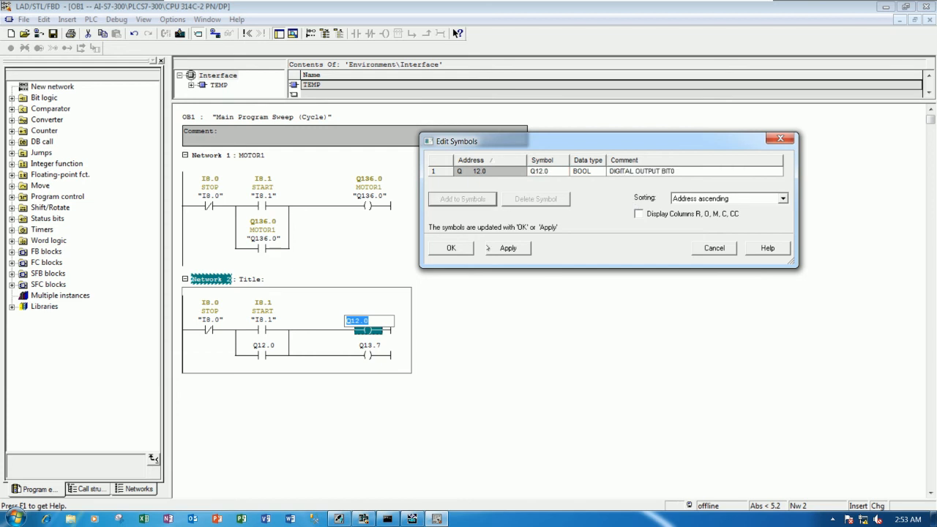
left_click(451, 247)
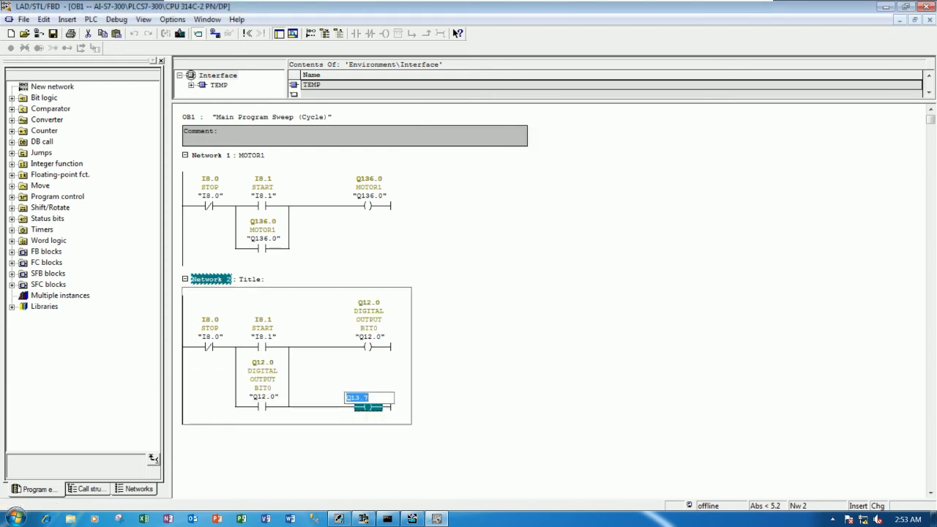
Give coil Q13.7 a symbol with the comment DIGITAL OUTPUT BIT16 and save the block.
right_click(369, 398)
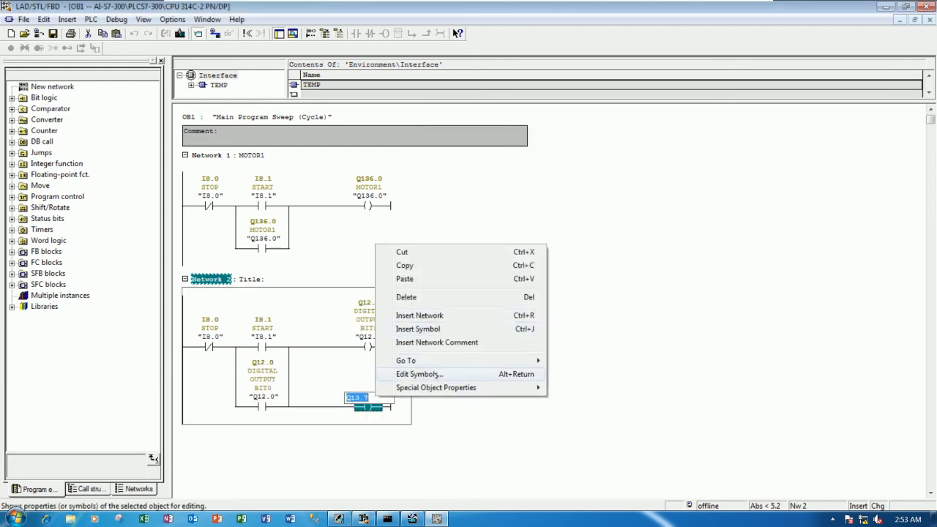
left_click(418, 374)
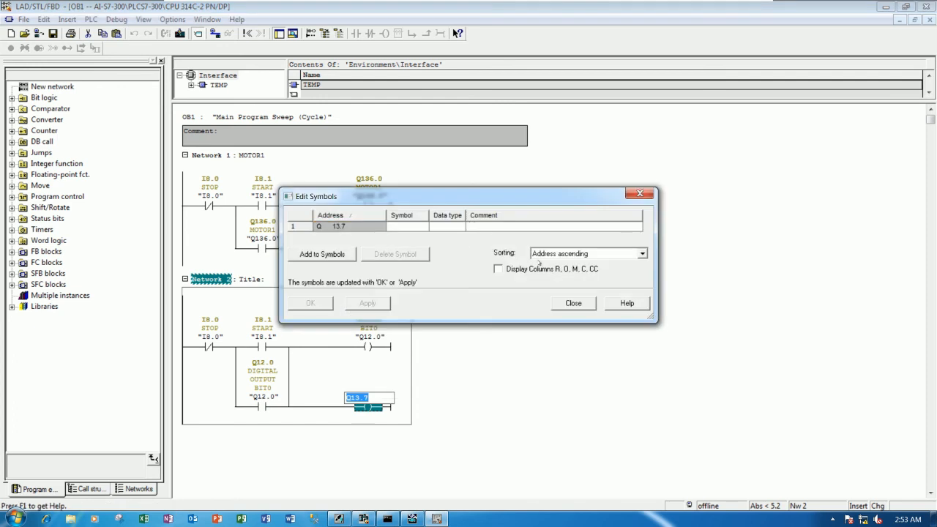
type("DiG")
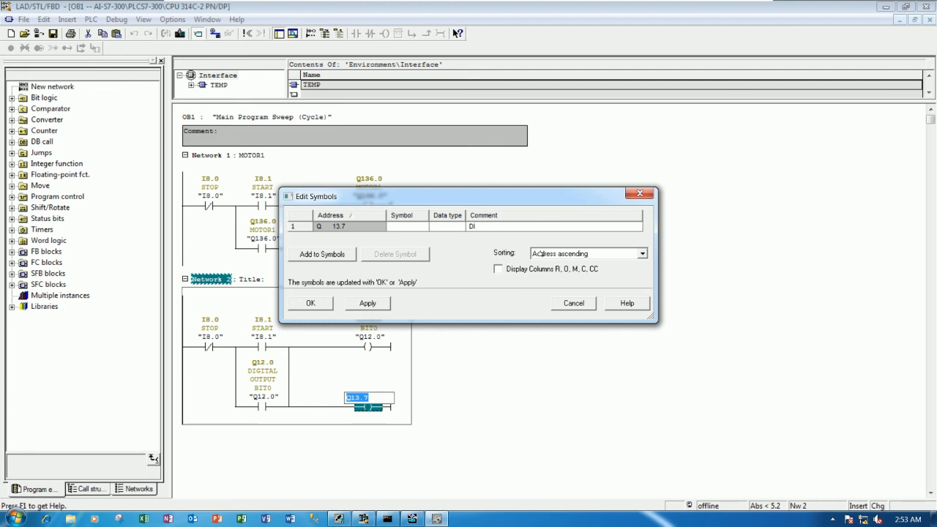
type("DIGITAL OUTPUT BIT")
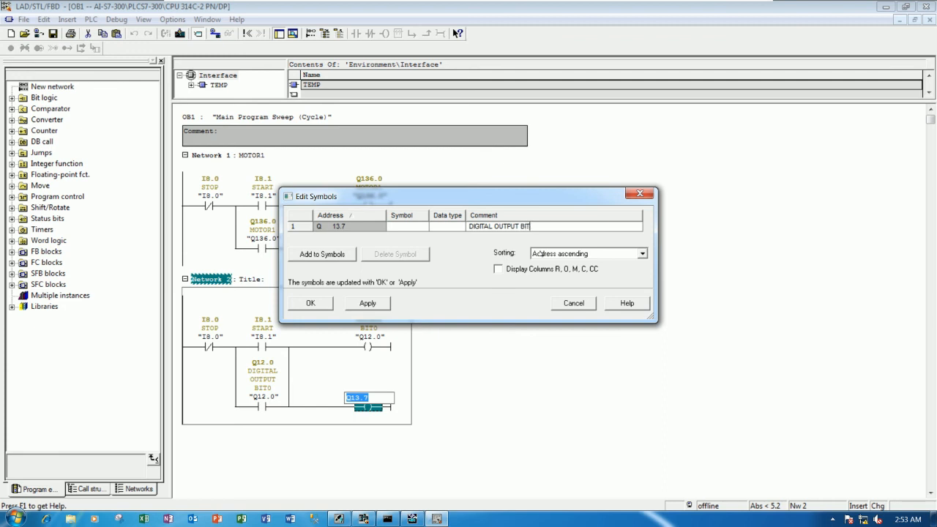
type("1")
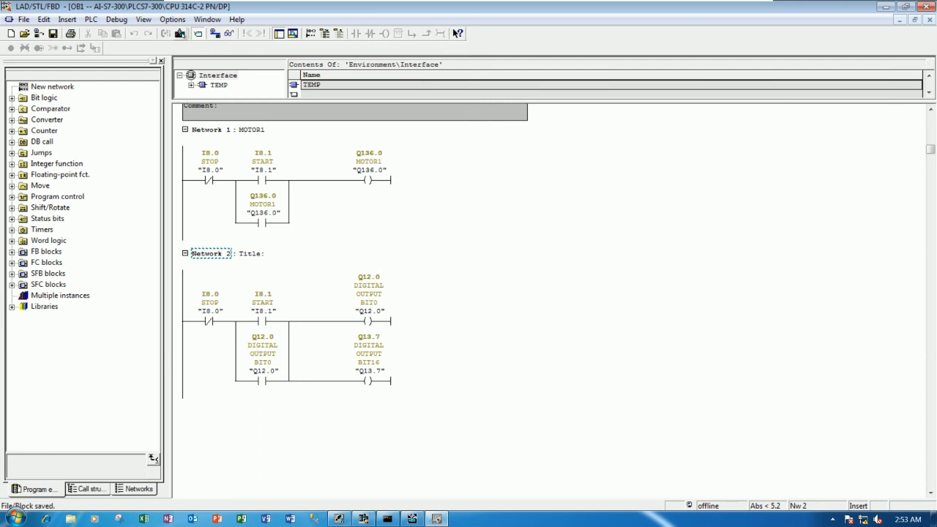
Download the edited OB1 to the PLC, confirming the overwrite, and monitor it online.
left_click(179, 33)
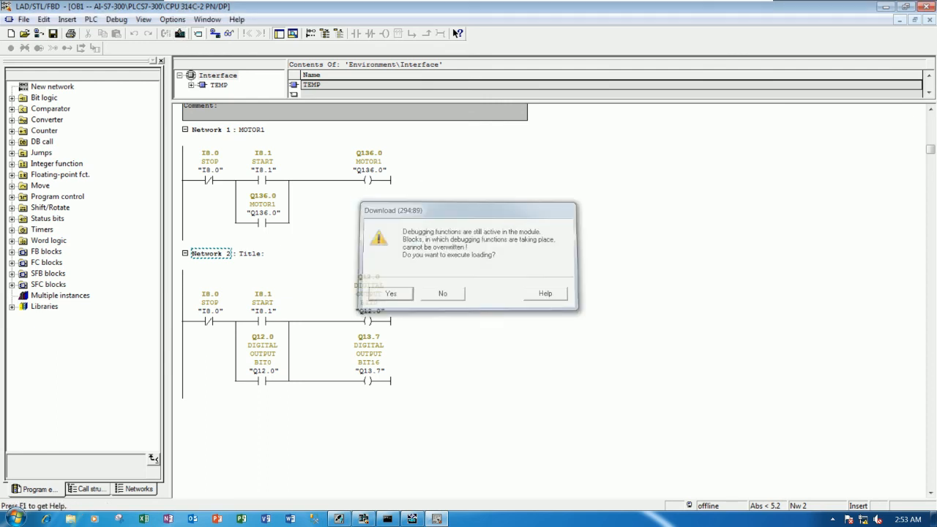
left_click(389, 293)
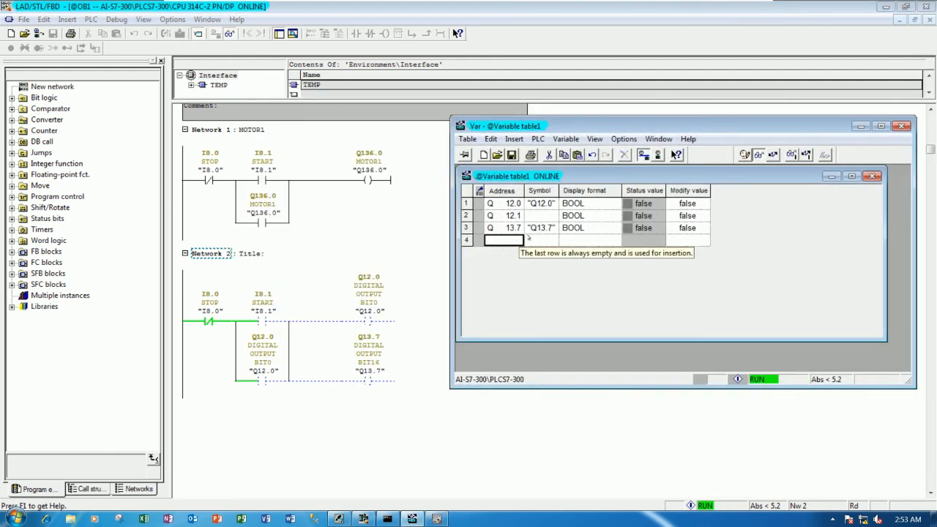
mouse_move(568, 270)
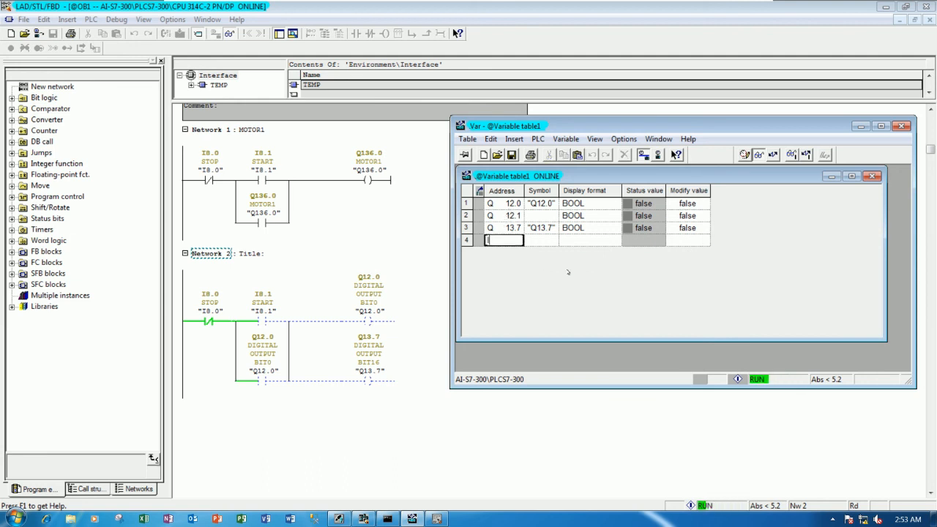
Enter I 8.0 and I 8.1 as new addresses in the variable table's empty rows.
type("I 8.0")
type("I 8.1")
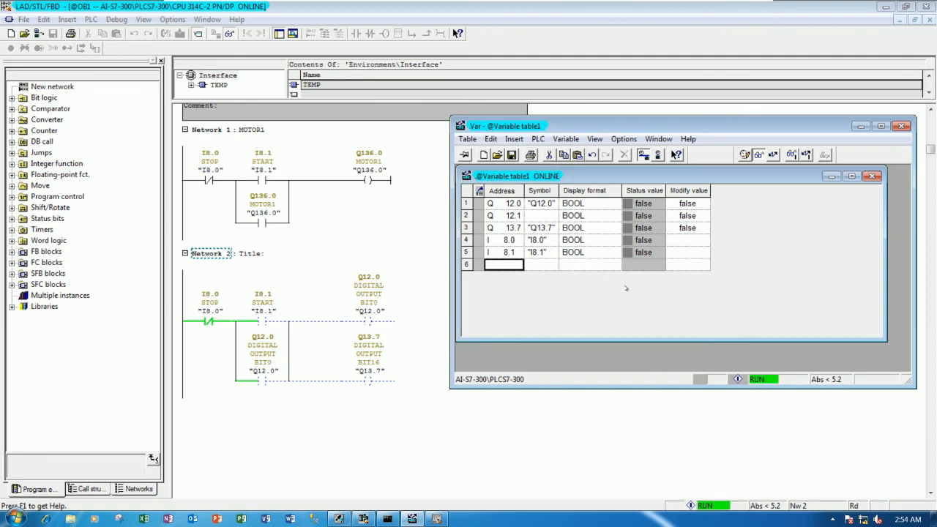
mouse_move(607, 279)
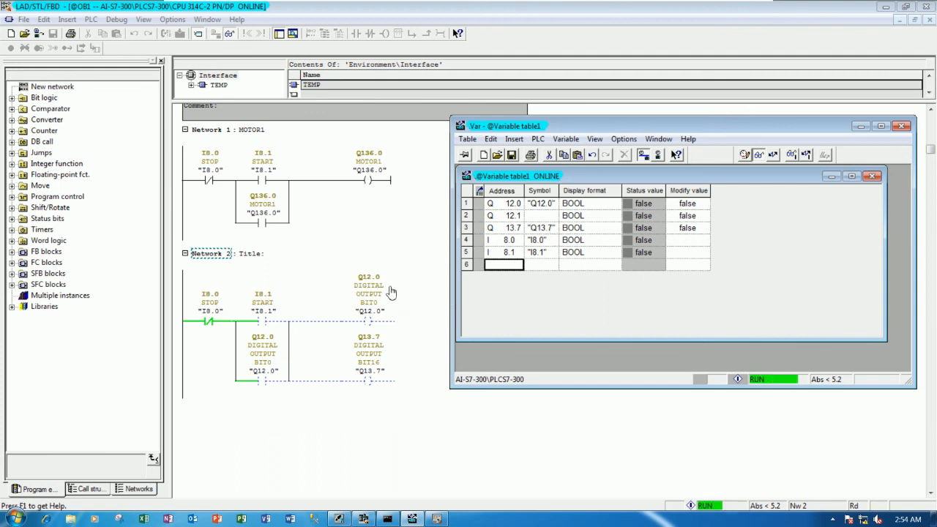
mouse_move(420, 296)
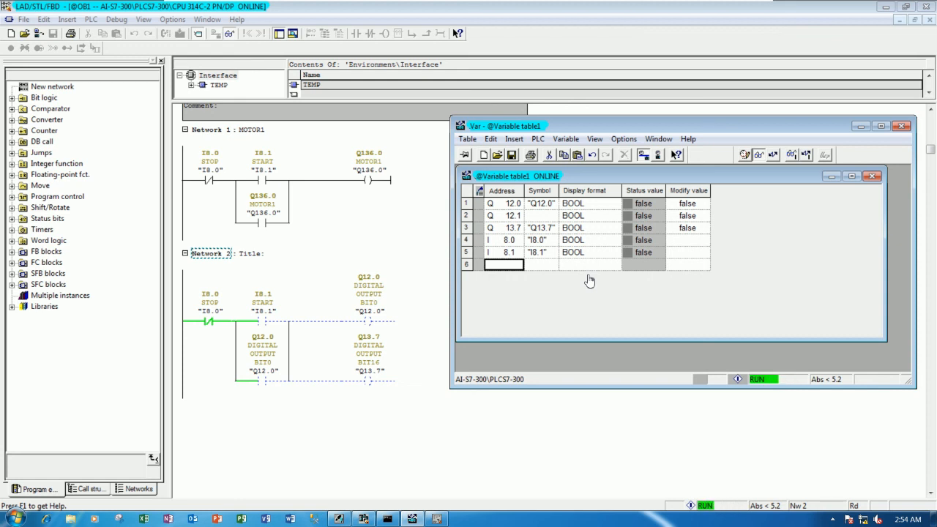
mouse_move(410, 177)
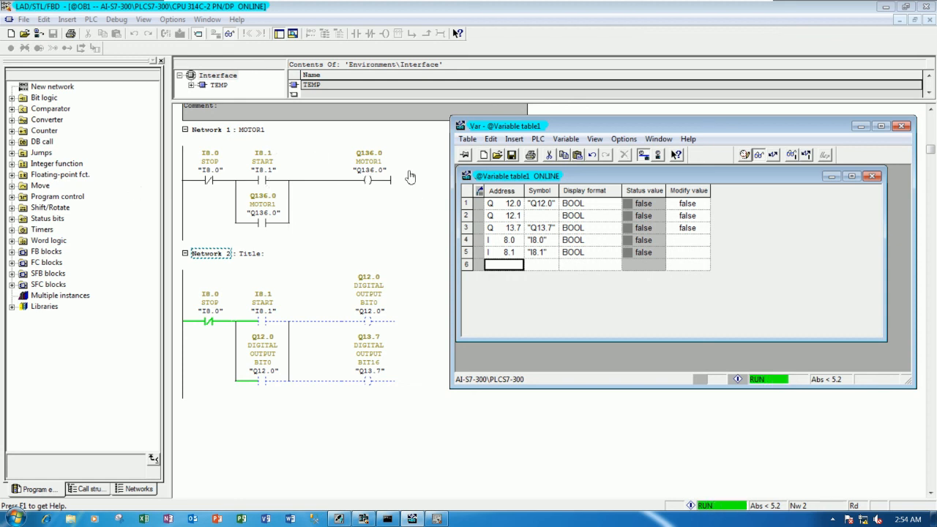
mouse_move(380, 211)
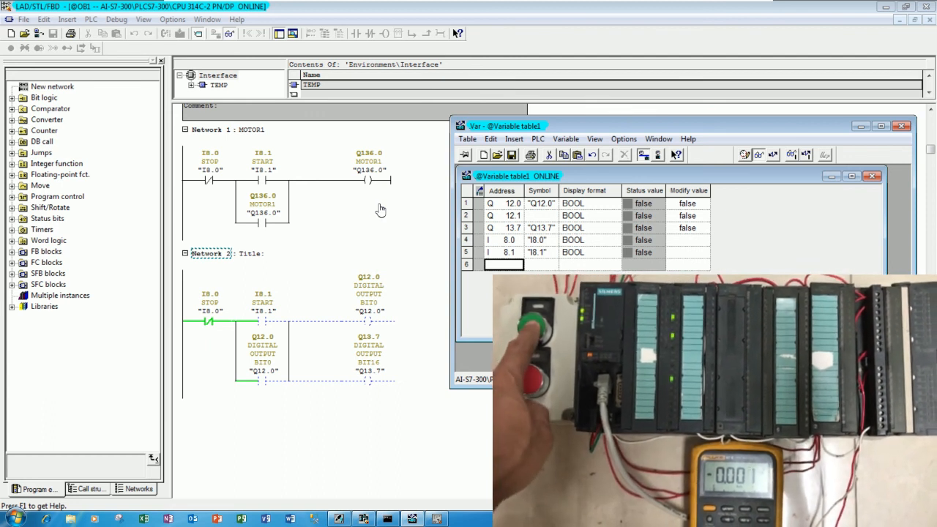
With START pressed, watch Network 2 energise and Q12.0 and Q13.7 read true online.
left_click(534, 336)
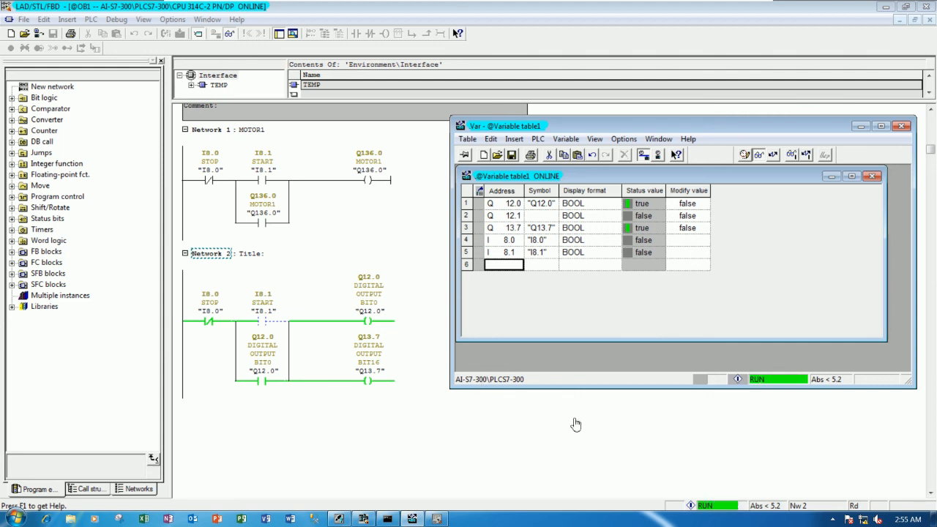
mouse_move(586, 416)
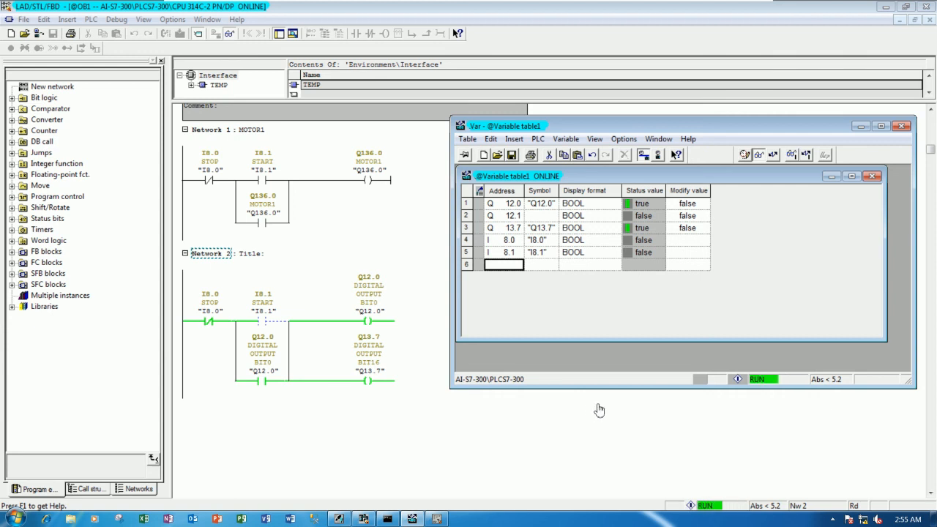
mouse_move(605, 407)
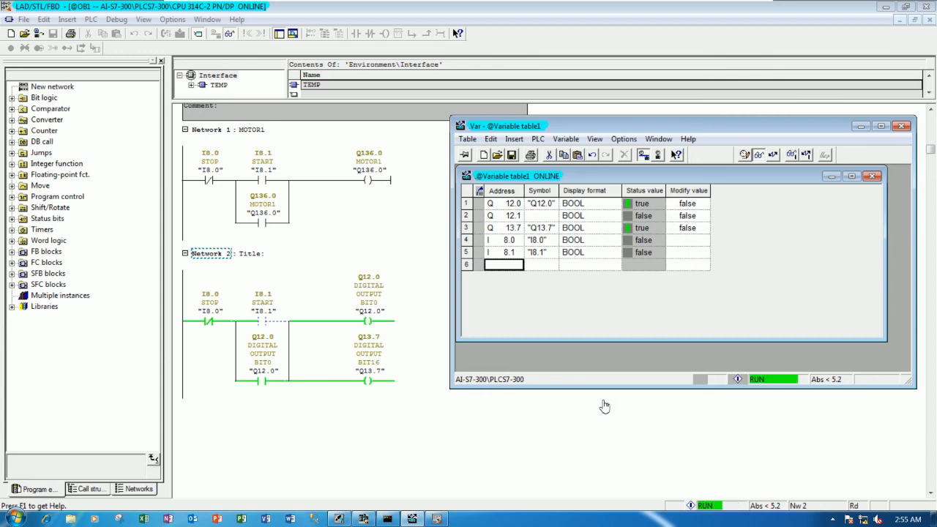
mouse_move(606, 401)
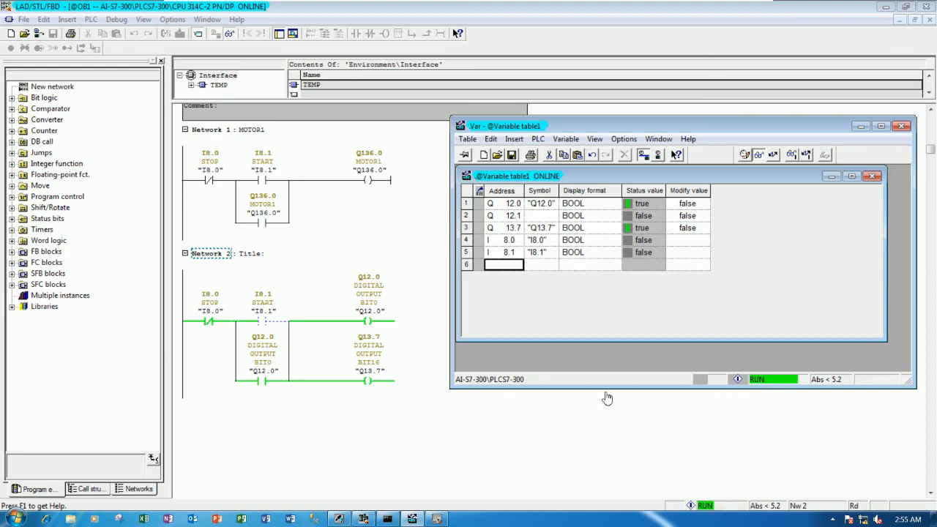